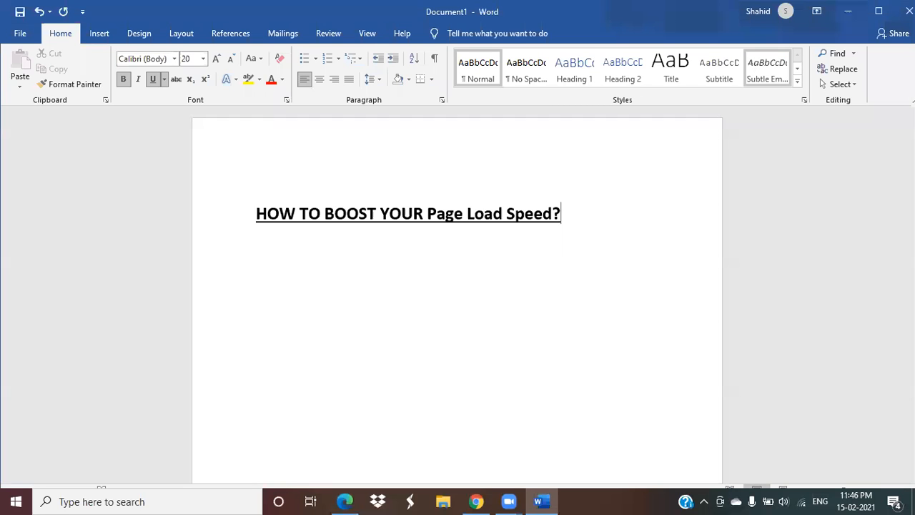
mouse_move(767, 68)
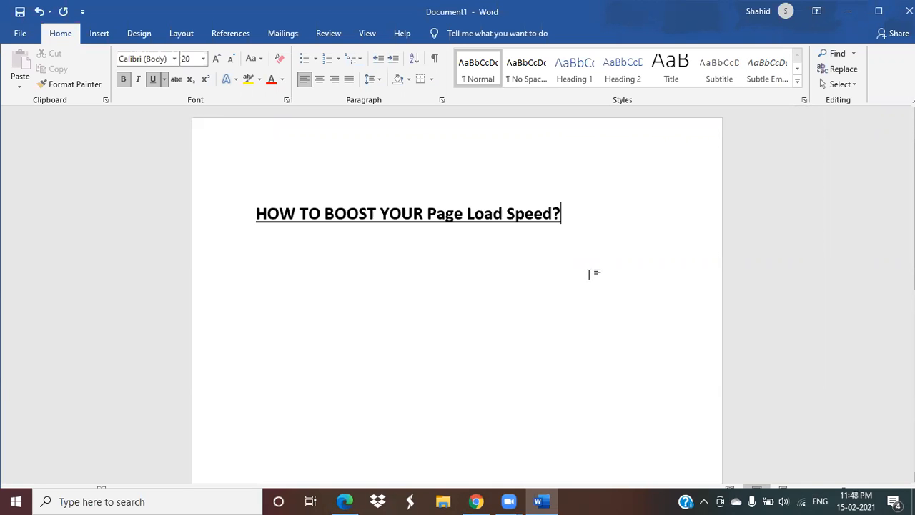
mouse_move(476, 501)
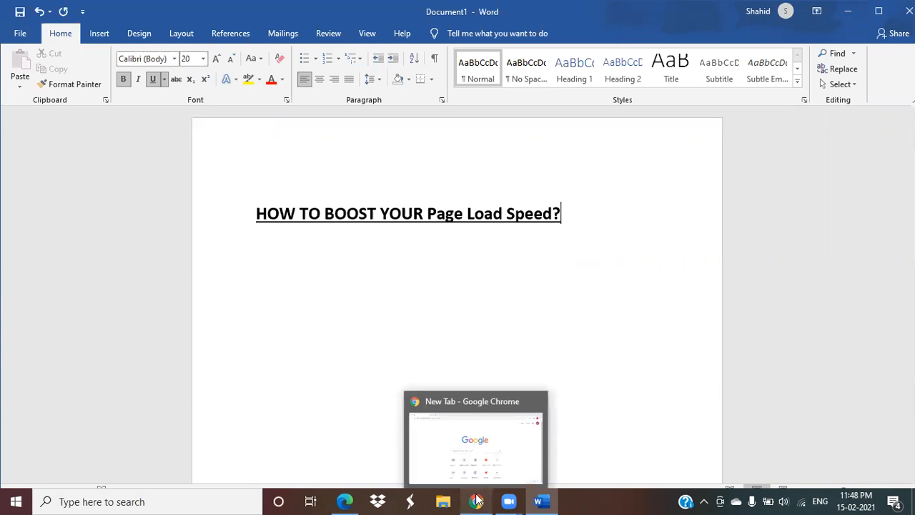
Search Google for 'page load speed checker' in Chrome and open the PageSpeed Insights result
left_click(476, 501)
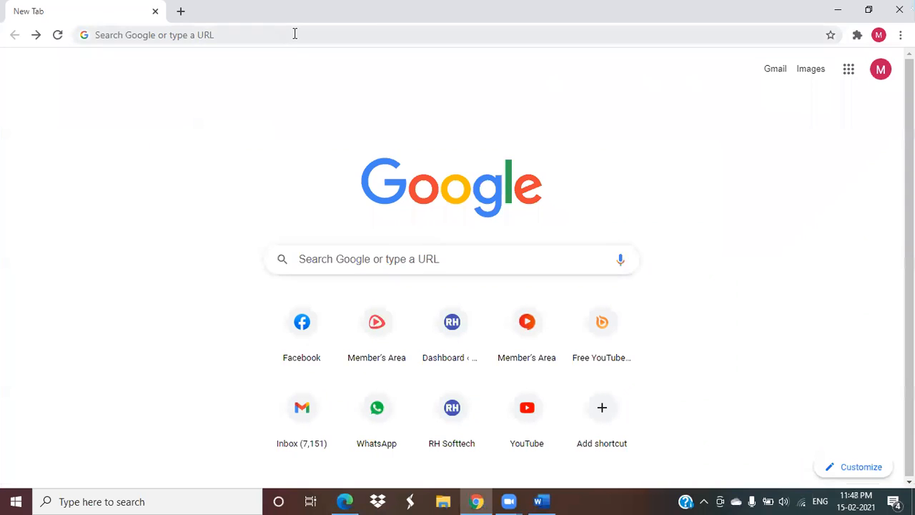
type("page load speed")
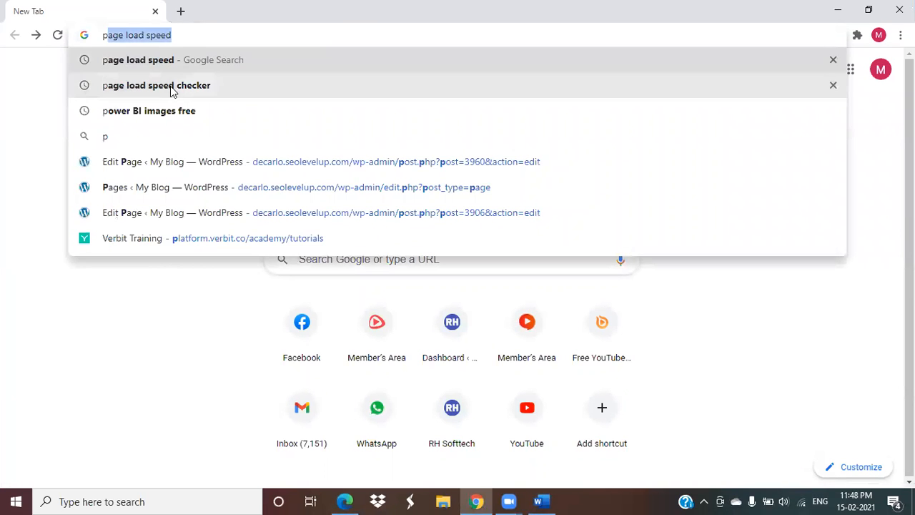
left_click(156, 85)
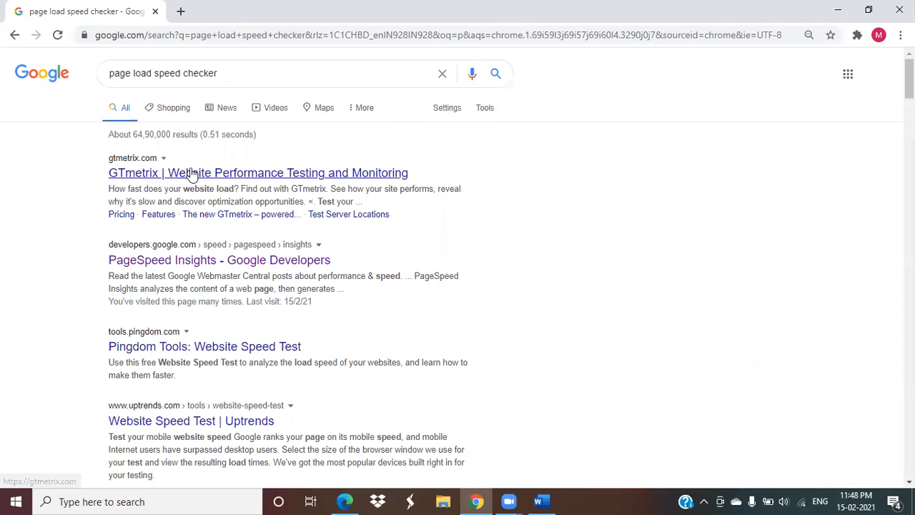
mouse_move(147, 177)
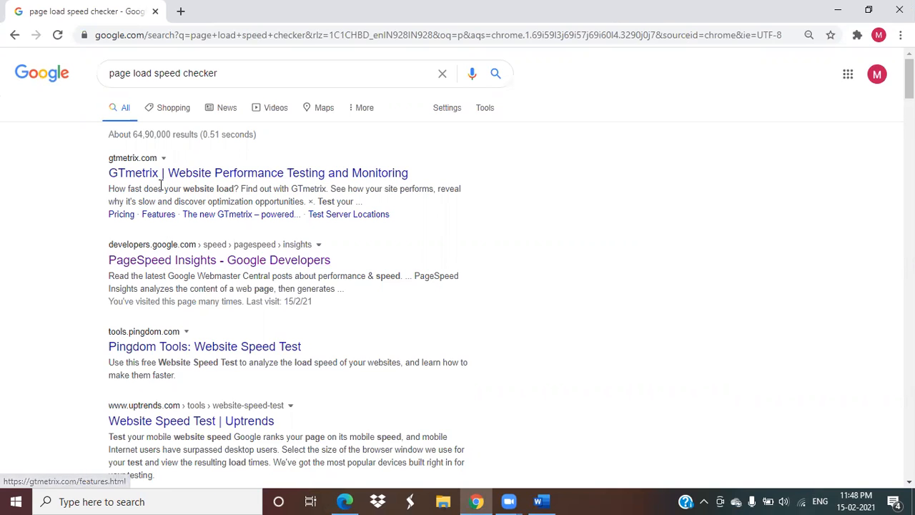
mouse_move(193, 260)
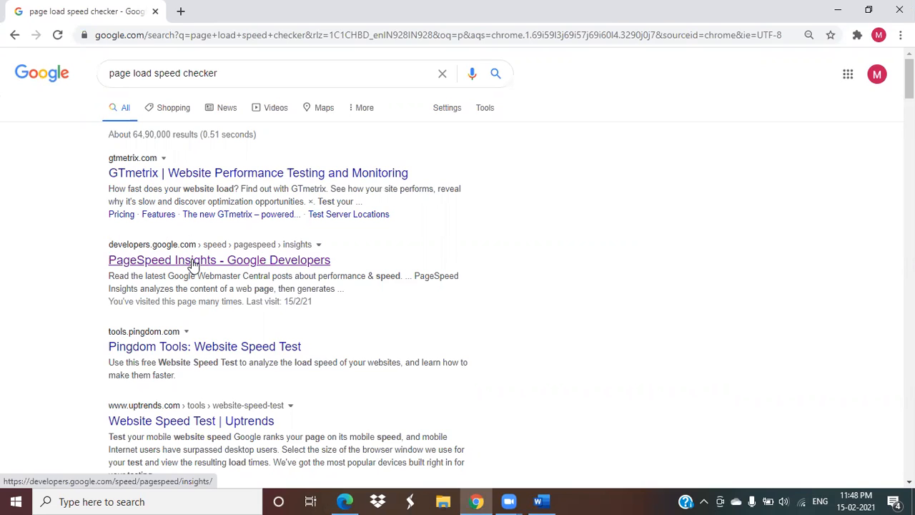
left_click(219, 259)
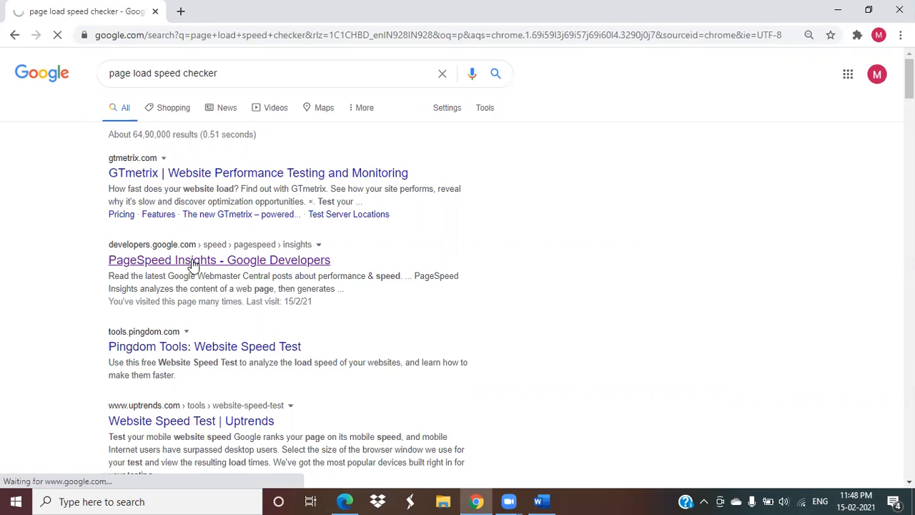
left_click(219, 260)
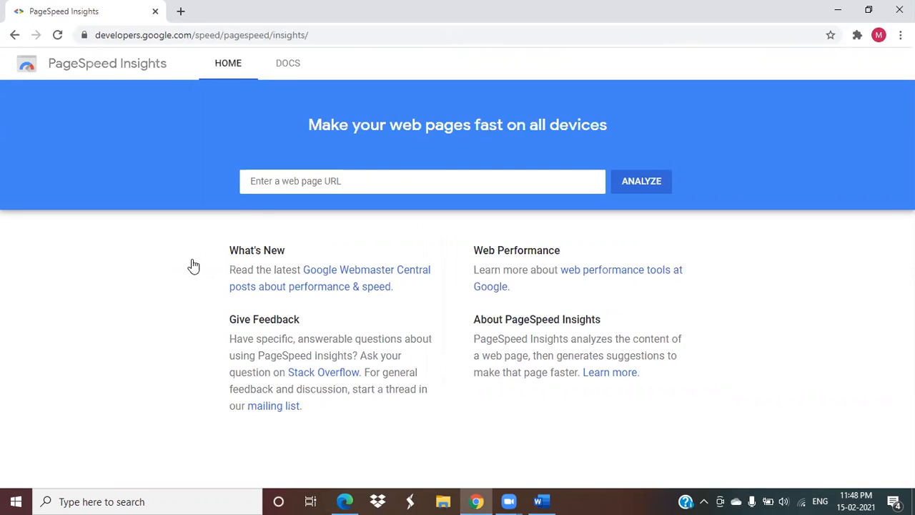
left_click(423, 181)
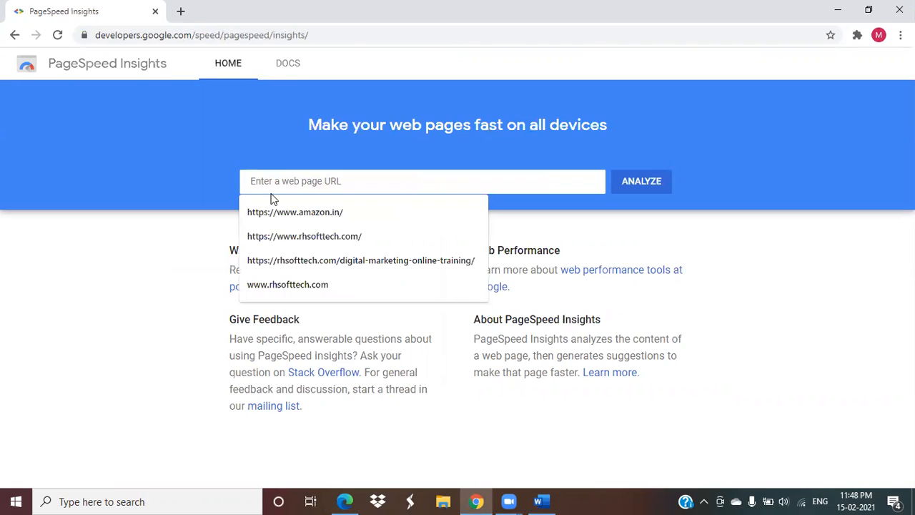
left_click(305, 236)
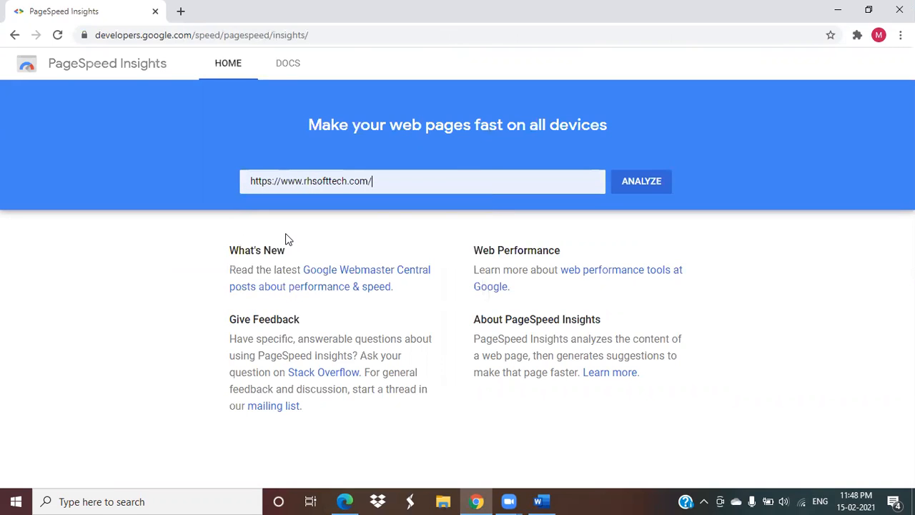
mouse_move(641, 181)
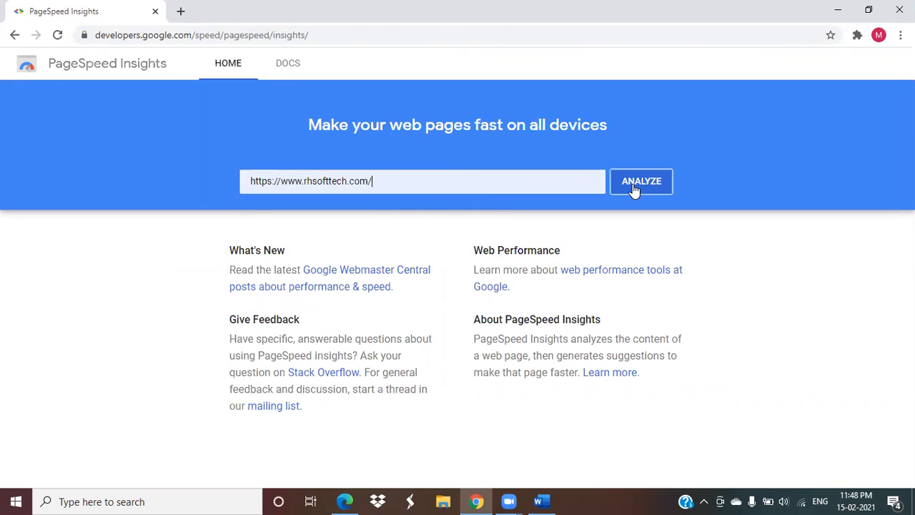
left_click(642, 181)
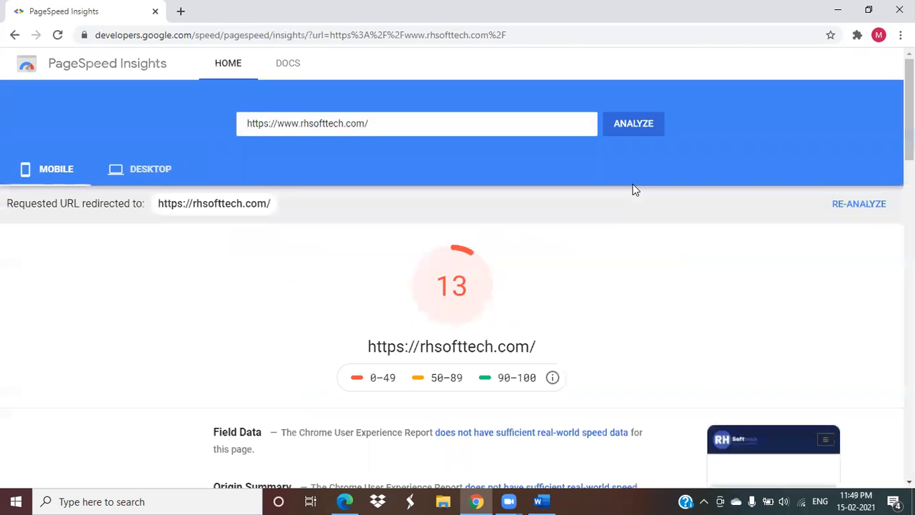
mouse_move(111, 139)
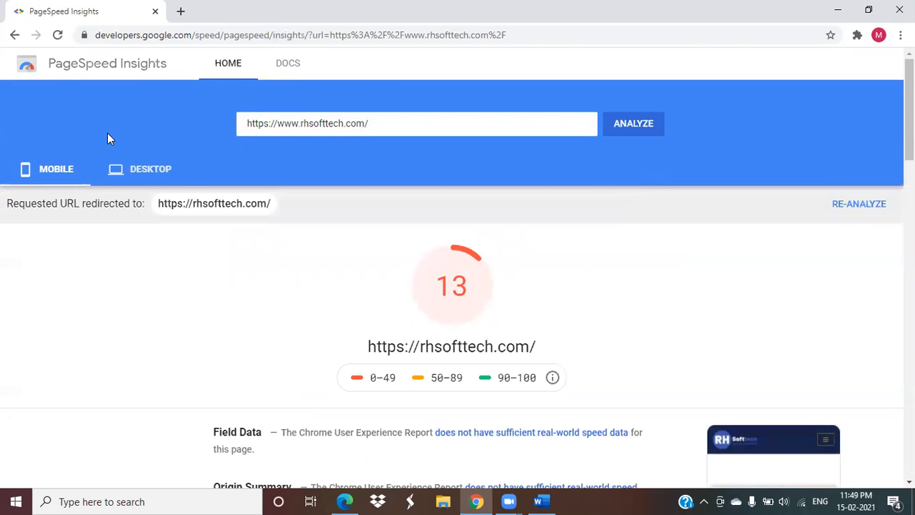
mouse_move(458, 289)
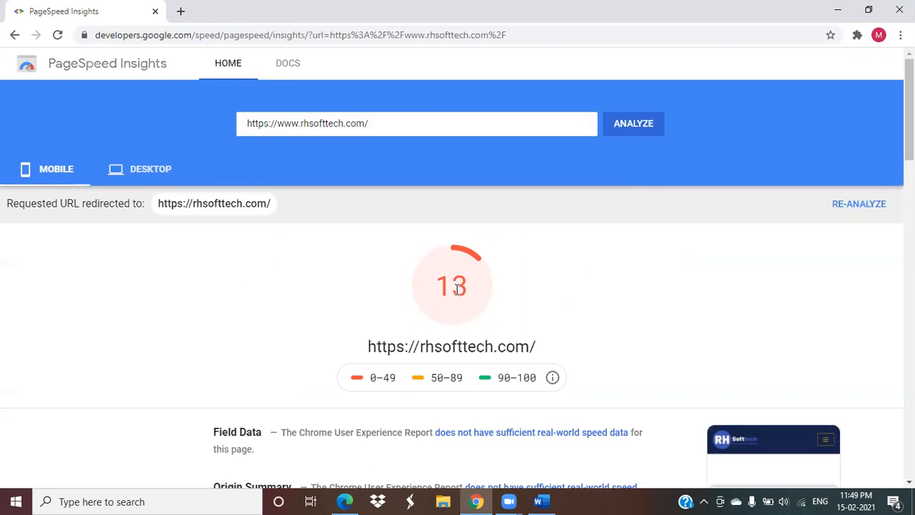
mouse_move(465, 288)
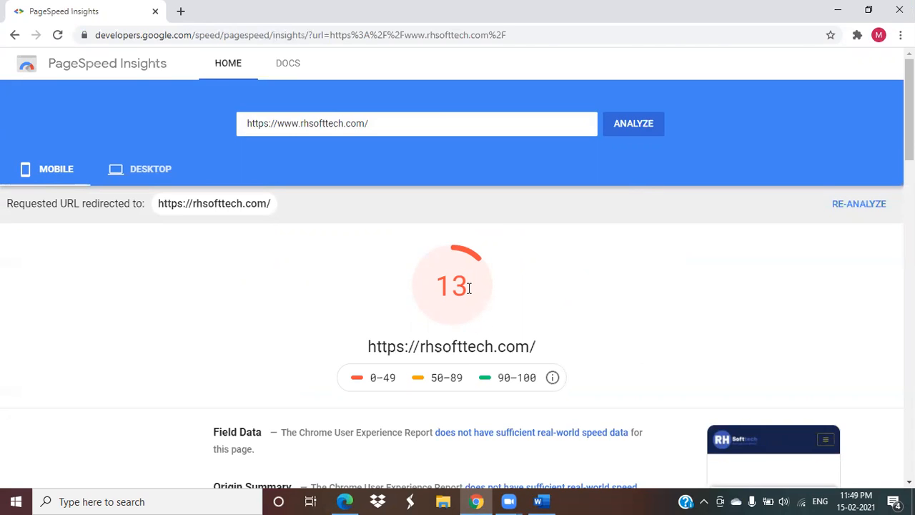
mouse_move(438, 389)
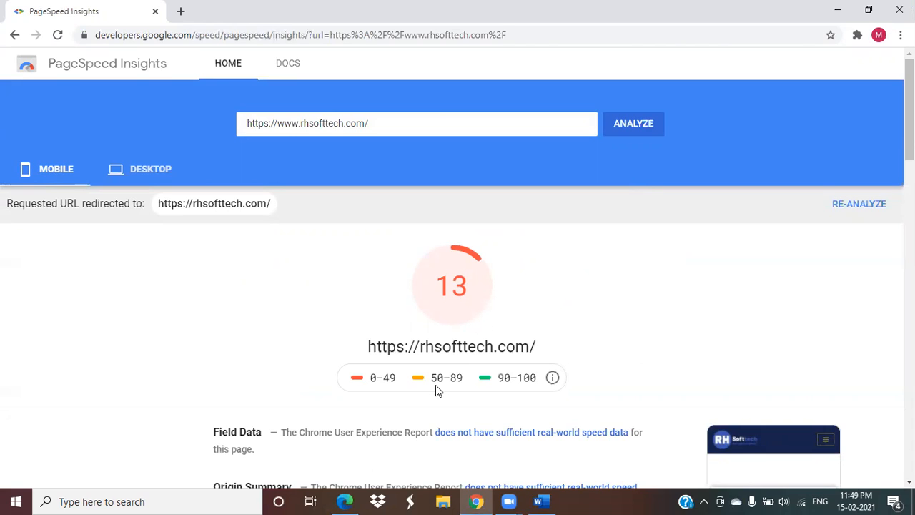
mouse_move(393, 382)
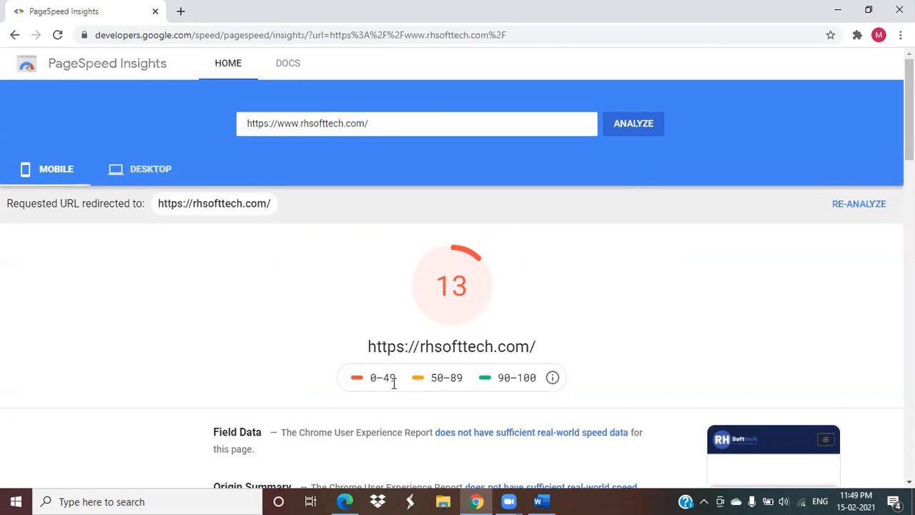
mouse_move(470, 387)
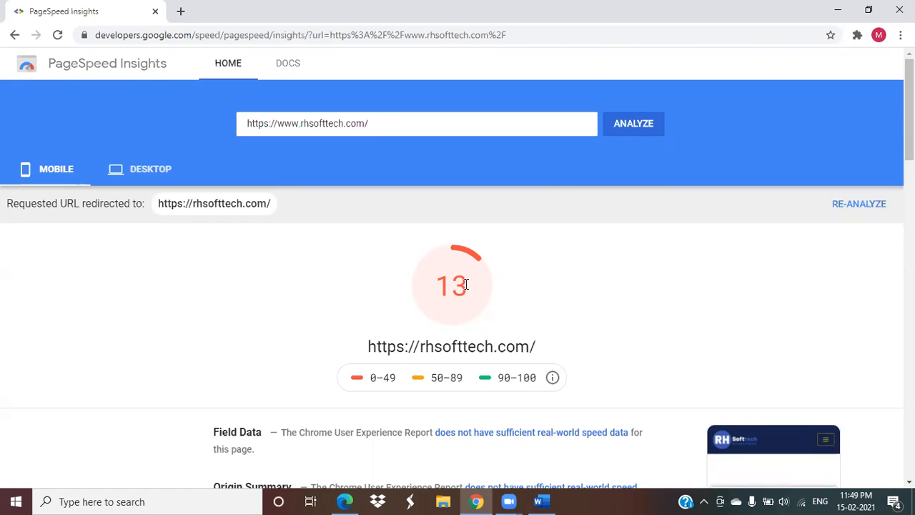
mouse_move(150, 169)
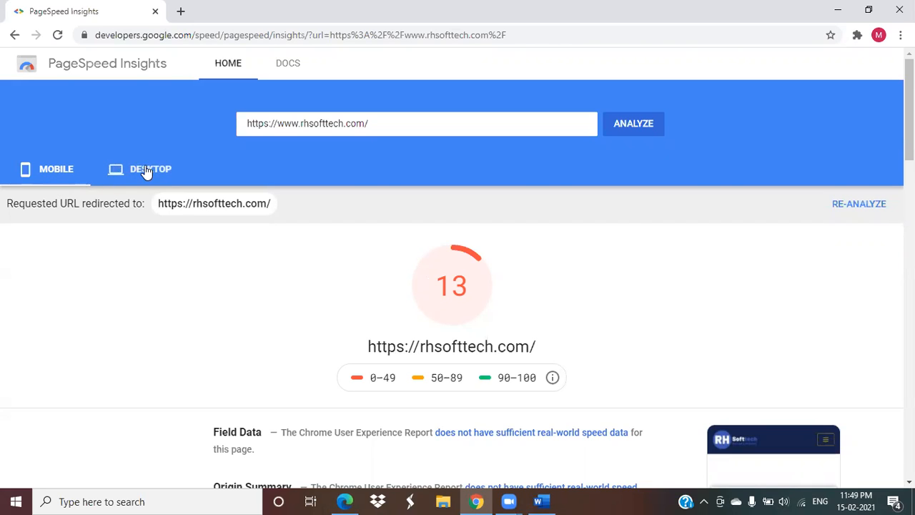
left_click(150, 168)
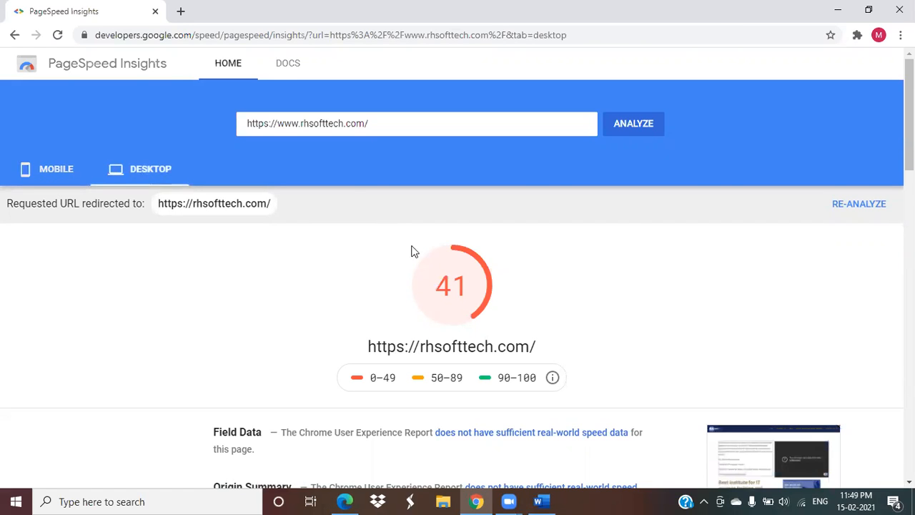
mouse_move(464, 314)
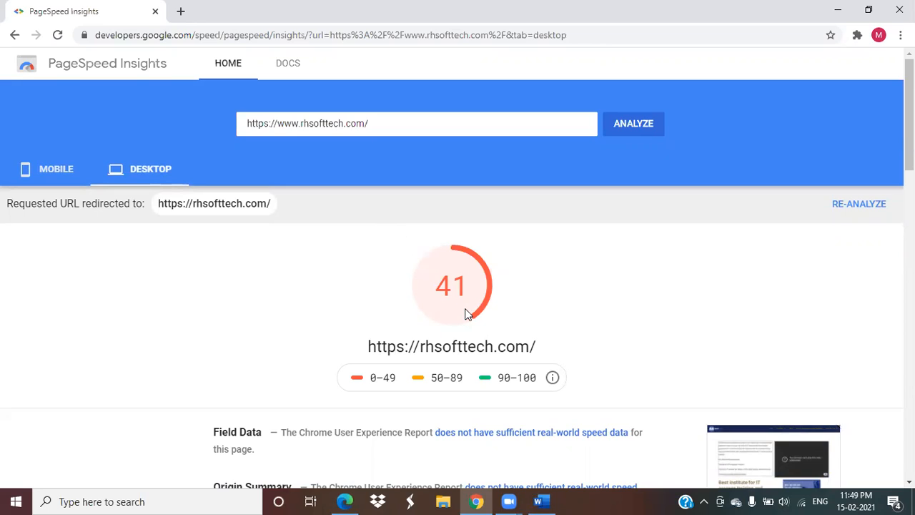
mouse_move(441, 327)
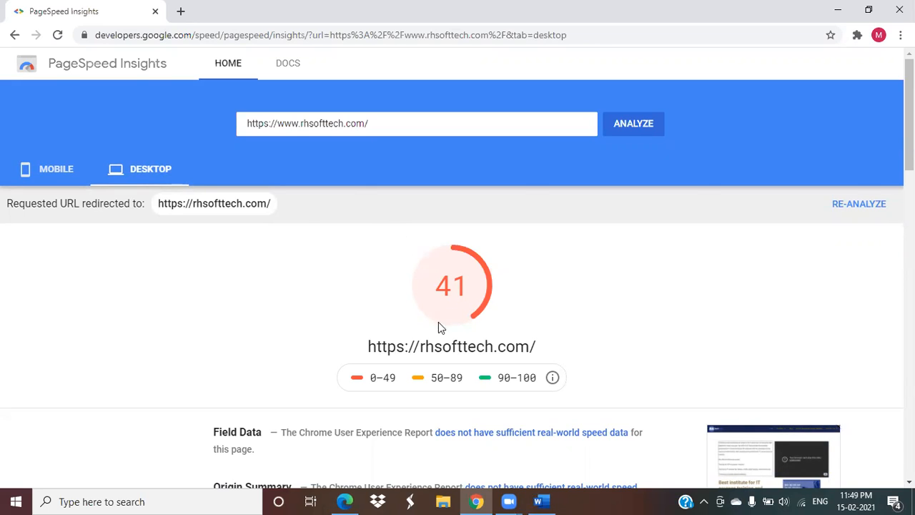
mouse_move(471, 330)
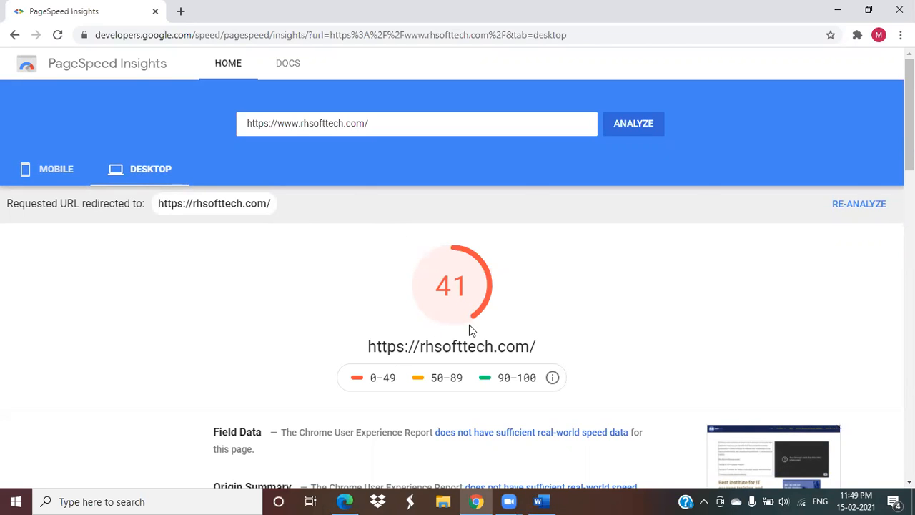
mouse_move(304, 283)
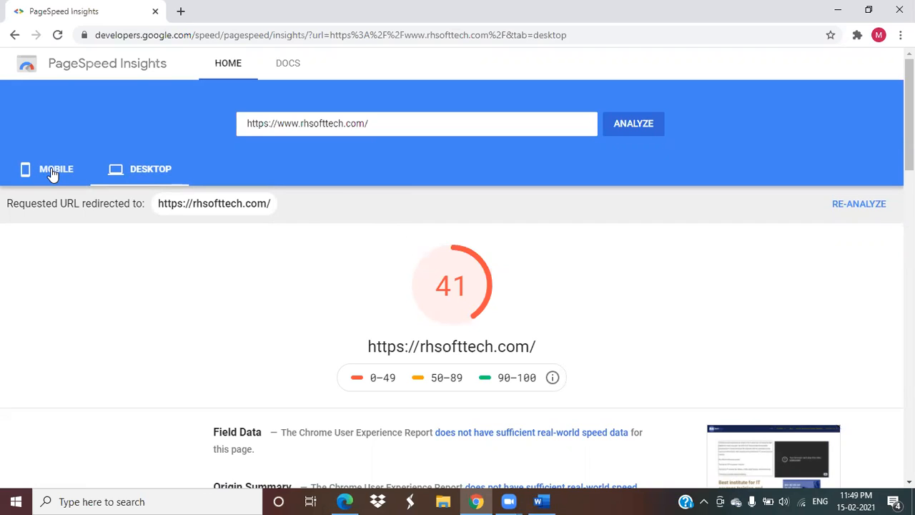
mouse_move(67, 173)
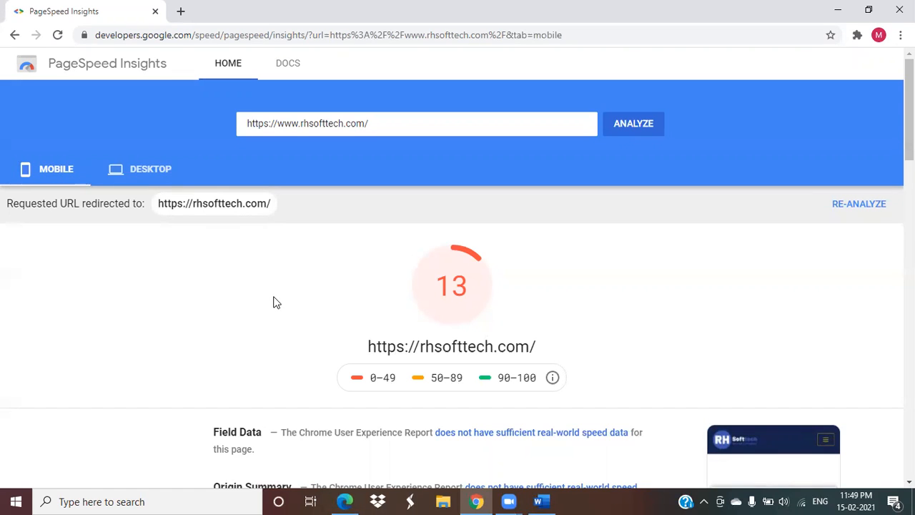
scroll("down", 3)
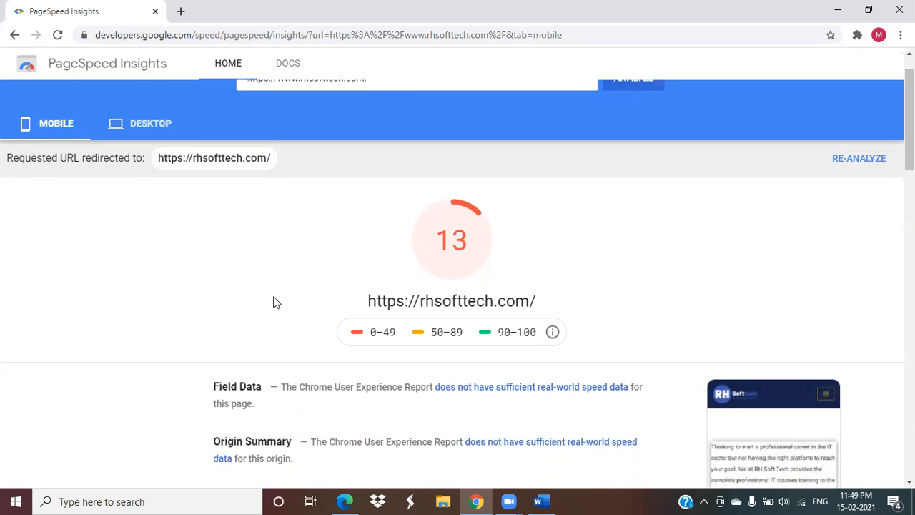
scroll("down", 3)
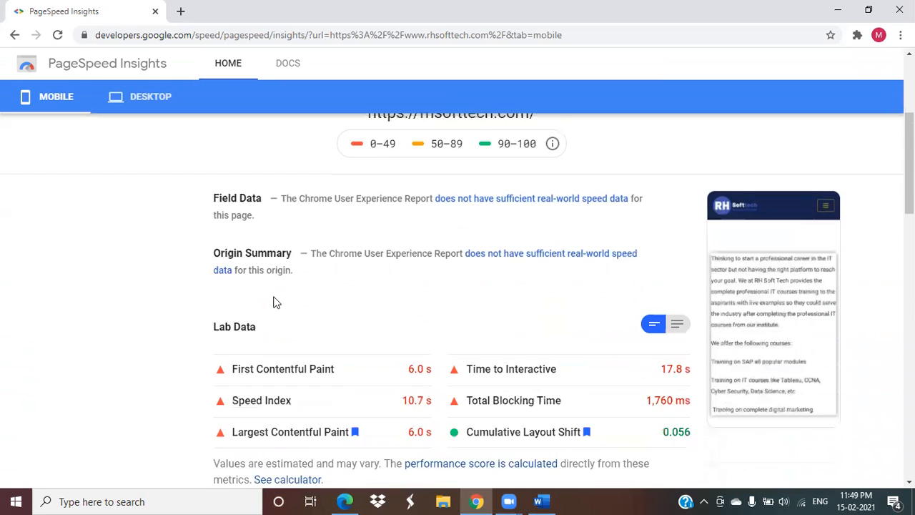
scroll("down", 3)
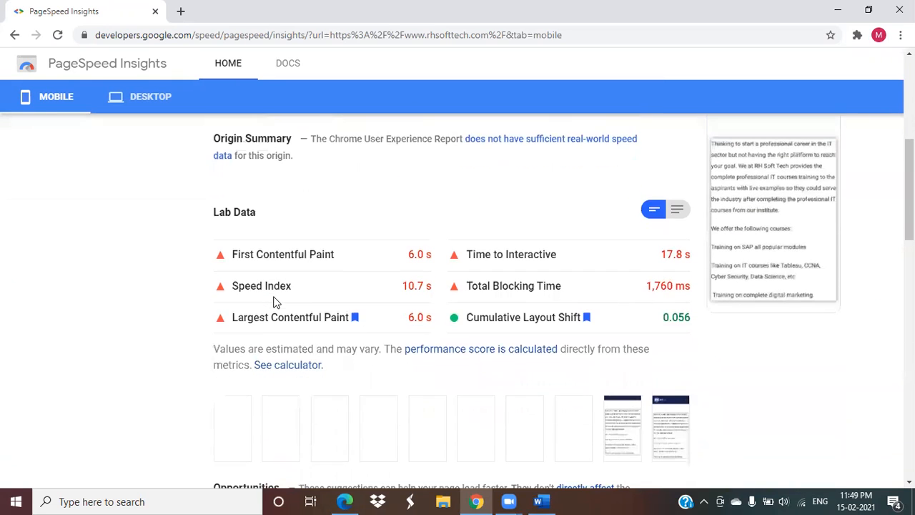
mouse_move(384, 243)
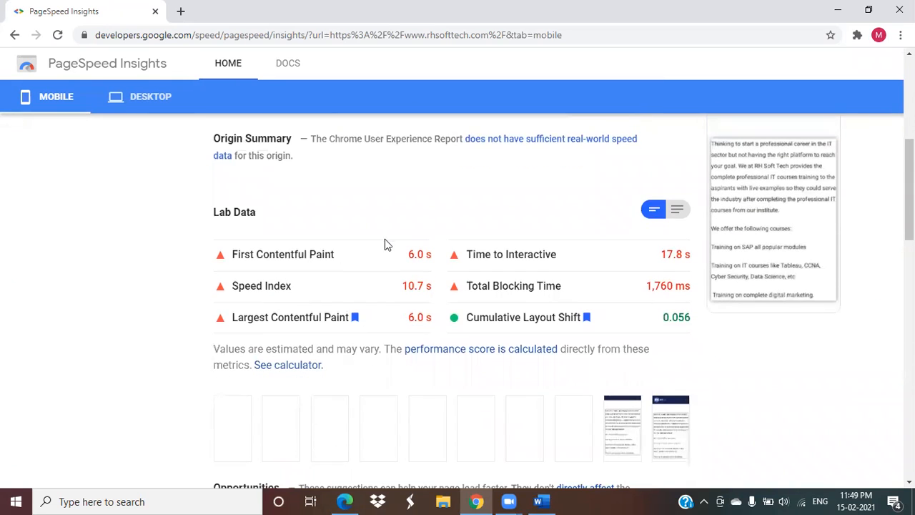
mouse_move(363, 241)
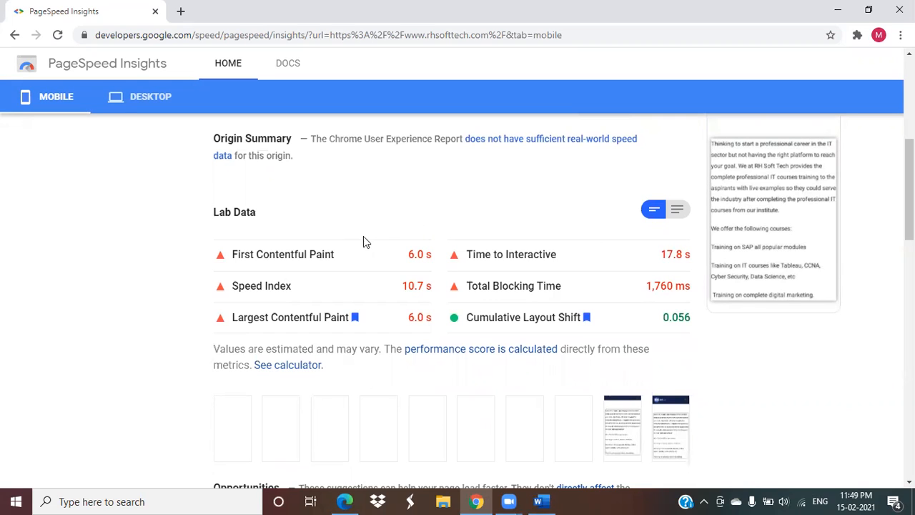
mouse_move(371, 243)
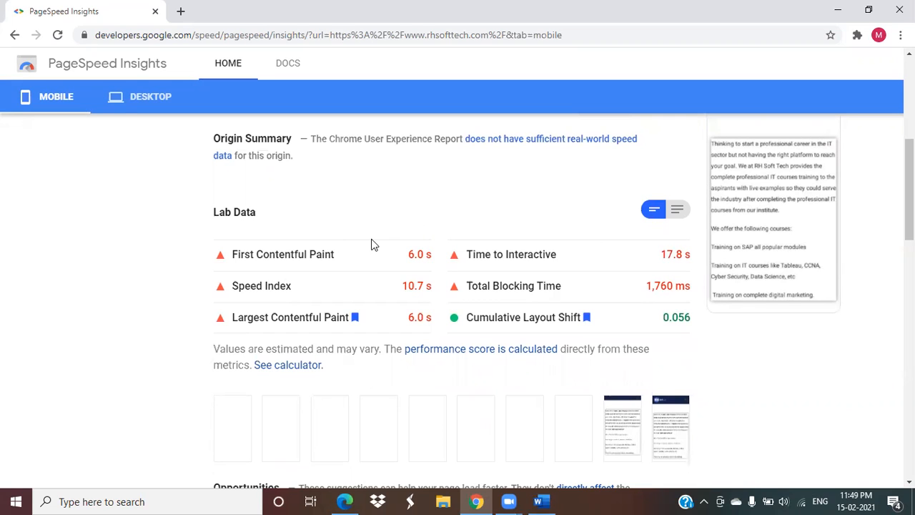
scroll("down", 3)
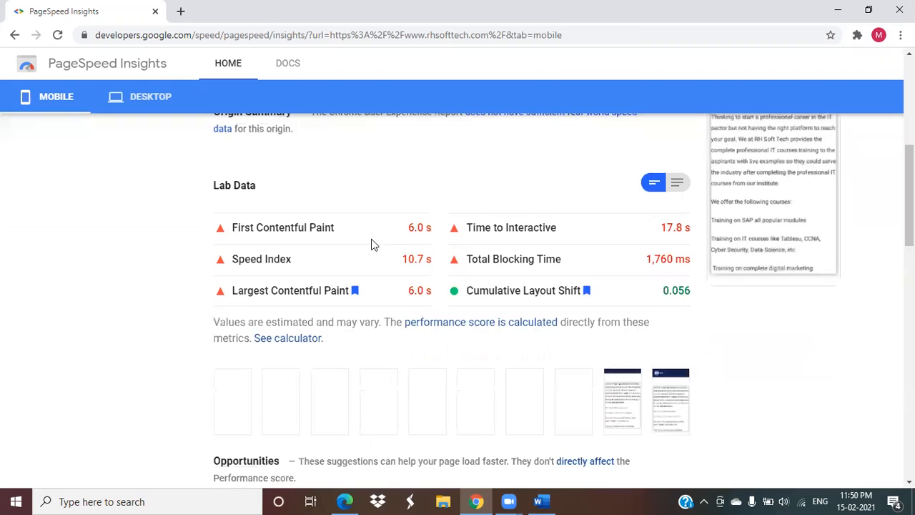
scroll("down", 3)
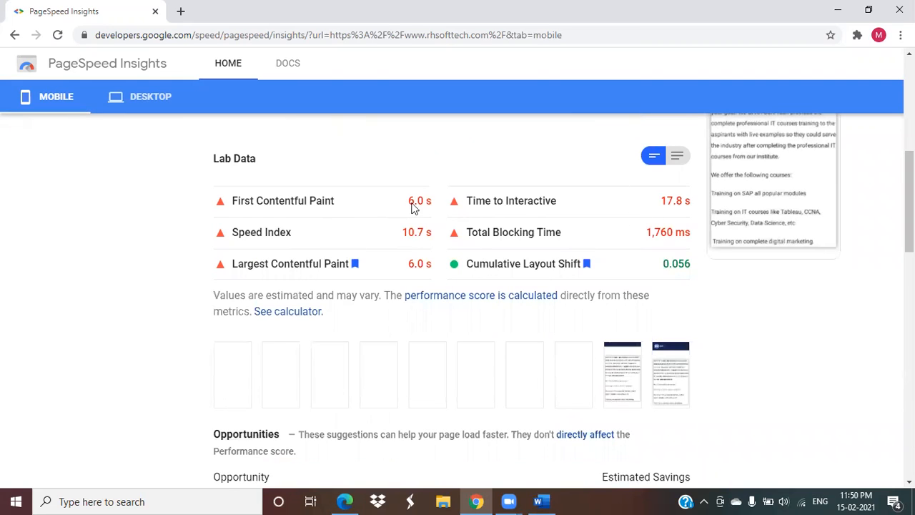
mouse_move(632, 186)
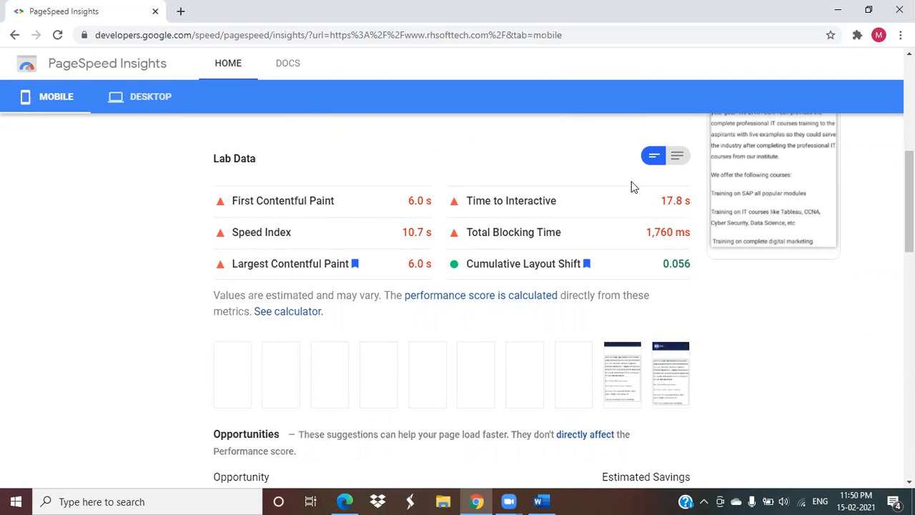
mouse_move(227, 192)
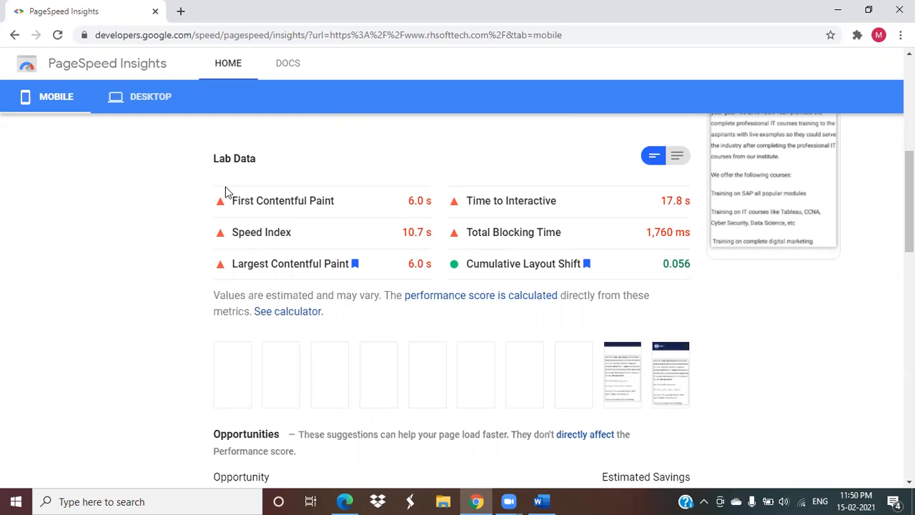
mouse_move(279, 279)
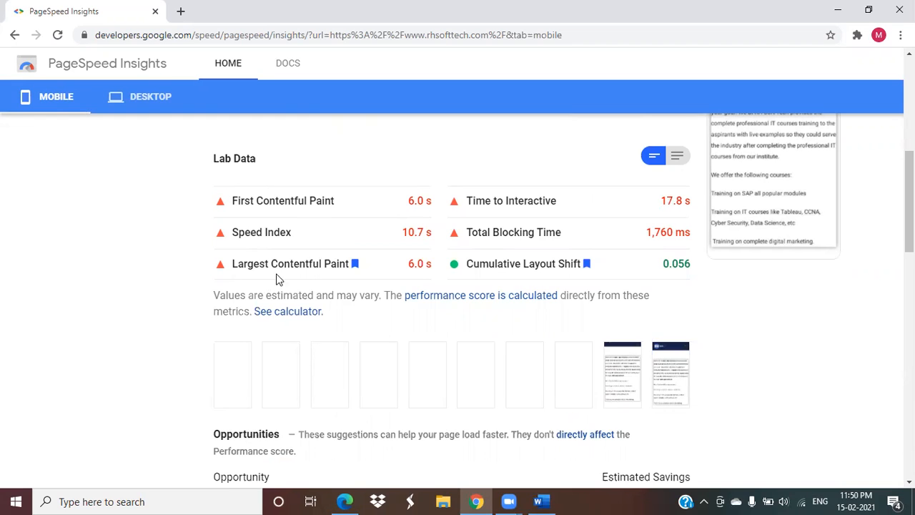
mouse_move(718, 229)
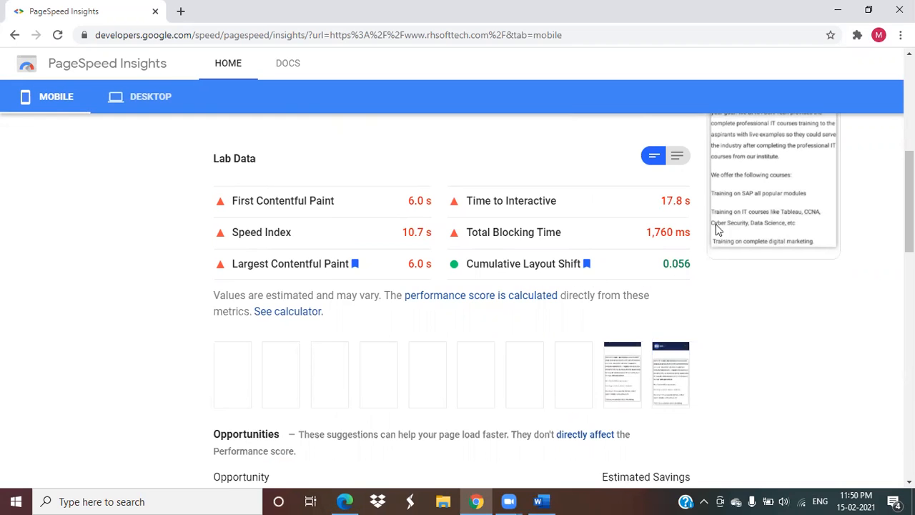
mouse_move(364, 266)
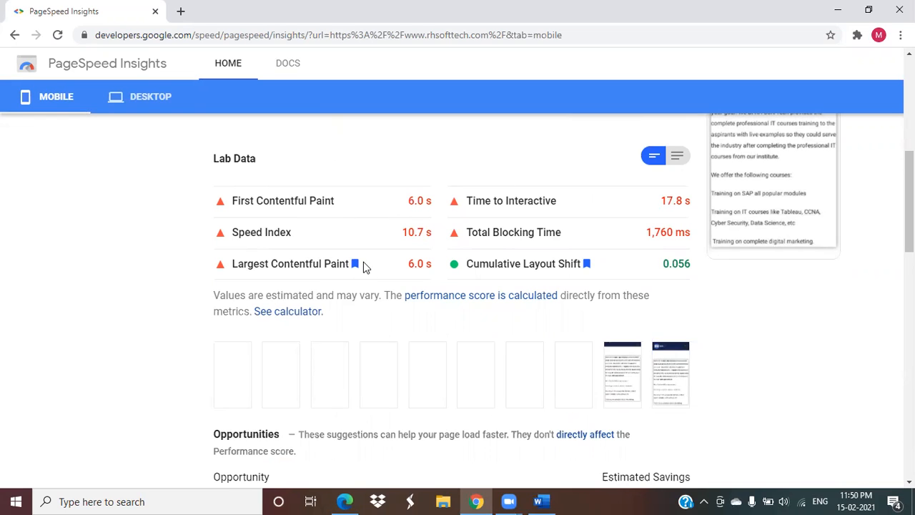
mouse_move(246, 161)
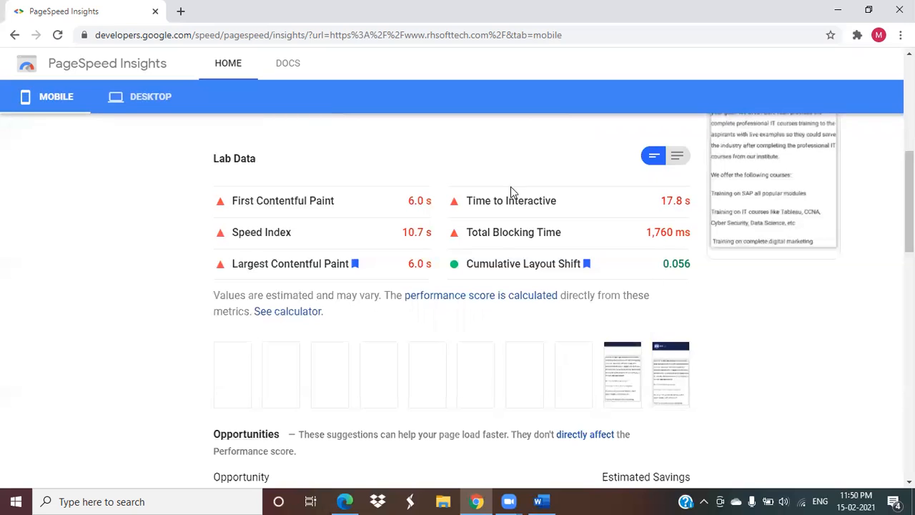
mouse_move(542, 59)
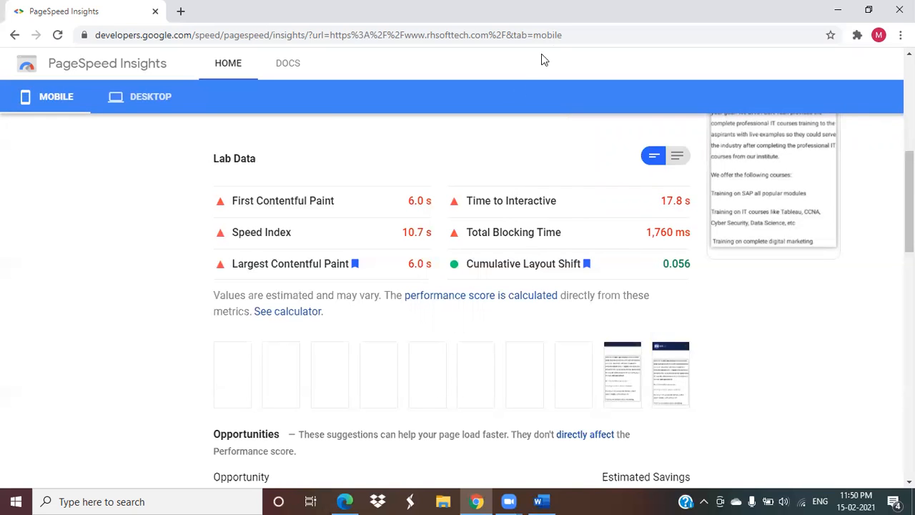
mouse_move(465, 300)
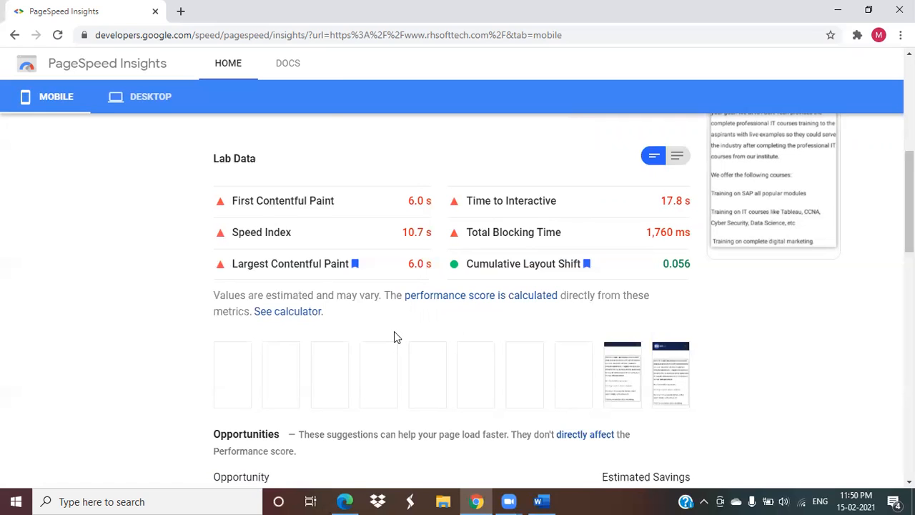
Scroll the mobile report down to Opportunities, led by eliminating render-blocking resources (5.45 s)
scroll("down", 3)
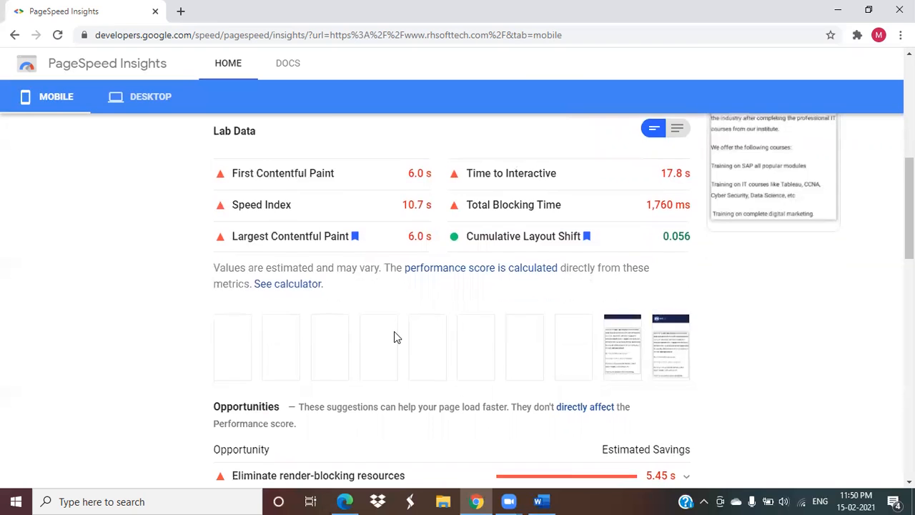
scroll("down", 3)
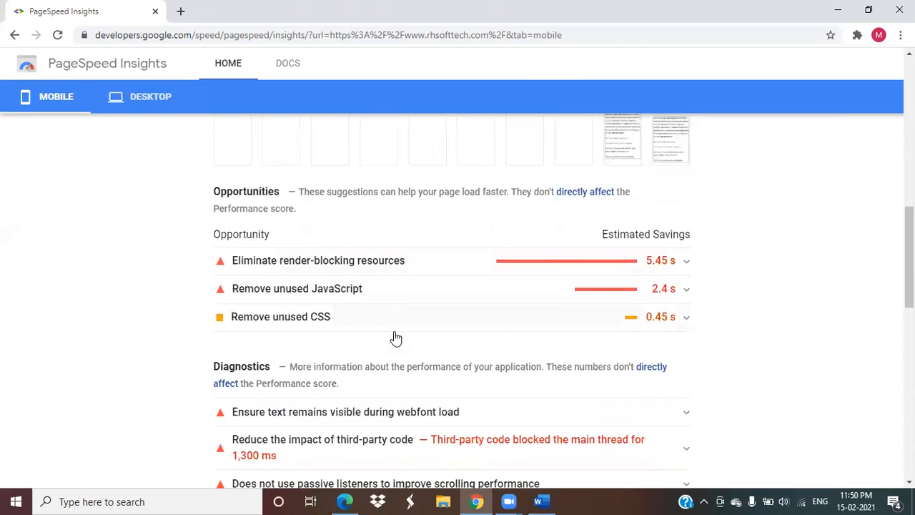
scroll("down", 3)
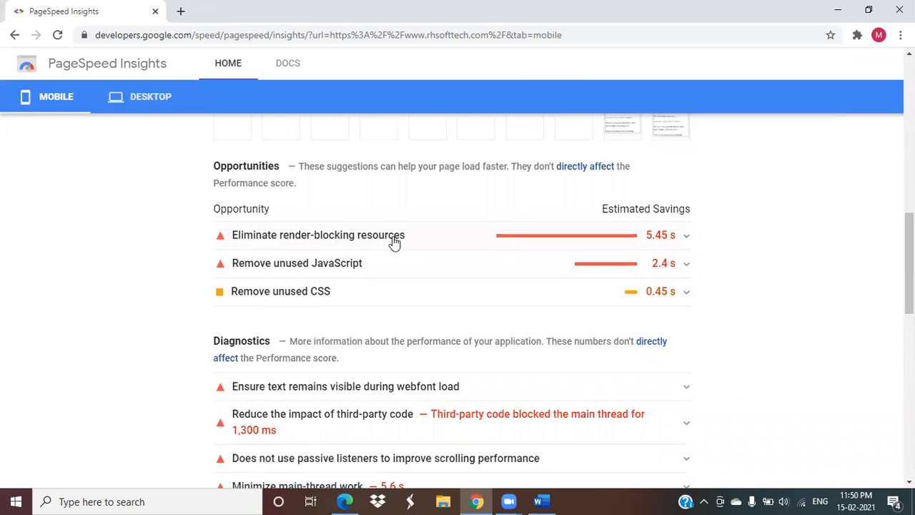
mouse_move(681, 247)
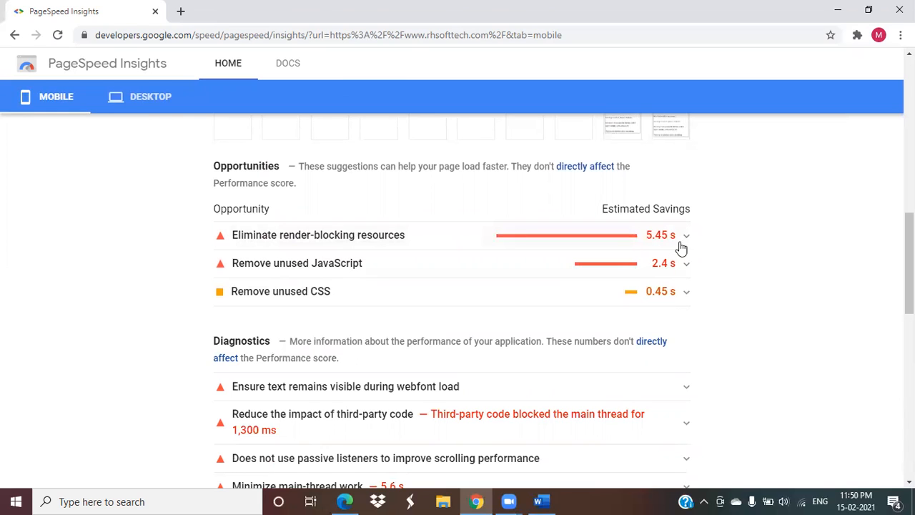
mouse_move(454, 205)
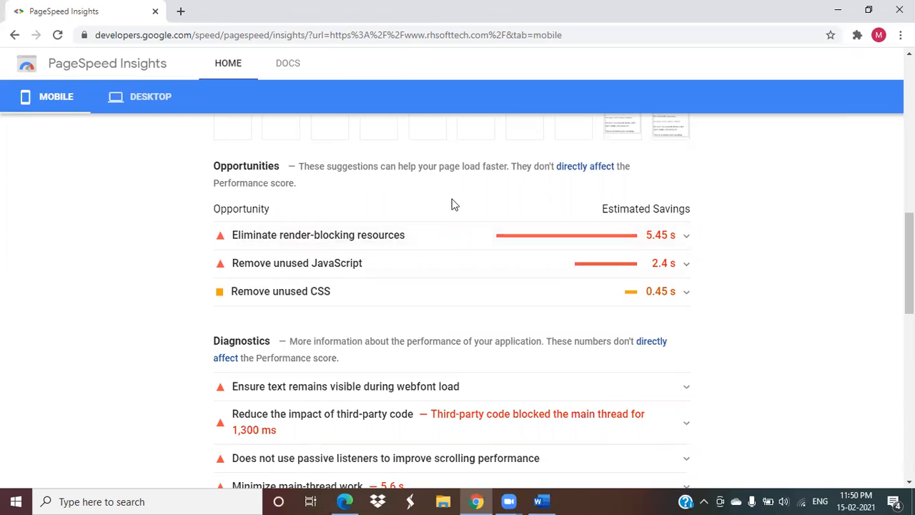
mouse_move(504, 267)
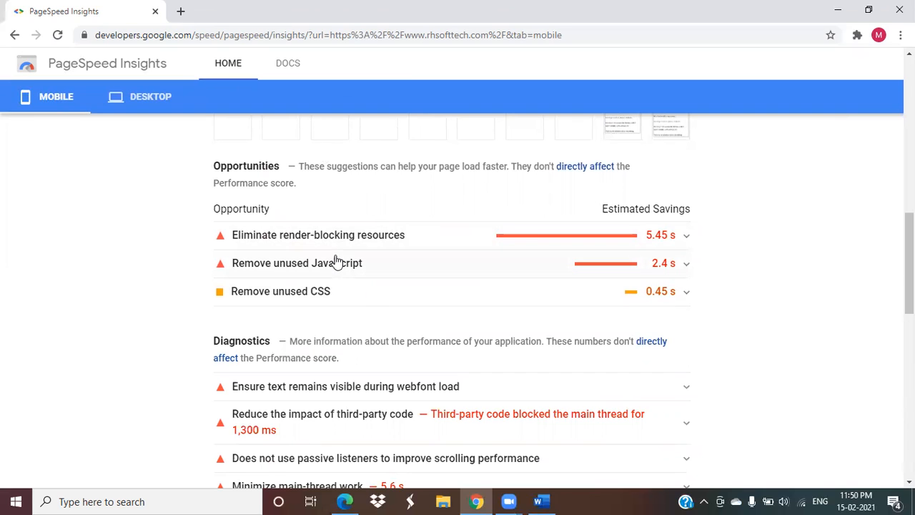
mouse_move(594, 232)
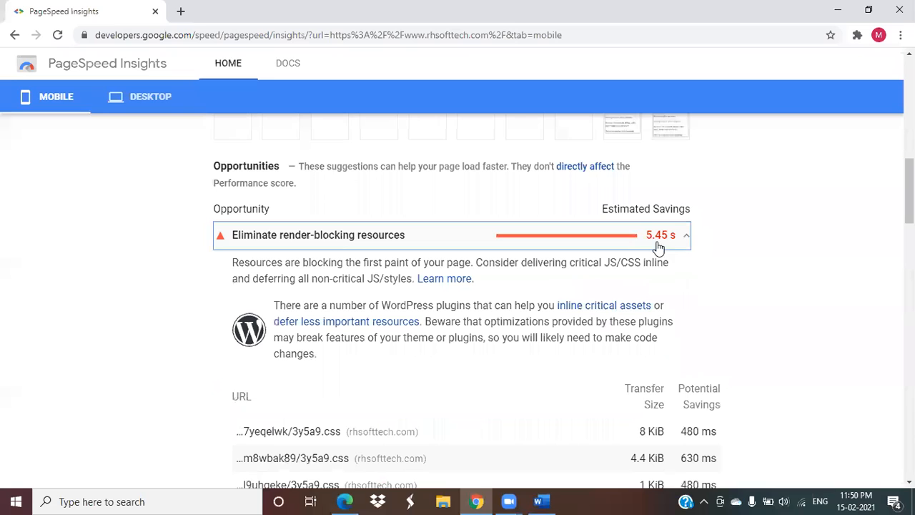
mouse_move(331, 302)
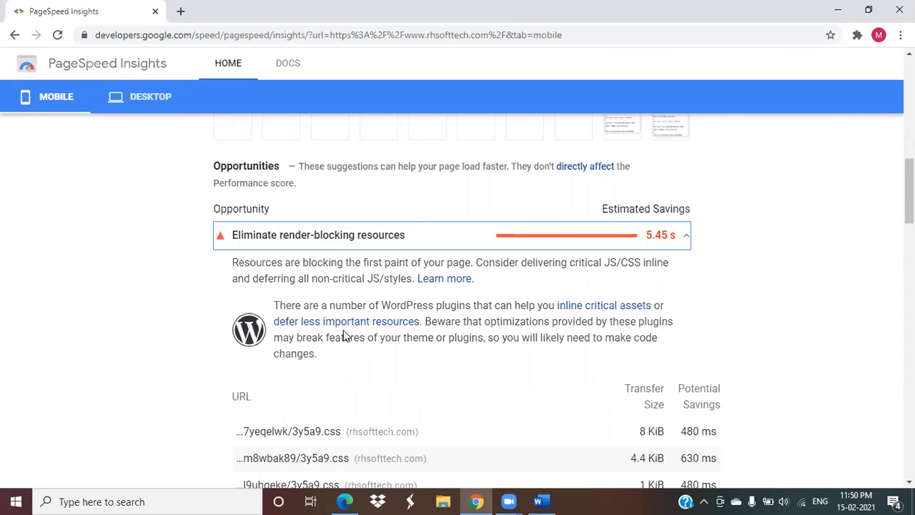
mouse_move(401, 320)
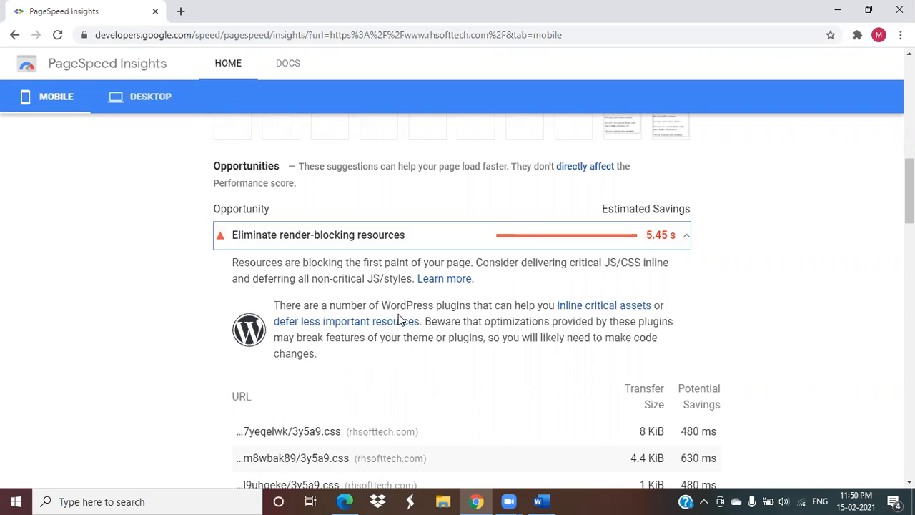
mouse_move(357, 248)
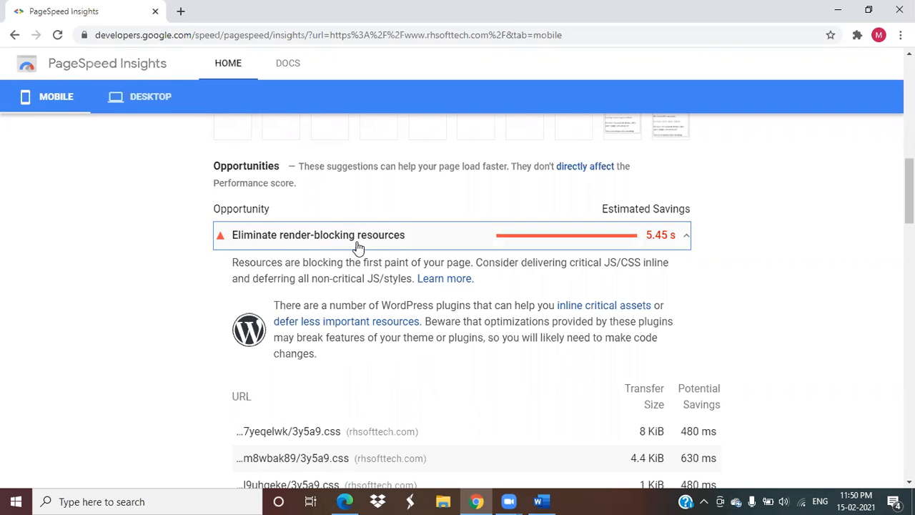
mouse_move(357, 328)
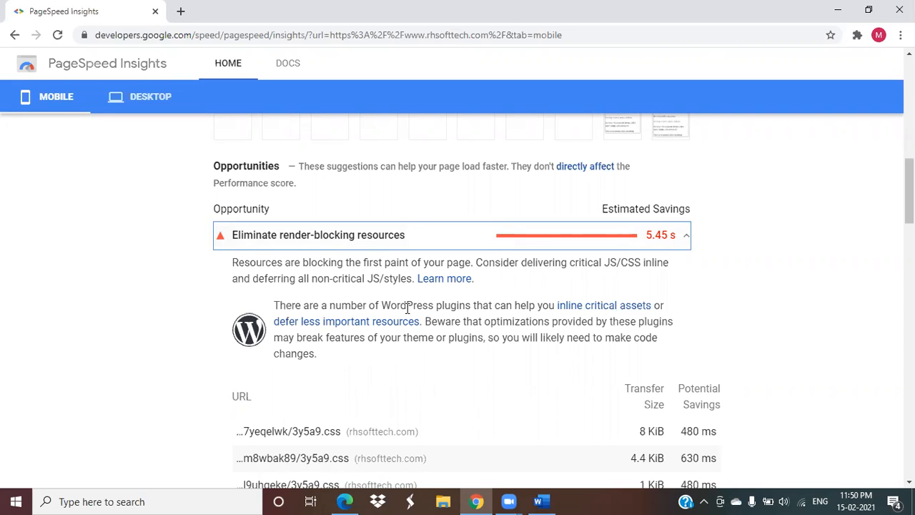
mouse_move(513, 315)
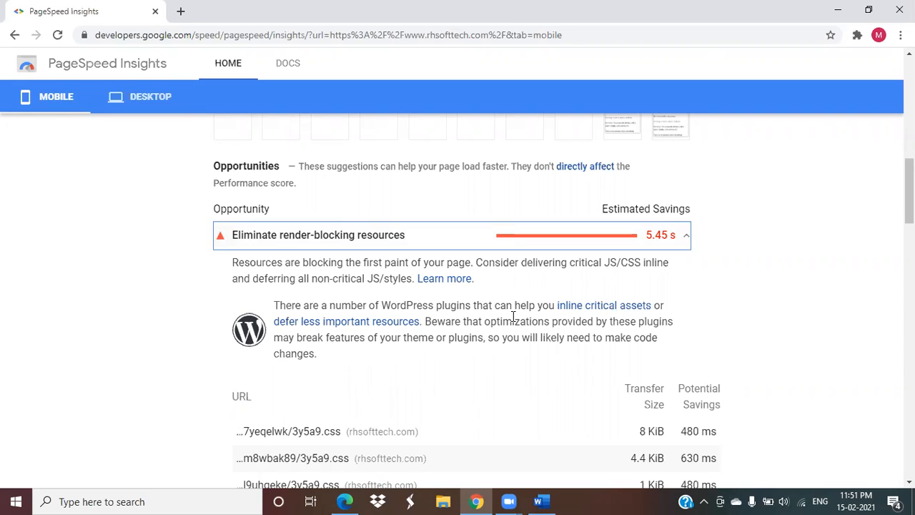
mouse_move(449, 324)
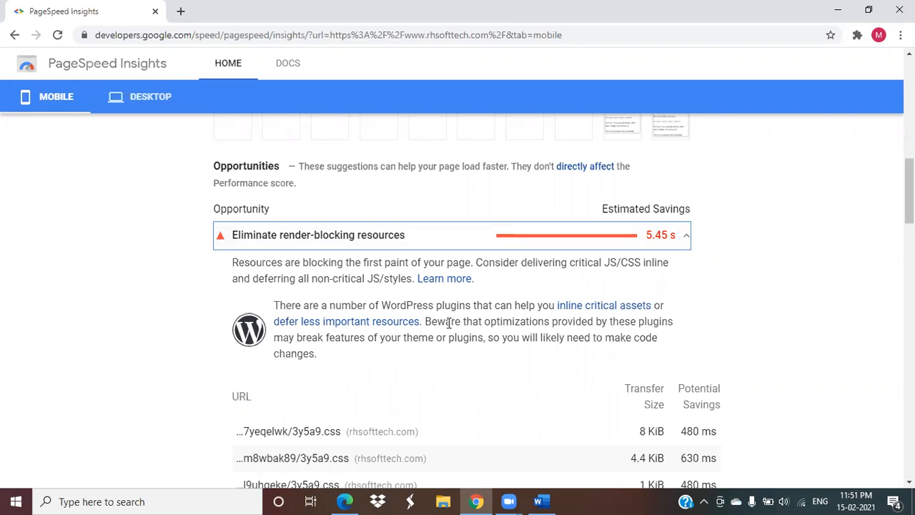
mouse_move(584, 317)
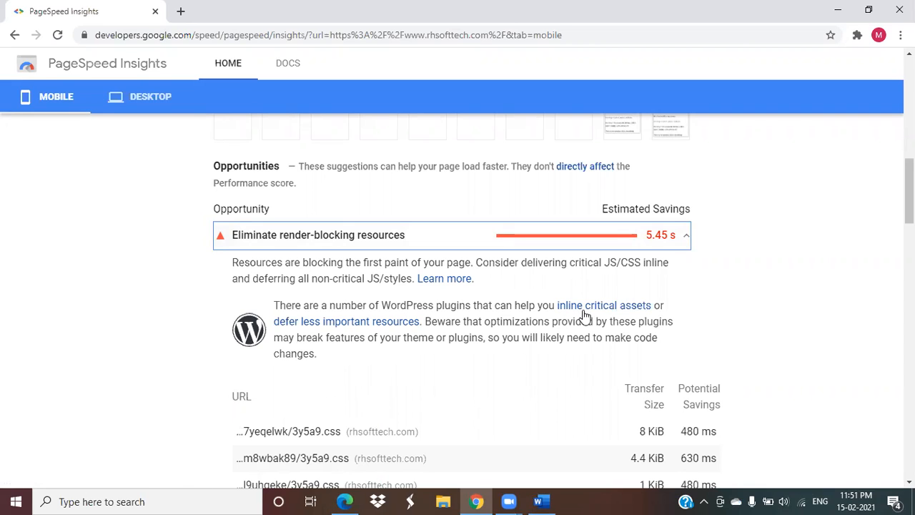
mouse_move(604, 306)
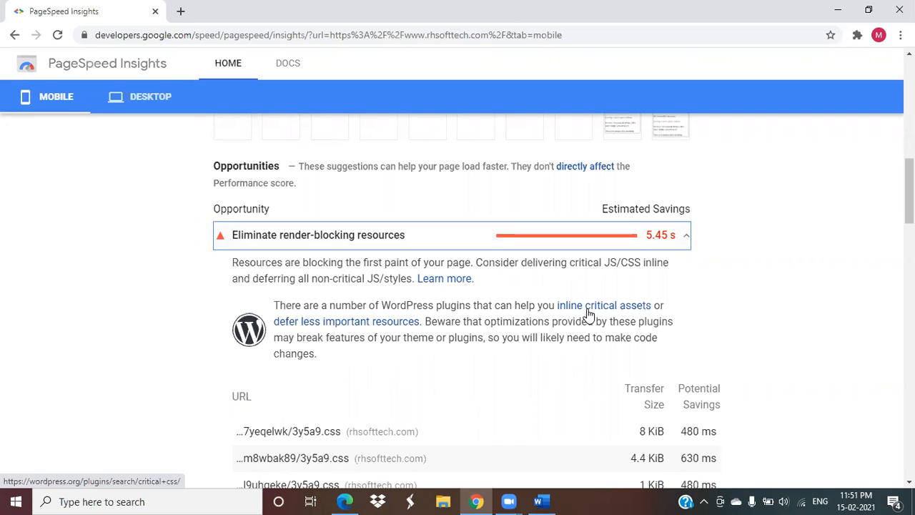
mouse_move(421, 254)
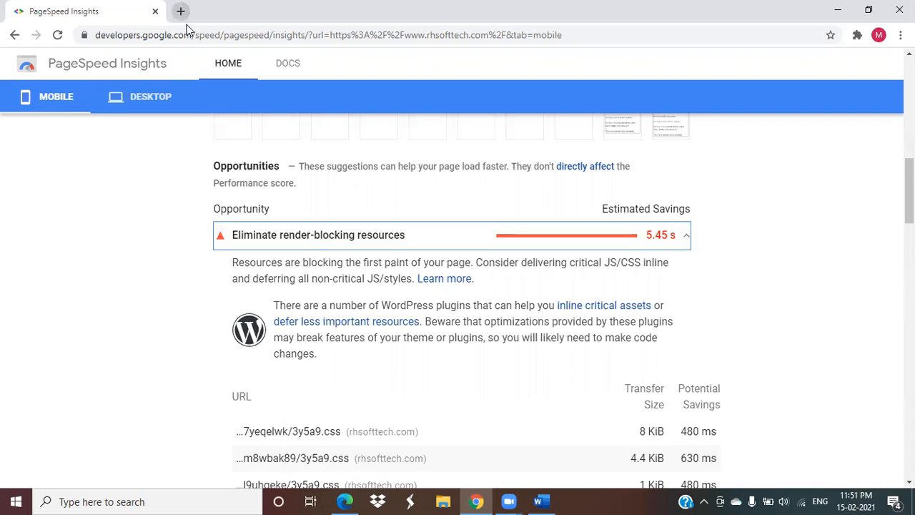
mouse_move(180, 12)
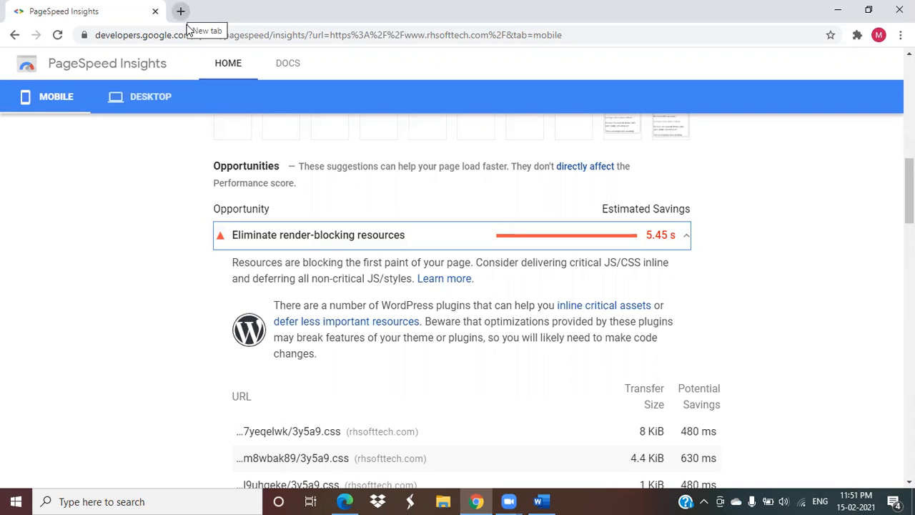
Log in to rhsofttech.com's WordPress admin in a new tab, then return to PageSpeed Insights
left_click(180, 11)
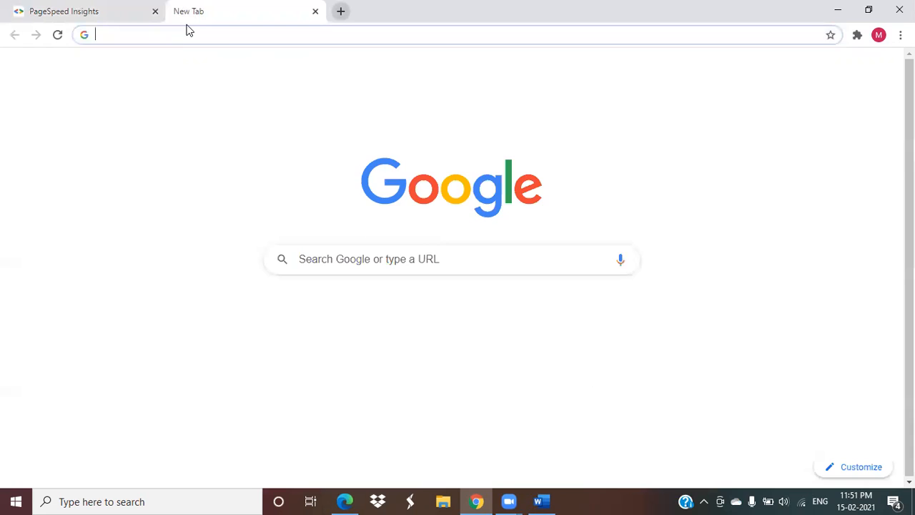
type("resou")
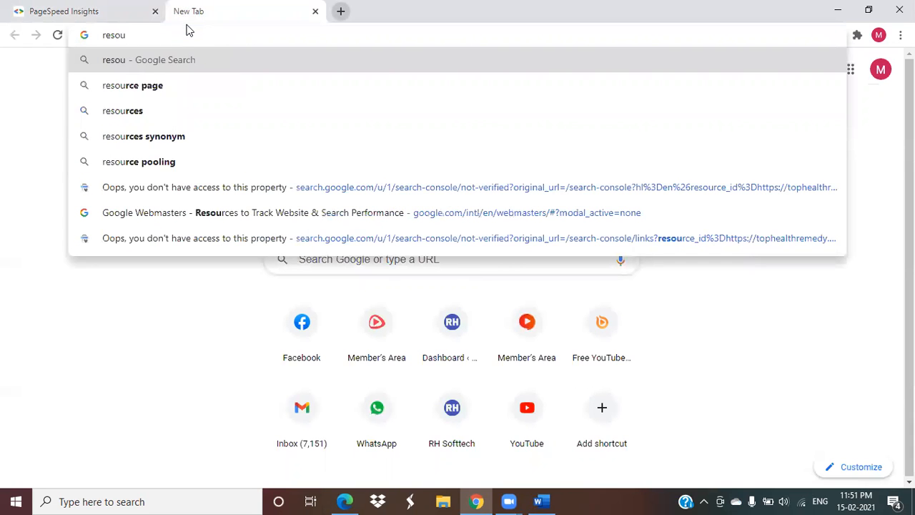
key("Escape")
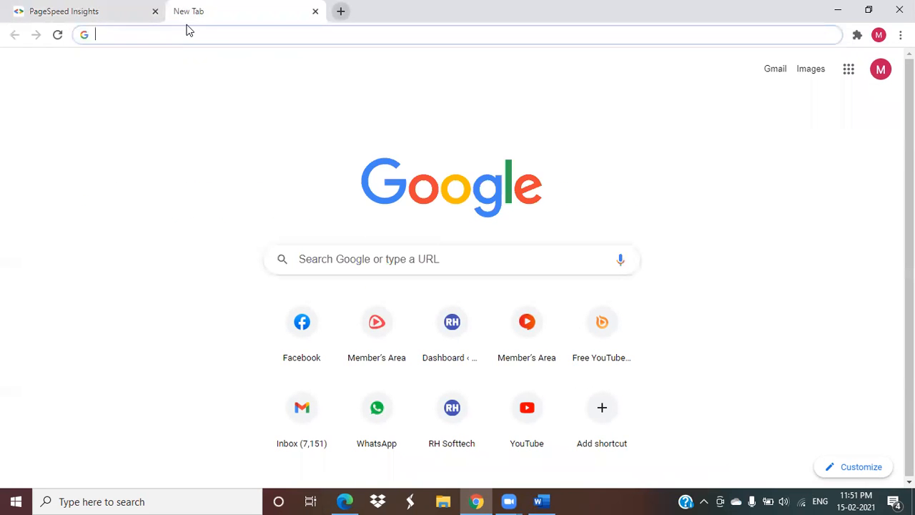
type("rhsofttech.com/wp-login.php?redirect_to=https%3A%2F%2Frhsofttech.com%2Fwp-admin%2F&reauth=1")
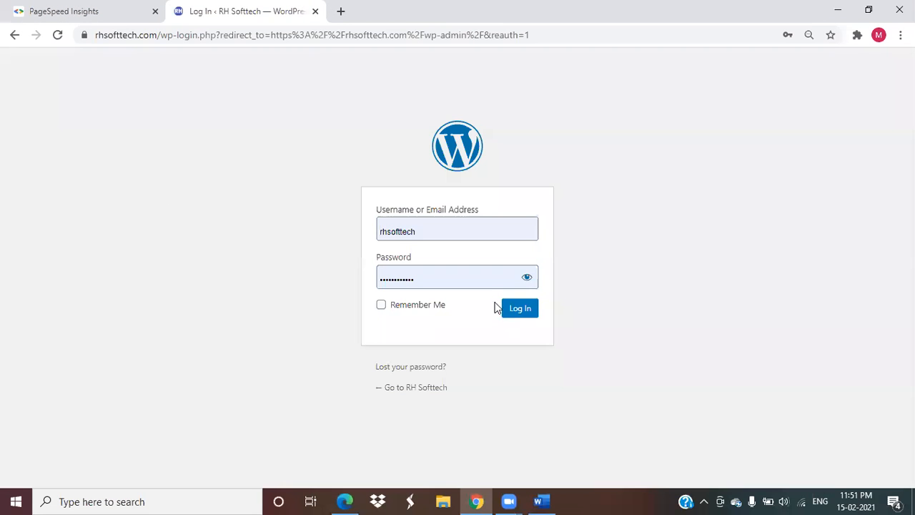
left_click(520, 307)
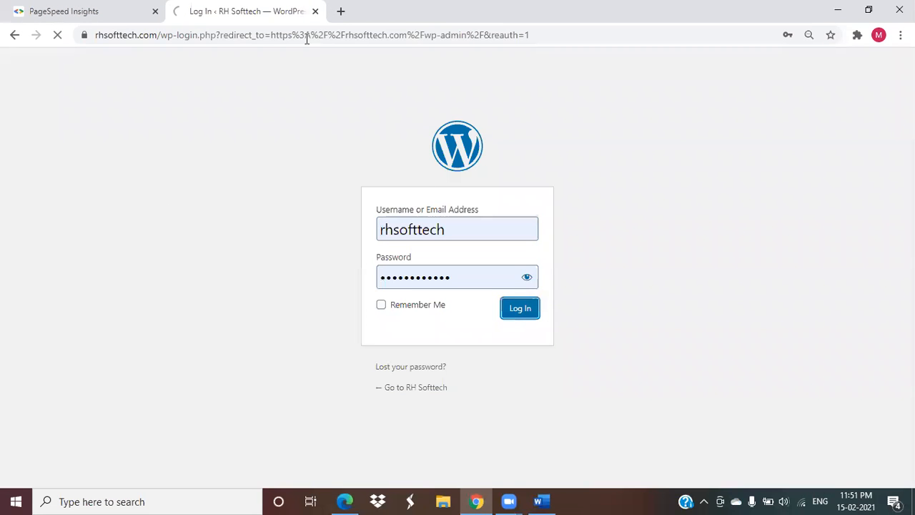
left_click(520, 308)
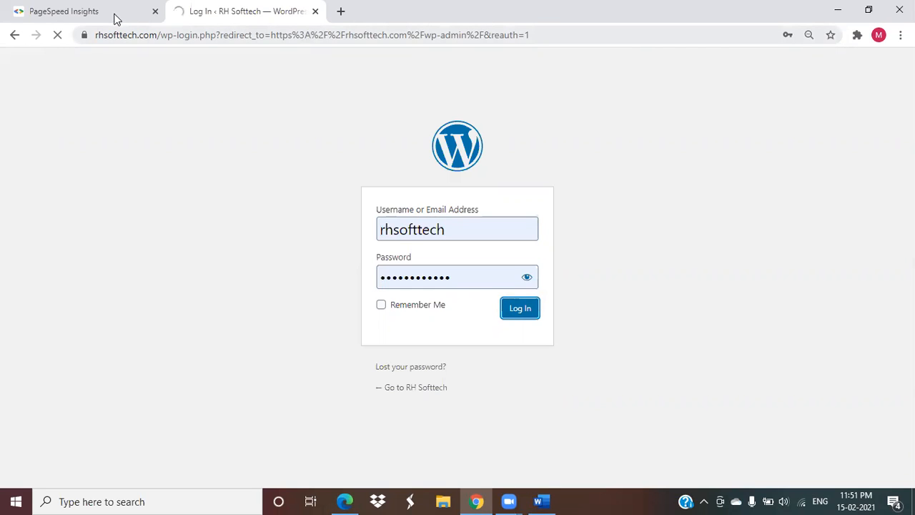
left_click(64, 11)
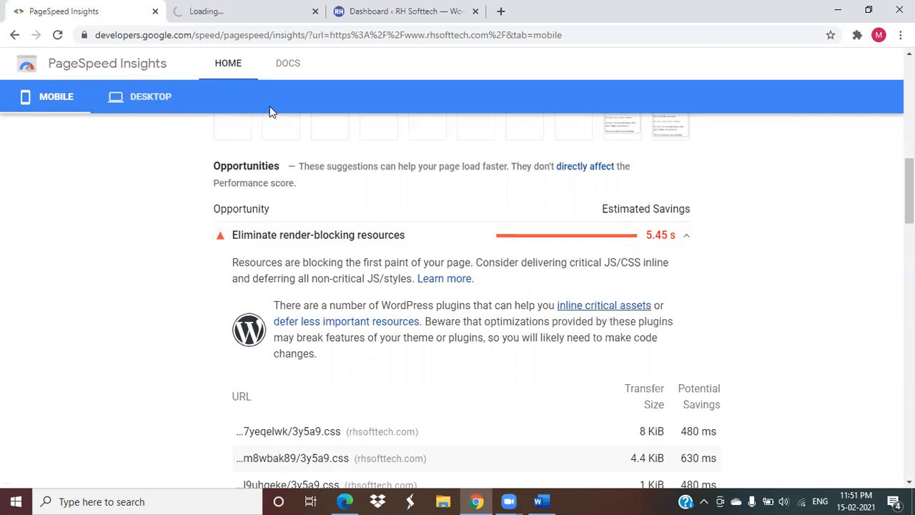
Follow the critical-CSS suggestion to WordPress.org's 'critical css' plugin results, including Autoptimize and Hummingbird
left_click(605, 305)
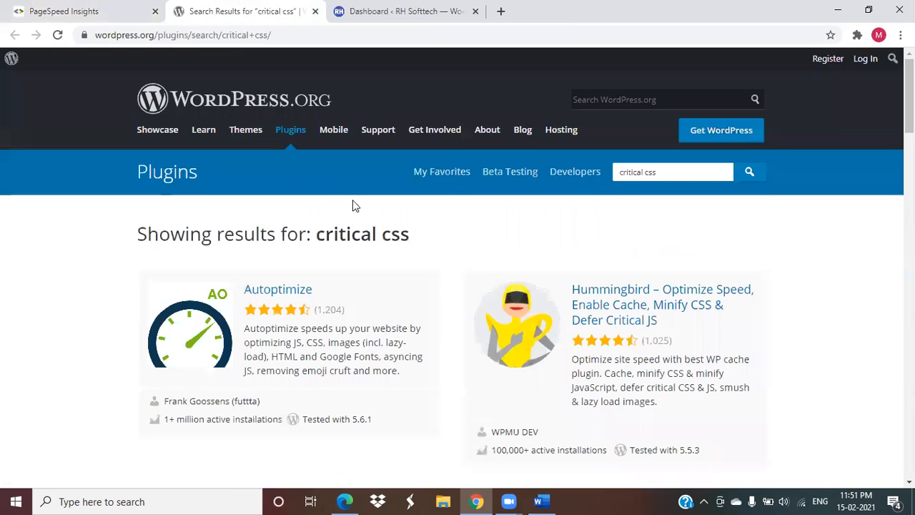
mouse_move(421, 249)
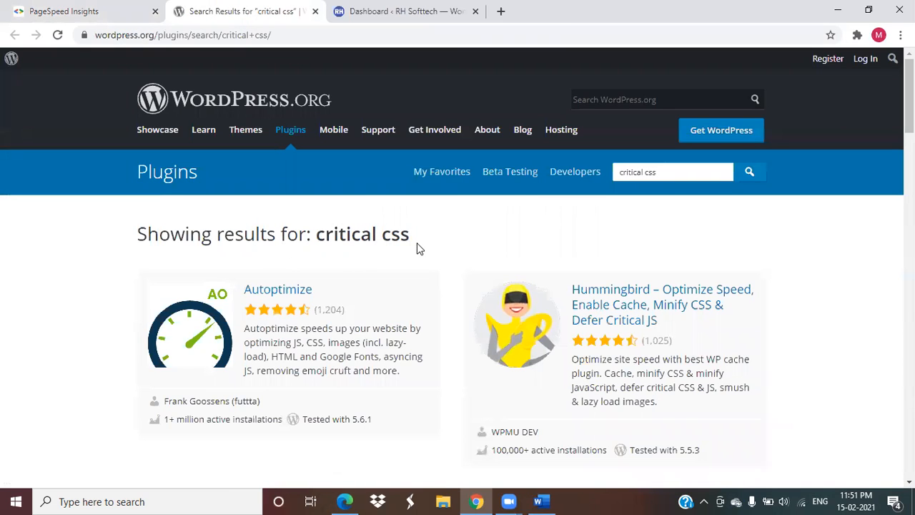
mouse_move(413, 237)
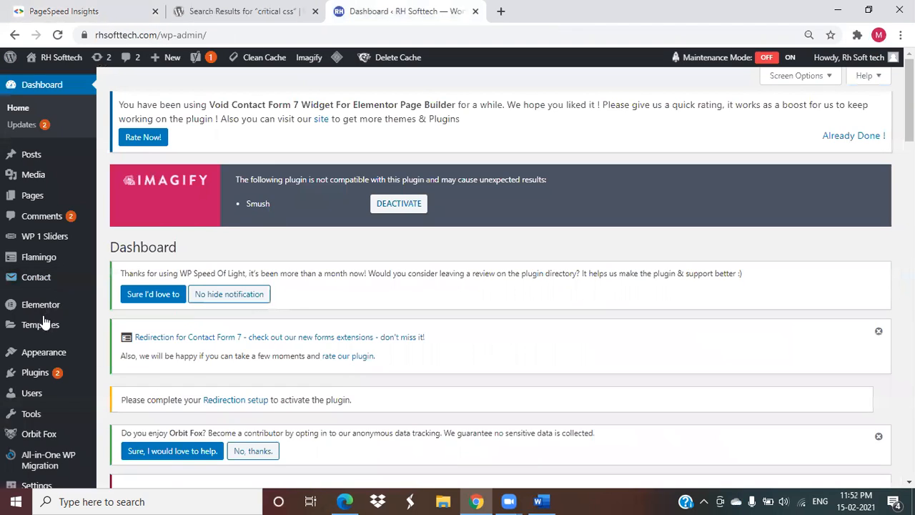
mouse_move(31, 392)
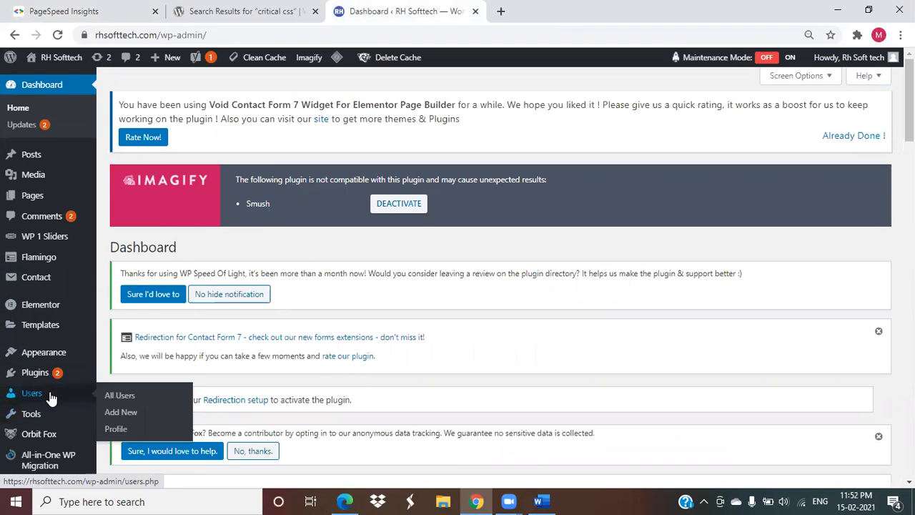
mouse_move(34, 372)
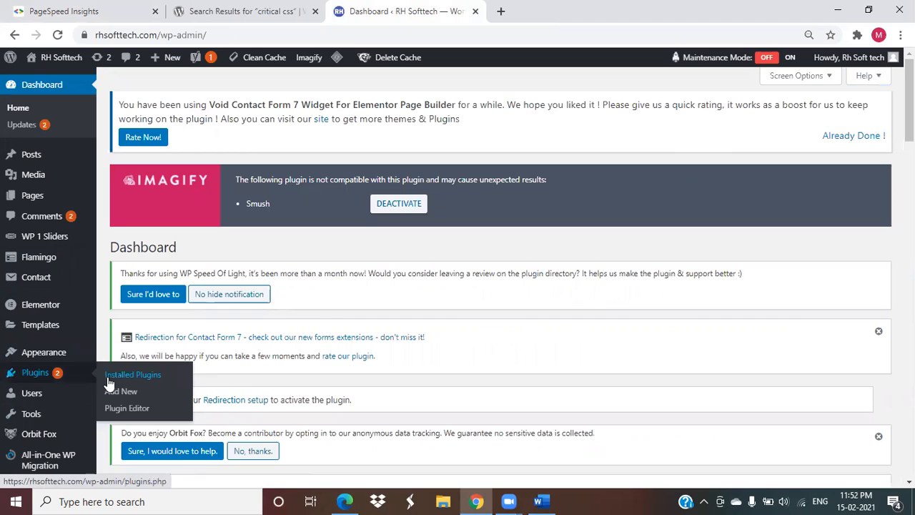
Go to Plugins > Add New and search for 'crisis css', returning WPCal.io, WebDefender, Book a Room
left_click(121, 391)
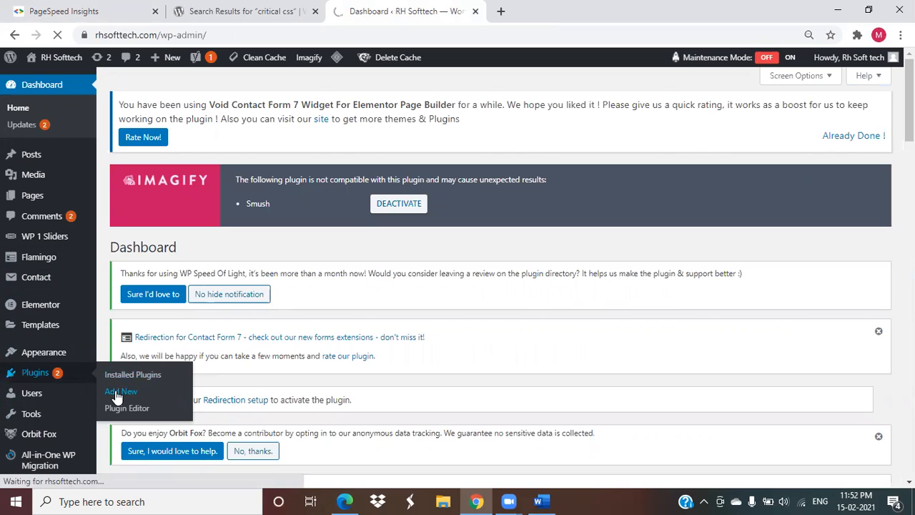
left_click(121, 391)
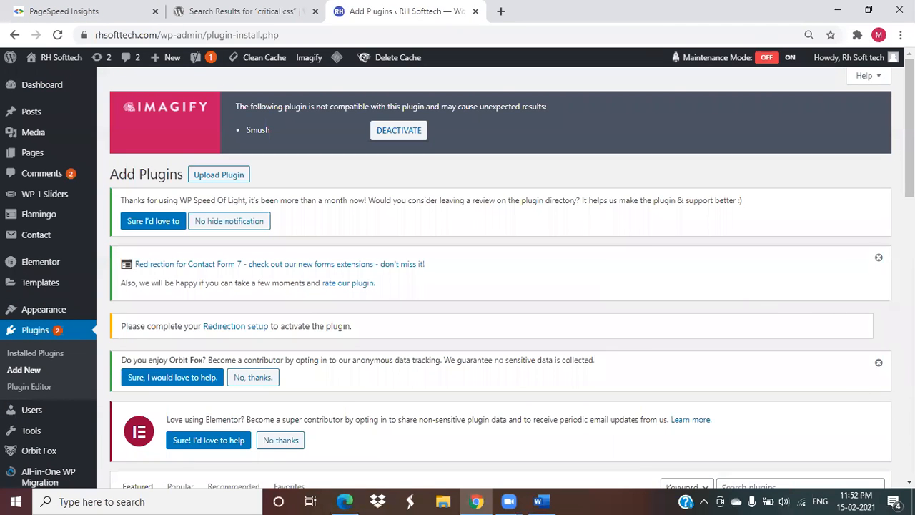
scroll("down", 3)
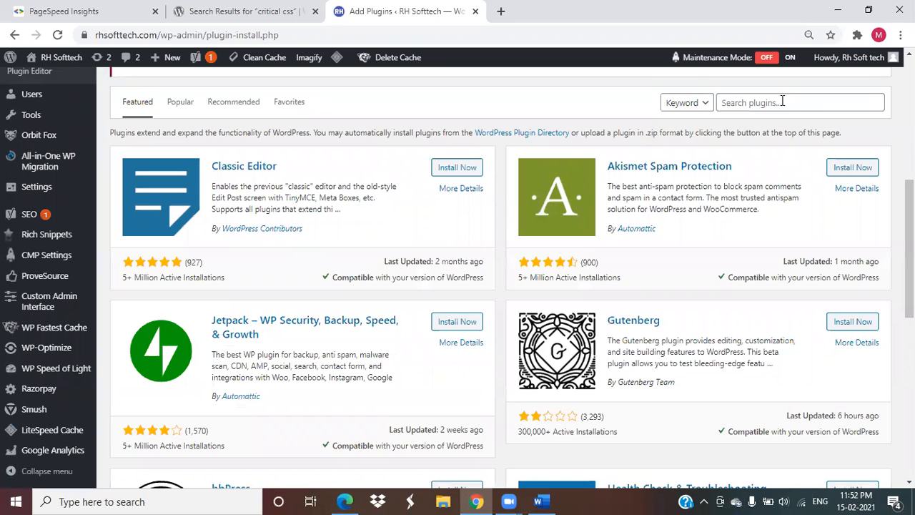
type("crit")
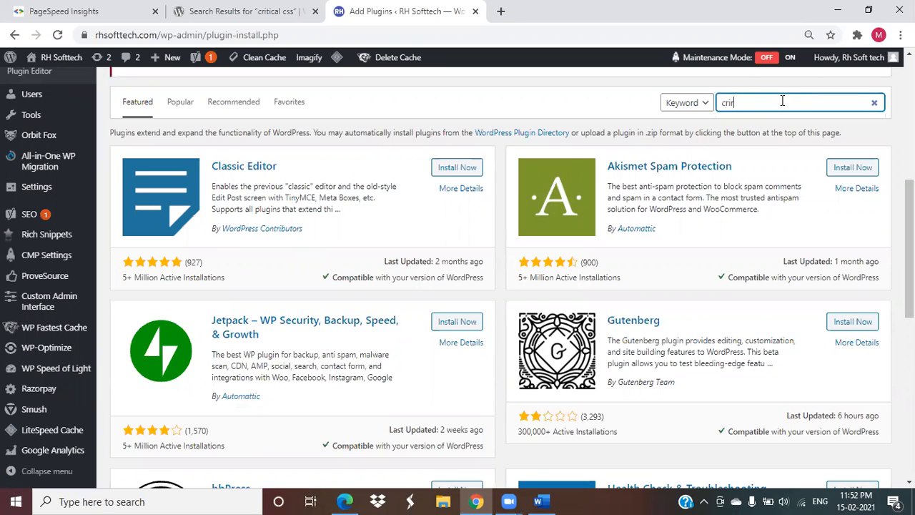
key("Backspace")
type("sis c")
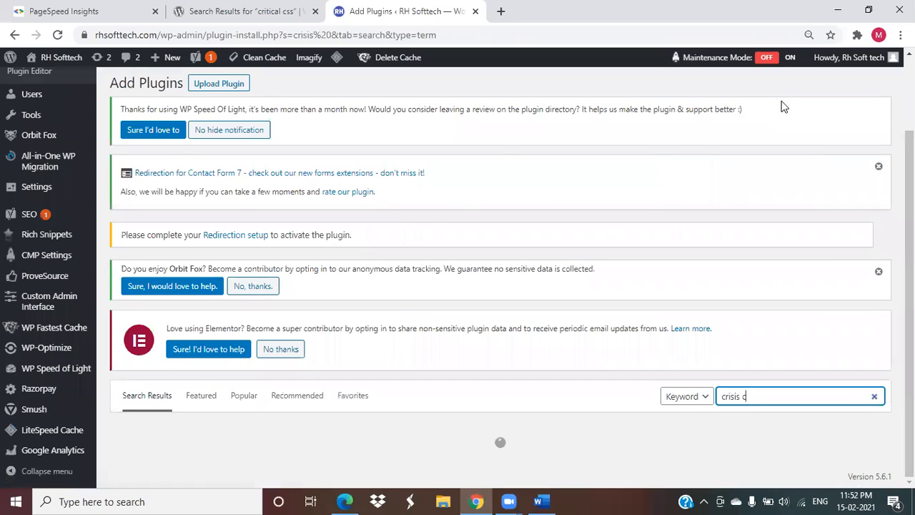
type("ss")
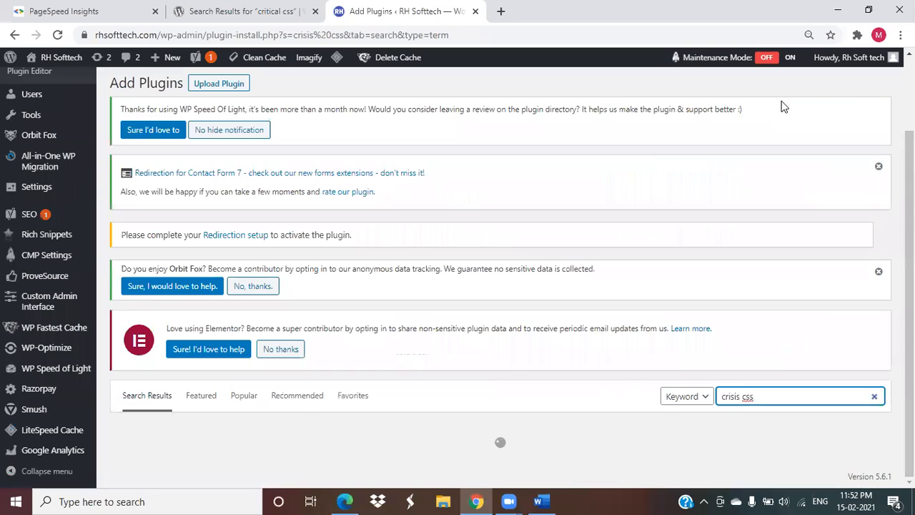
key("Enter")
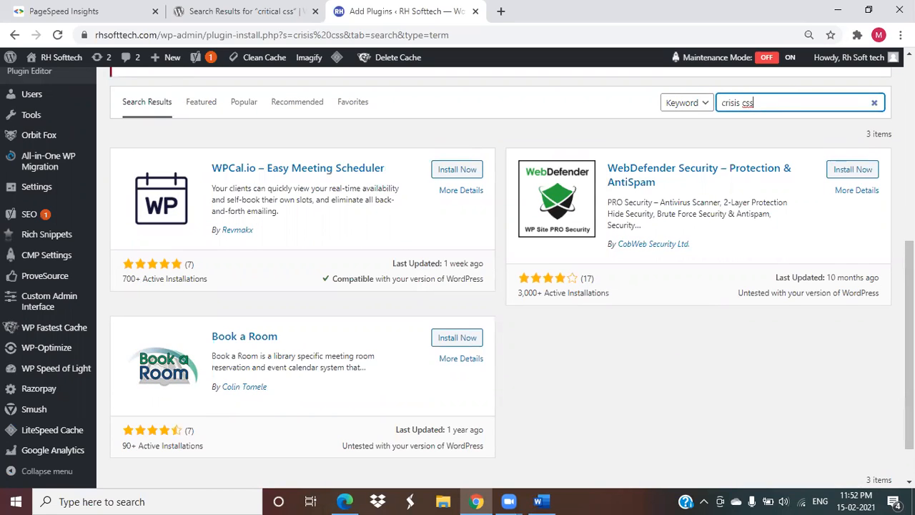
mouse_move(827, 208)
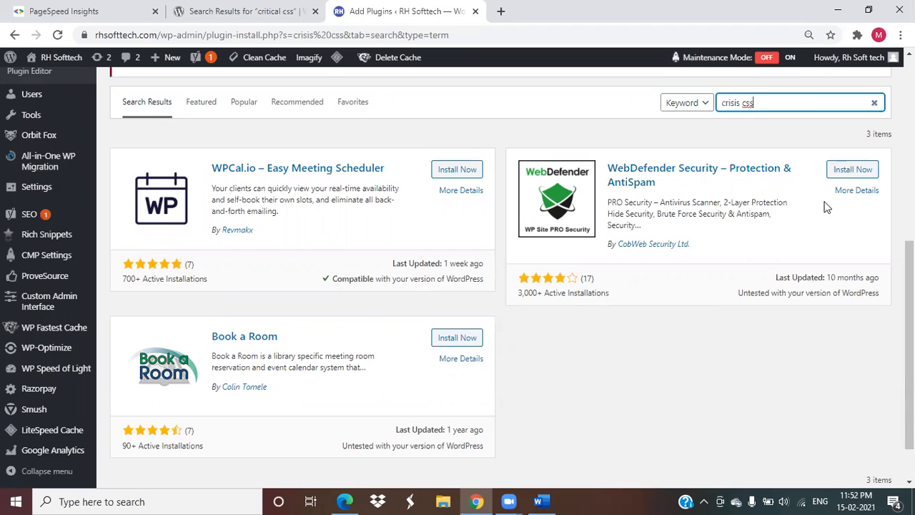
mouse_move(710, 120)
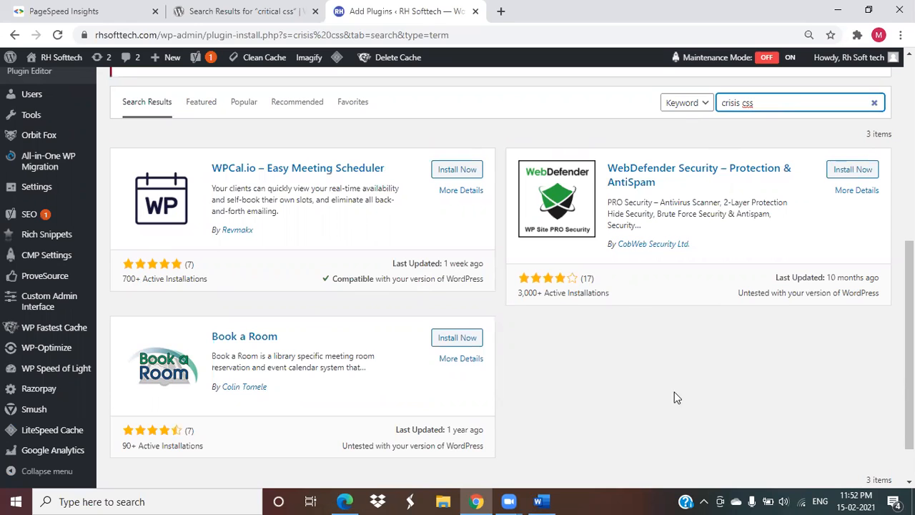
scroll("down", 3)
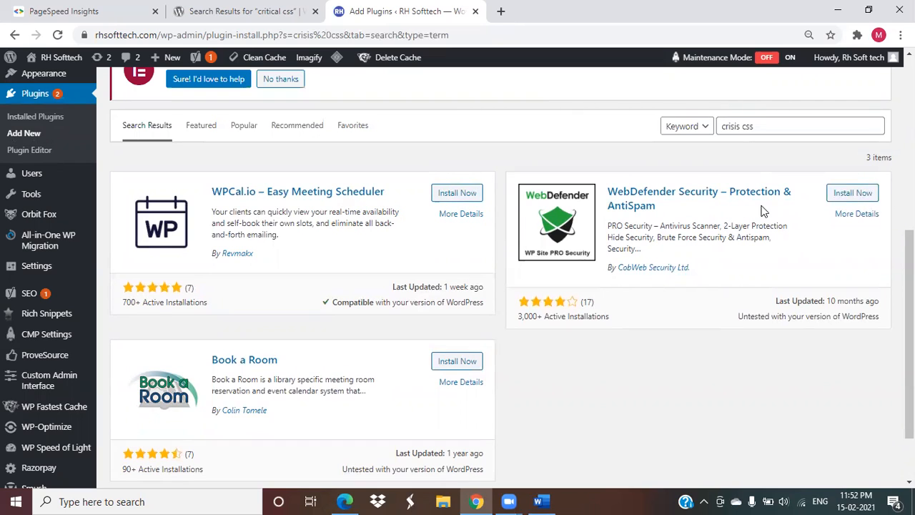
mouse_move(794, 208)
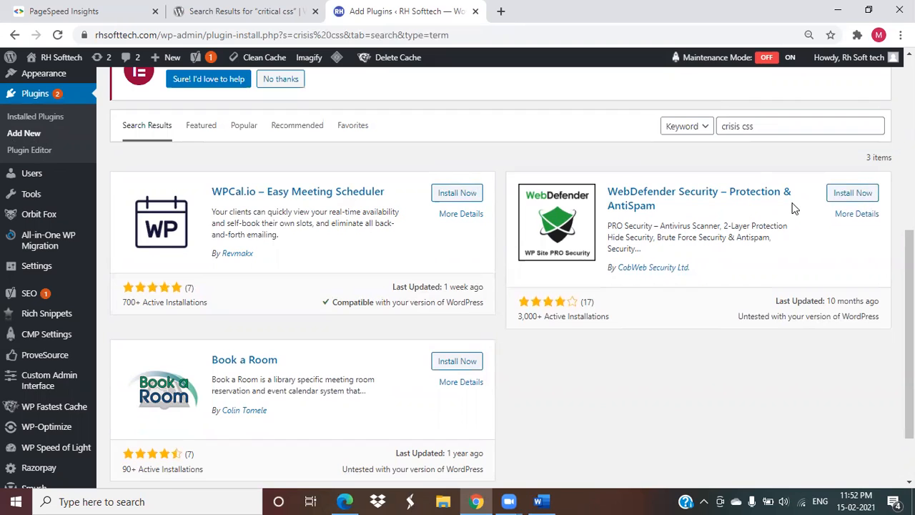
mouse_move(461, 382)
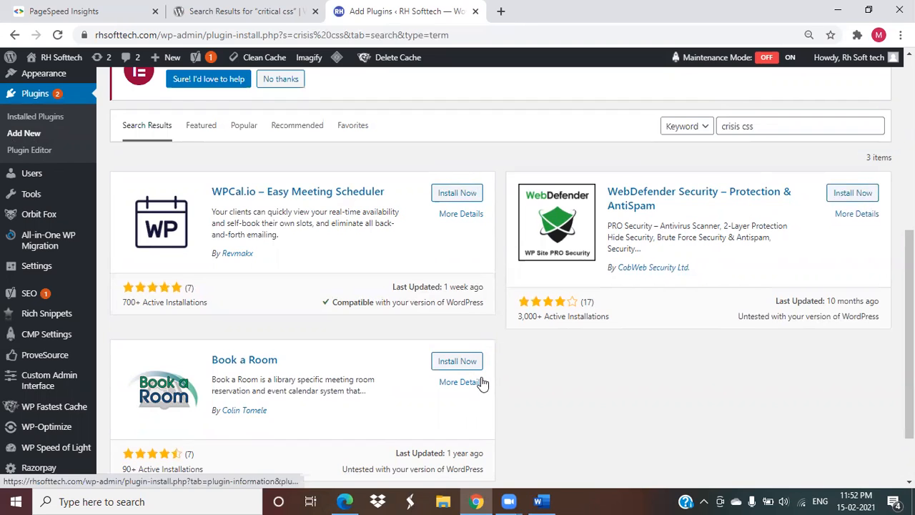
mouse_move(400, 120)
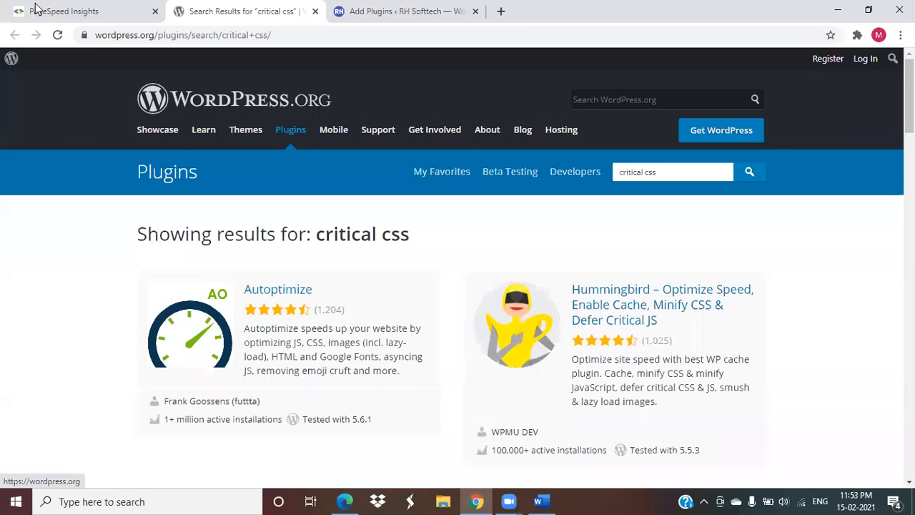
mouse_move(277, 289)
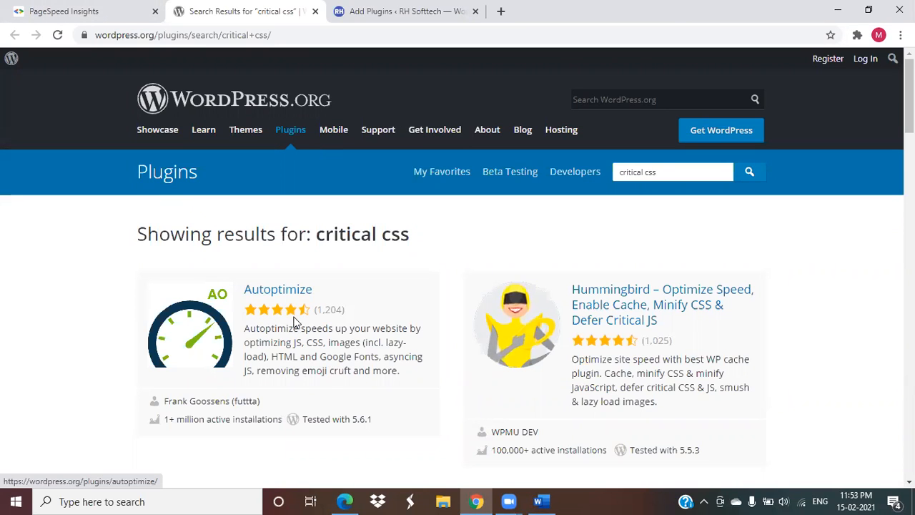
mouse_move(290, 304)
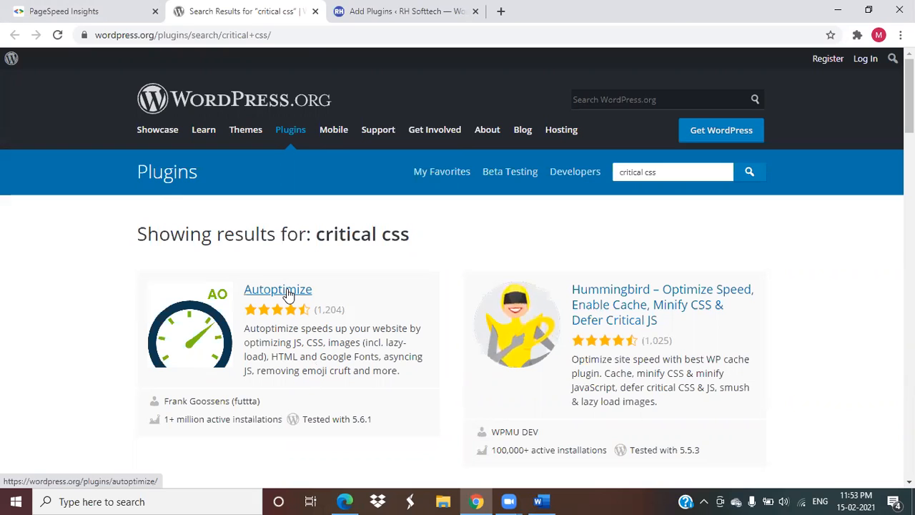
mouse_move(393, 347)
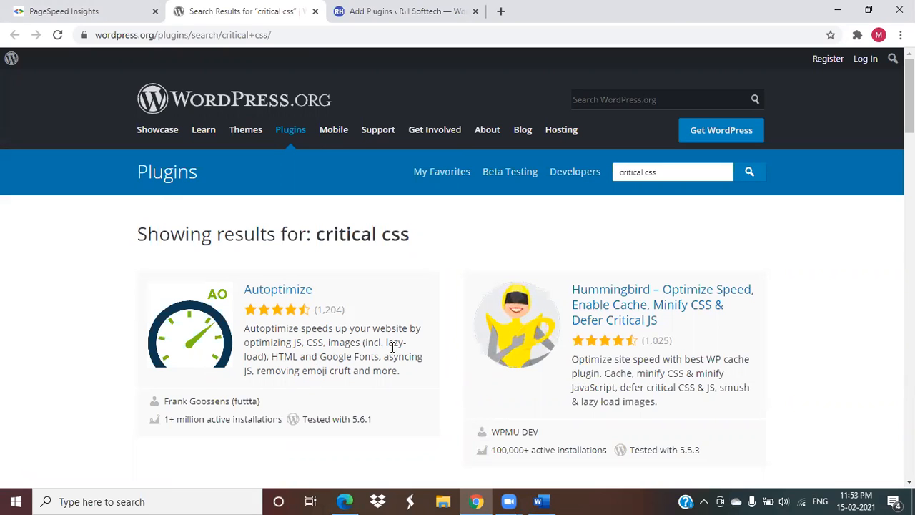
mouse_move(264, 353)
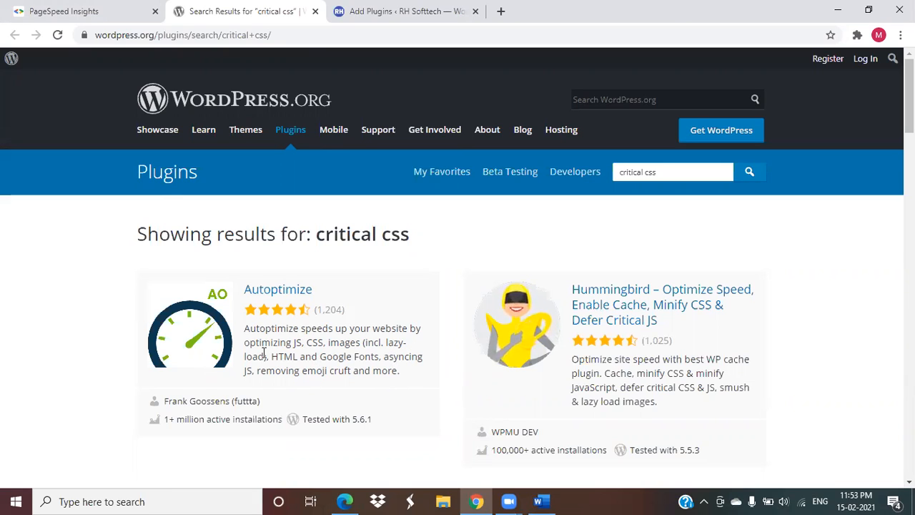
mouse_move(384, 340)
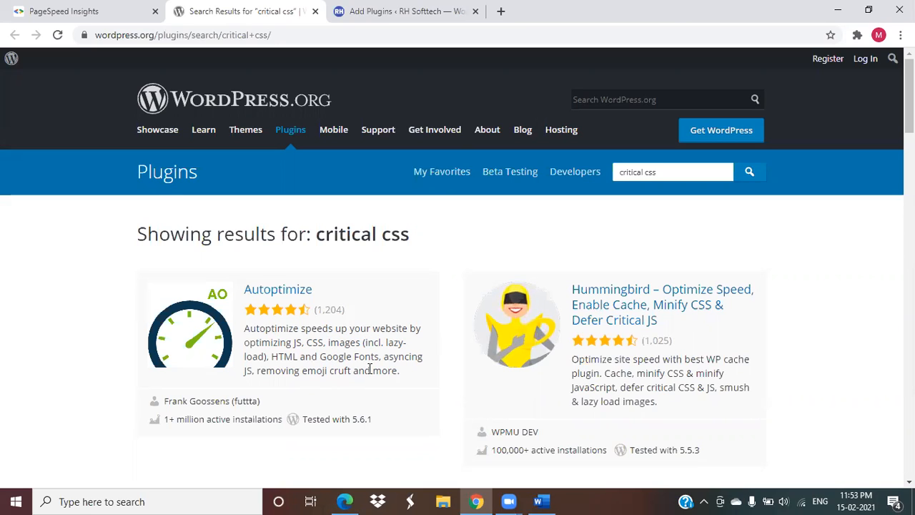
Open the Autoptimize plugin page by Frank Goossens from the 'critical css' results
left_click(277, 289)
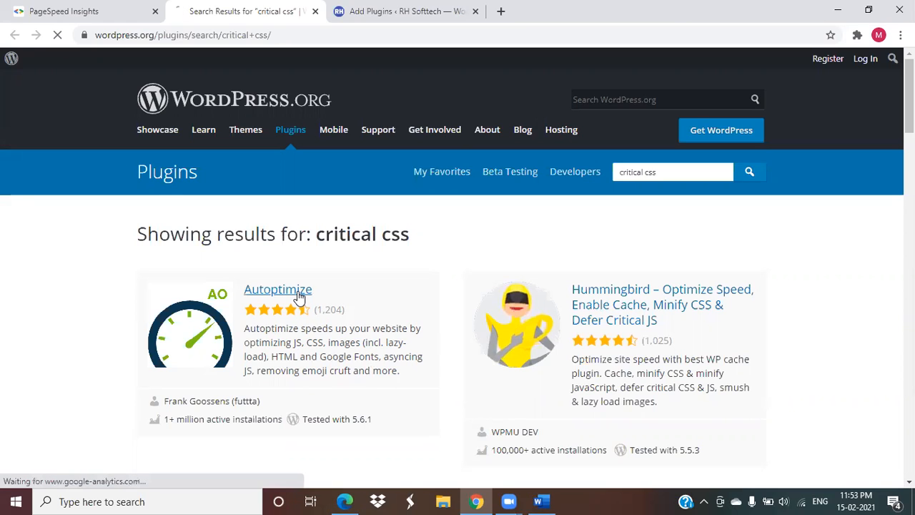
left_click(277, 289)
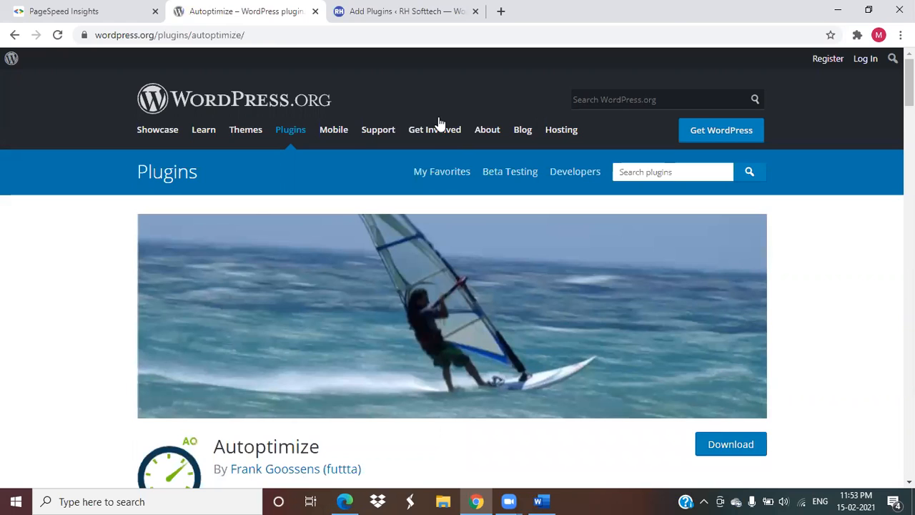
mouse_move(350, 29)
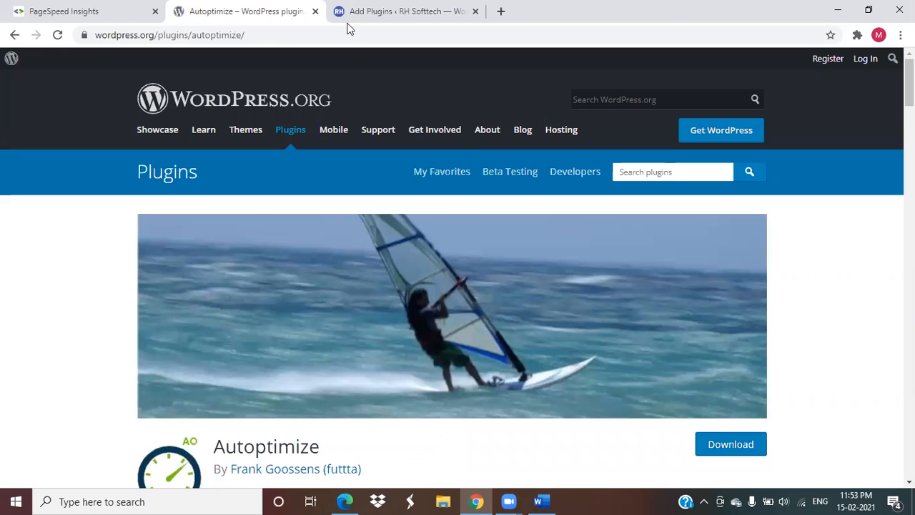
mouse_move(391, 74)
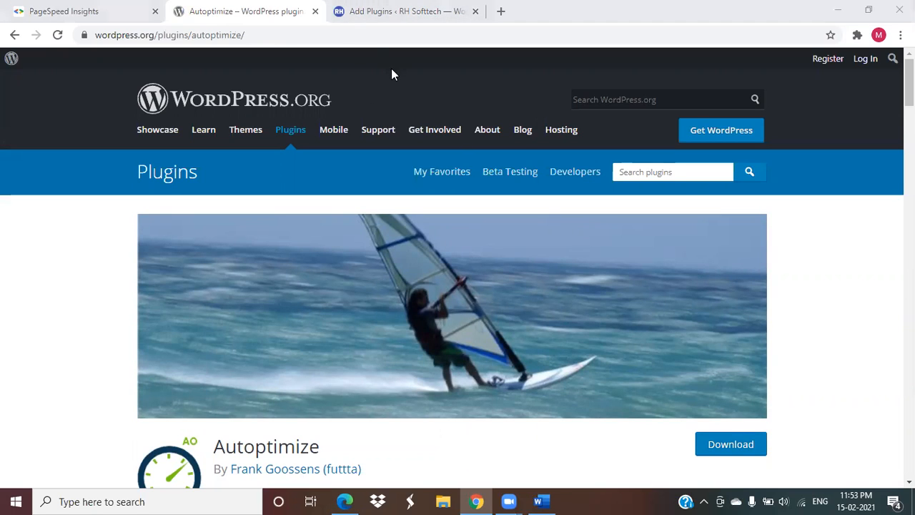
Search the site's Add Plugins page for 'autoptimize'
left_click(406, 10)
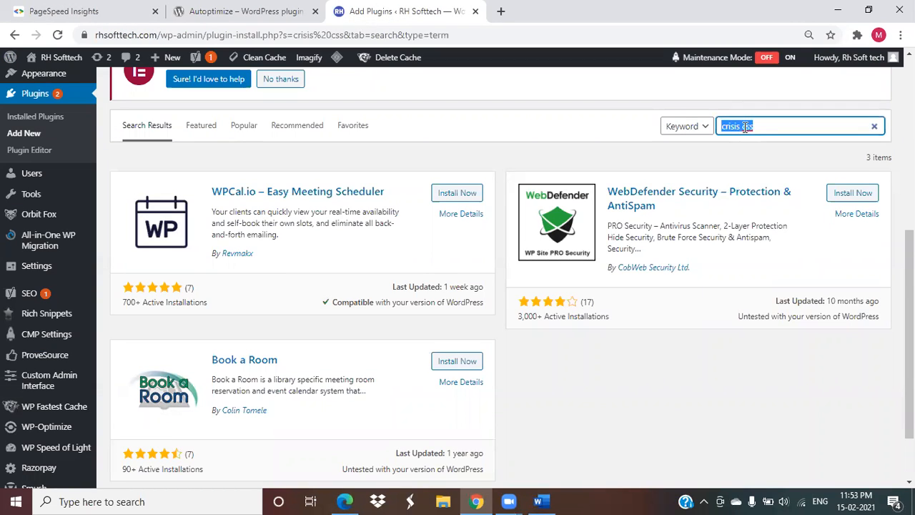
type("autooptimize")
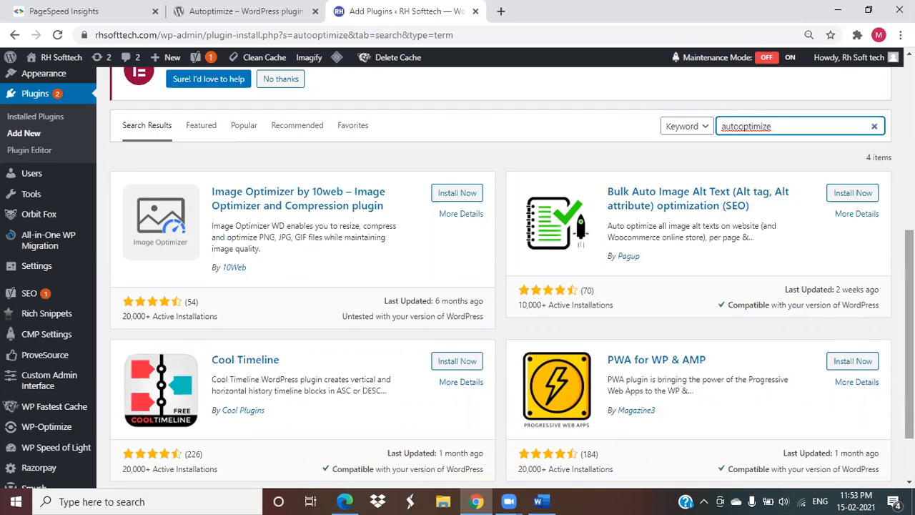
scroll("down", 3)
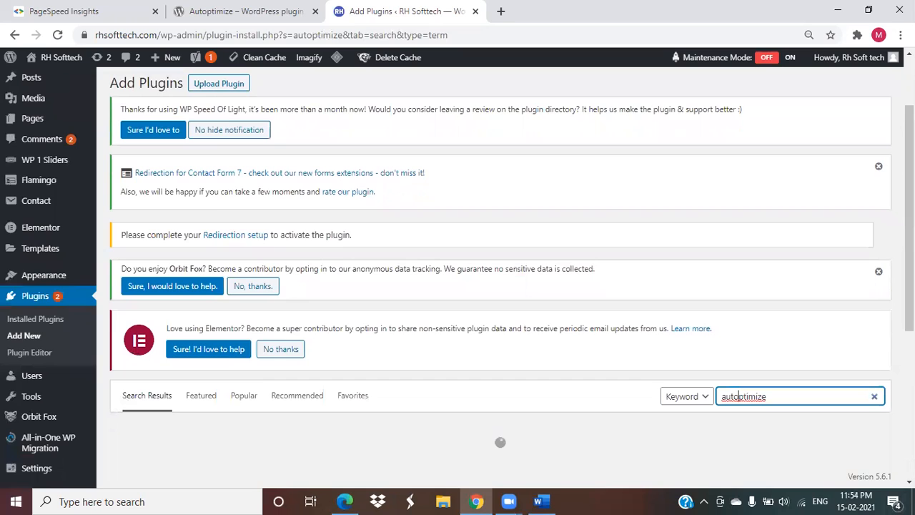
Install Autoptimize from its search-result card and activate it once installation finishes
scroll("down", 3)
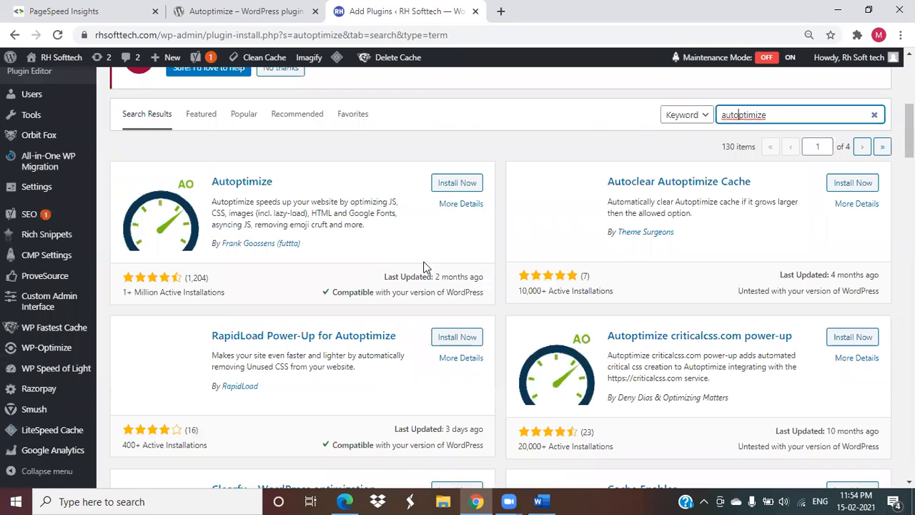
left_click(456, 182)
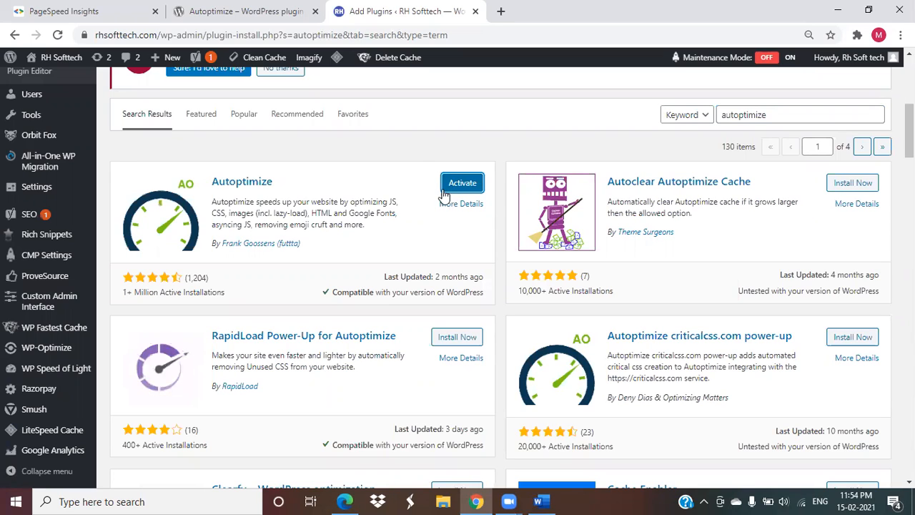
left_click(462, 182)
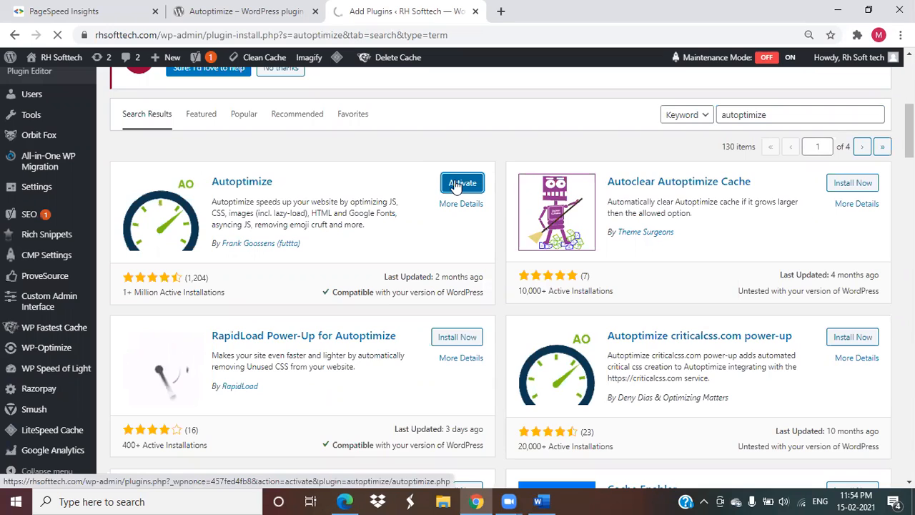
left_click(462, 183)
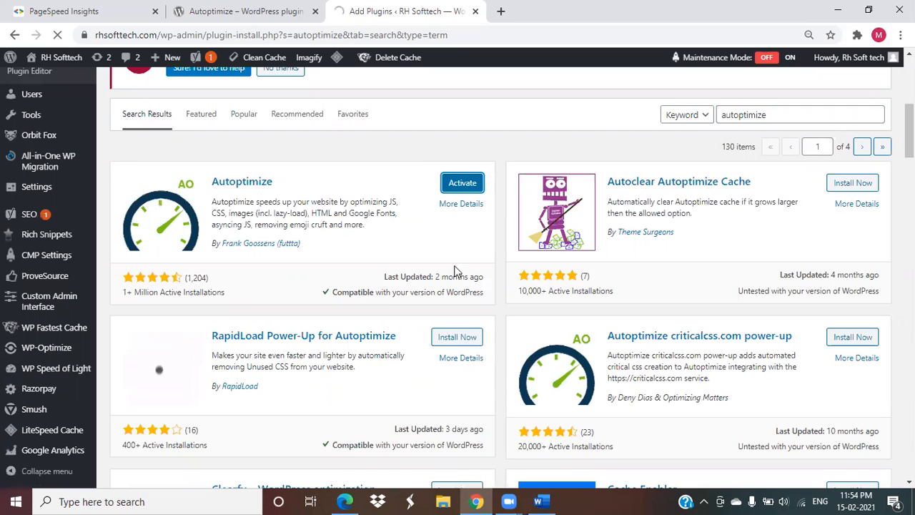
left_click(462, 182)
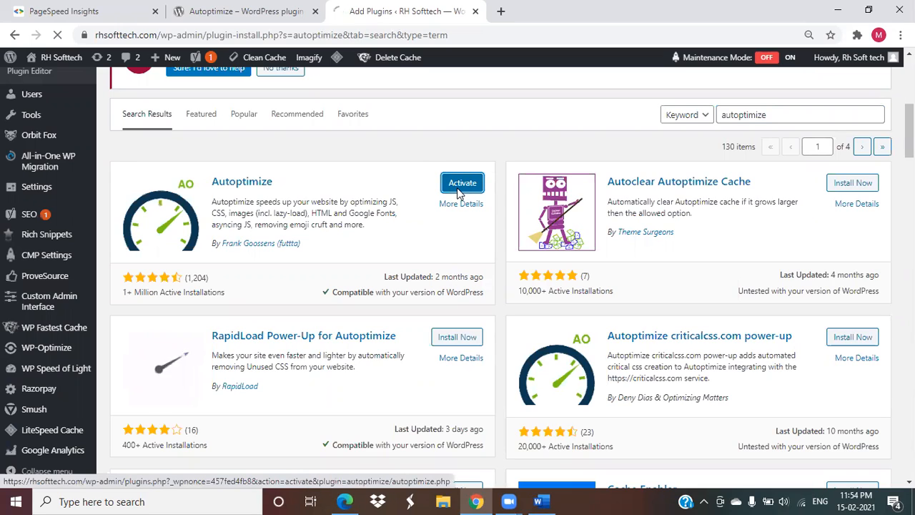
left_click(462, 183)
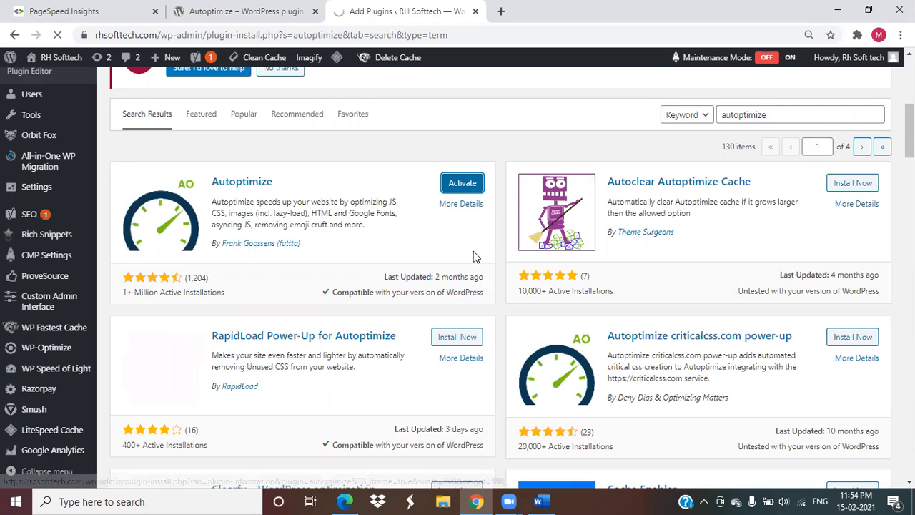
left_click(461, 182)
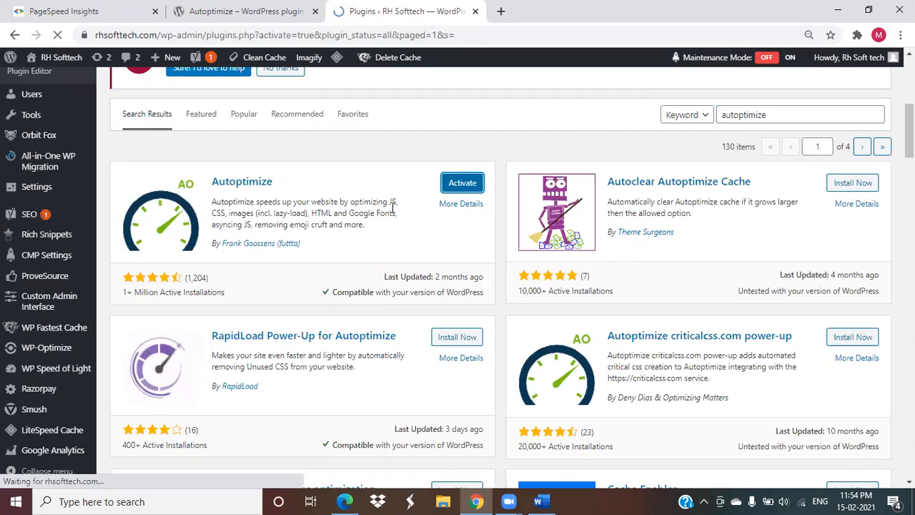
Scroll Installed Plugins to the activated Autoptimize and open its Settings link
left_click(462, 182)
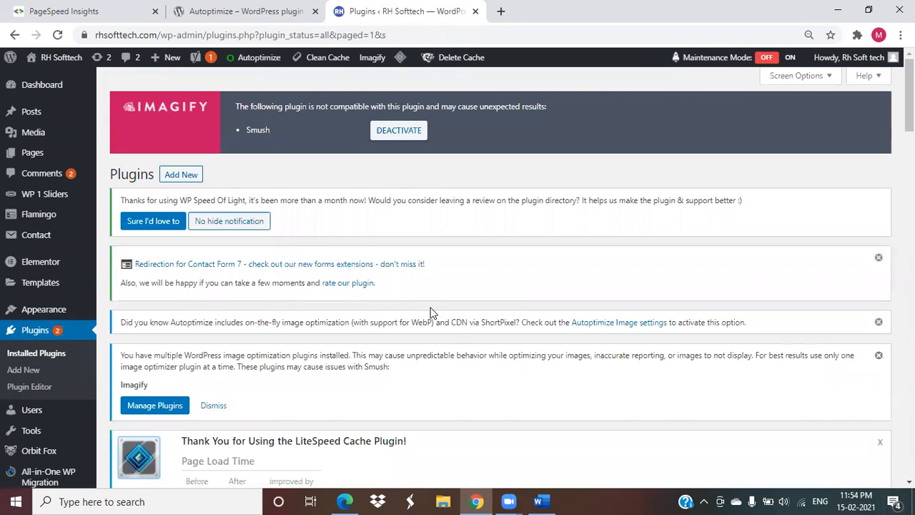
scroll("down", 3)
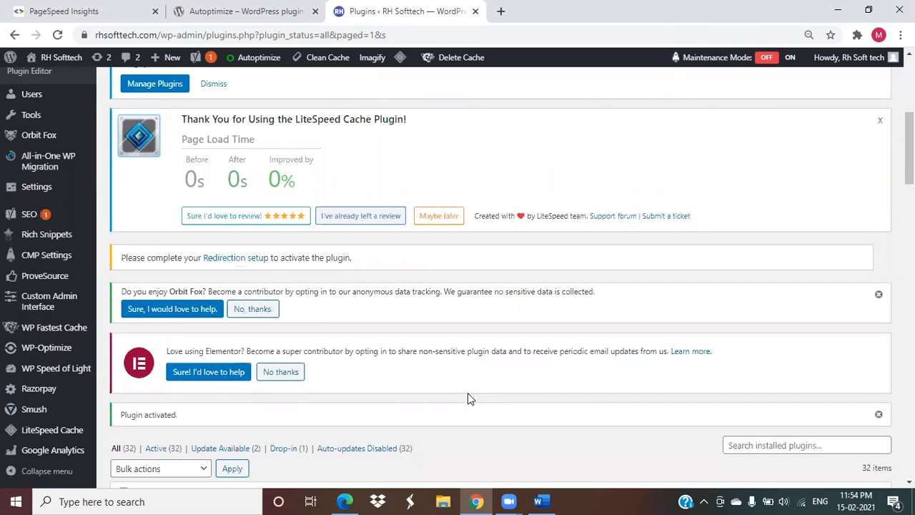
scroll("down", 3)
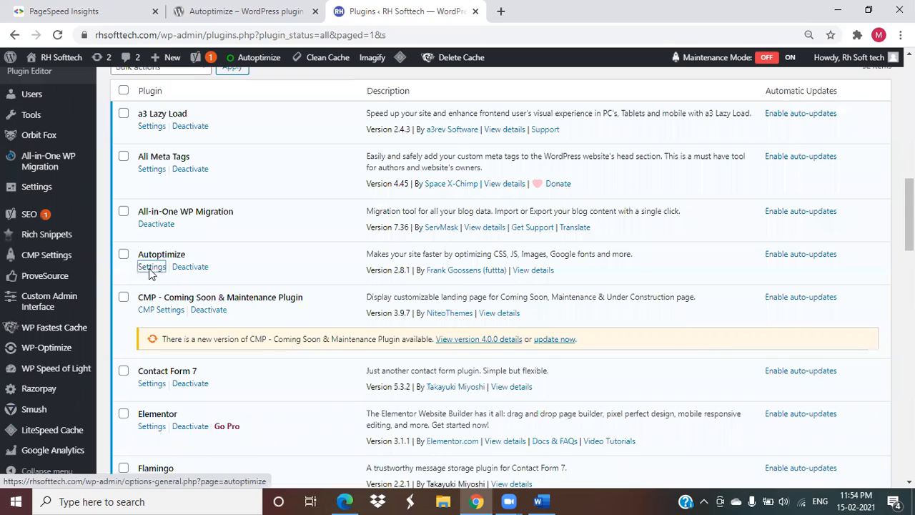
left_click(151, 266)
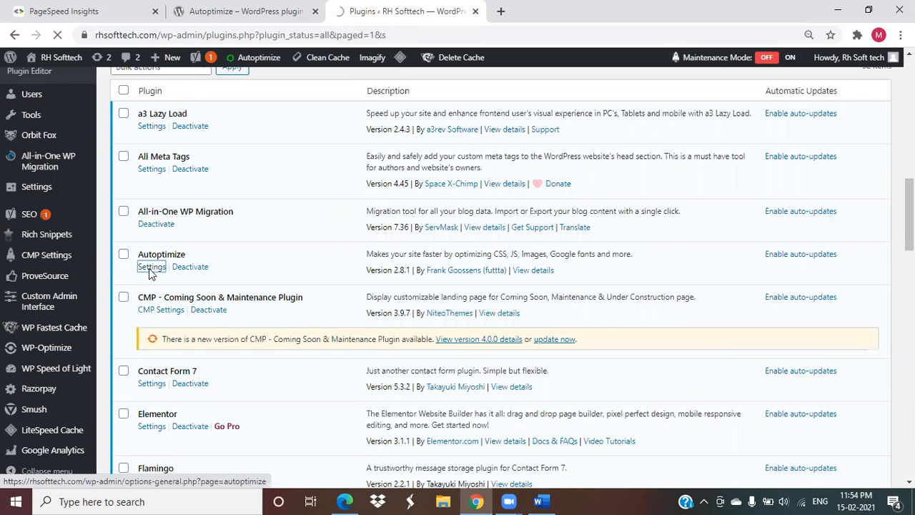
left_click(151, 266)
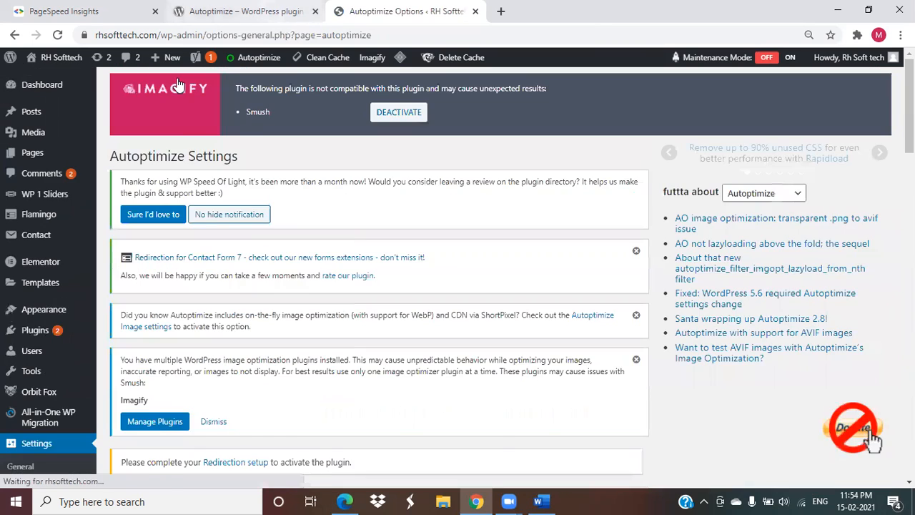
Return to the Autoptimize plugin page and read its Installation tab steps
left_click(243, 10)
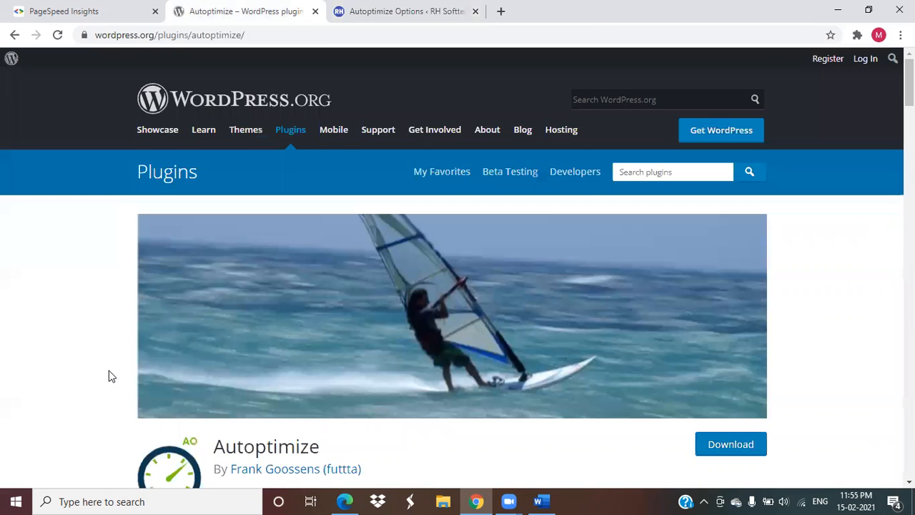
scroll("down", 3)
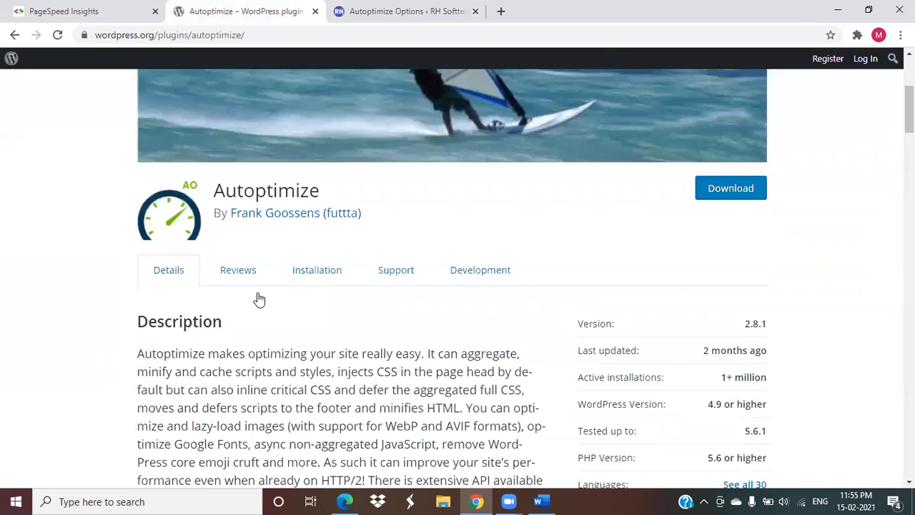
mouse_move(302, 300)
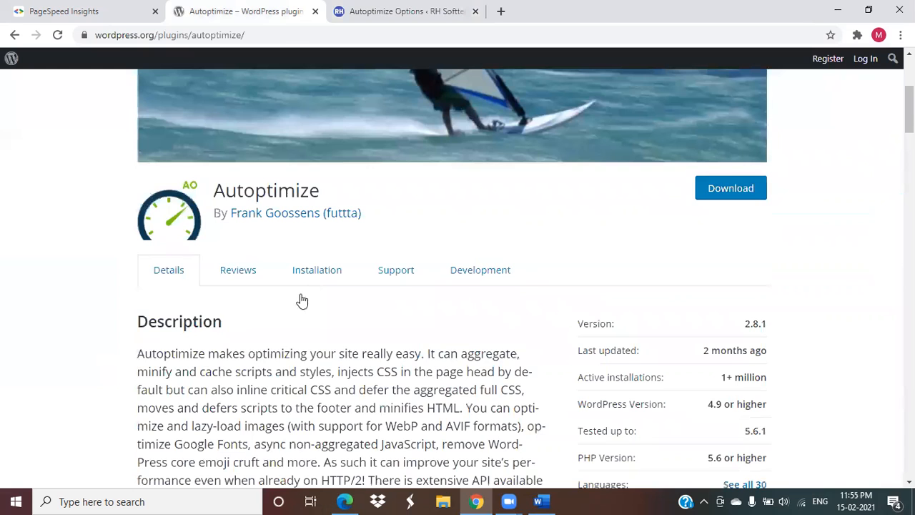
left_click(316, 269)
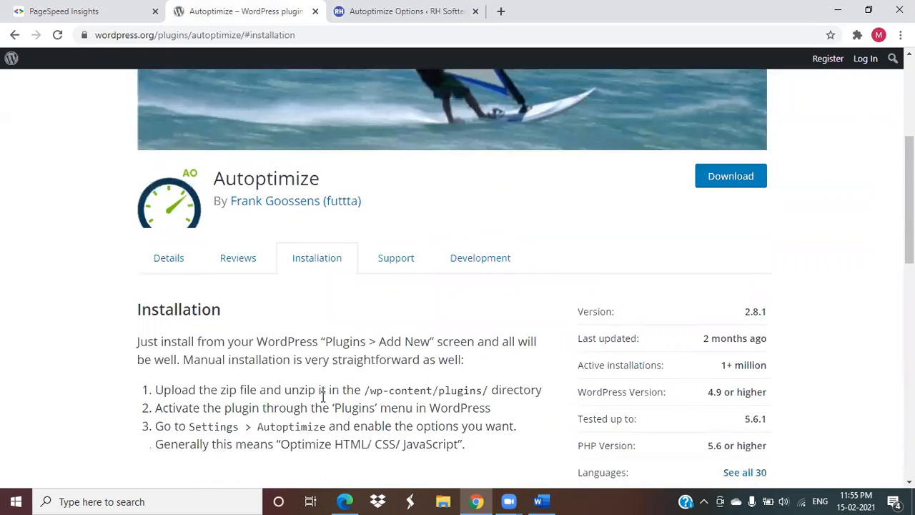
scroll("down", 3)
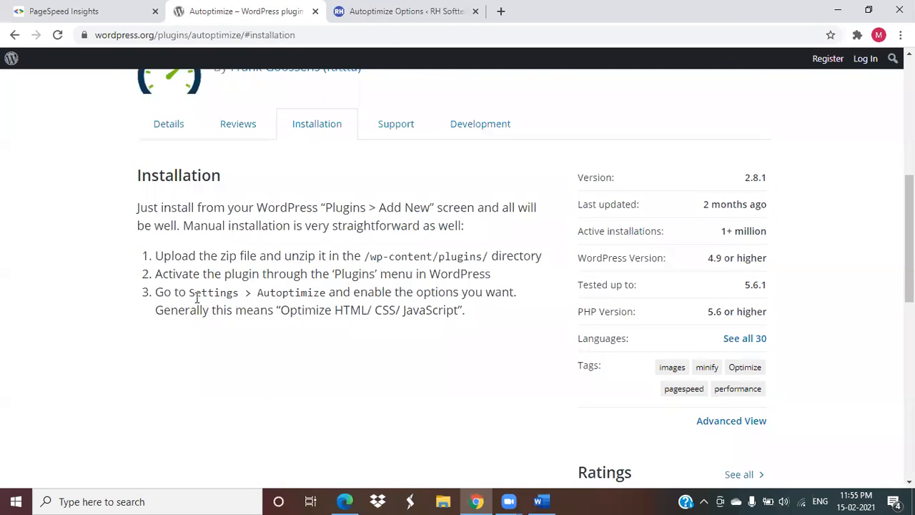
mouse_move(388, 308)
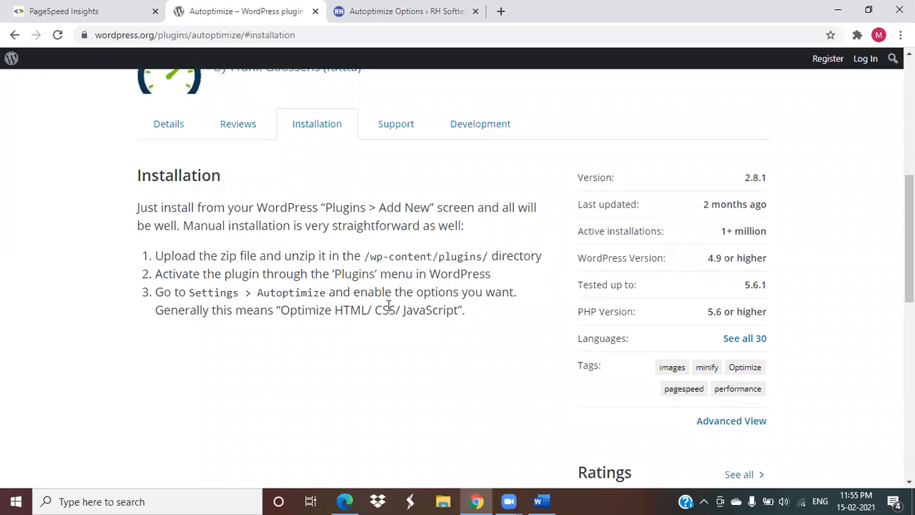
mouse_move(346, 336)
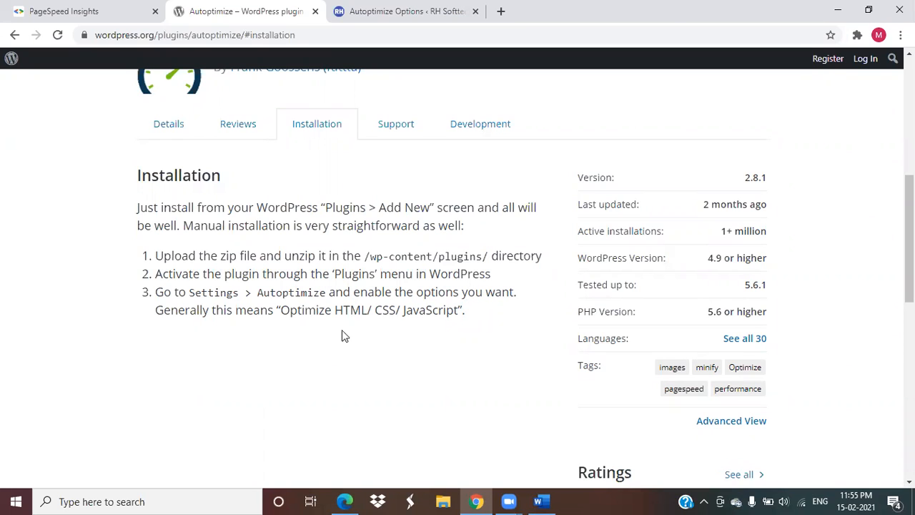
mouse_move(497, 208)
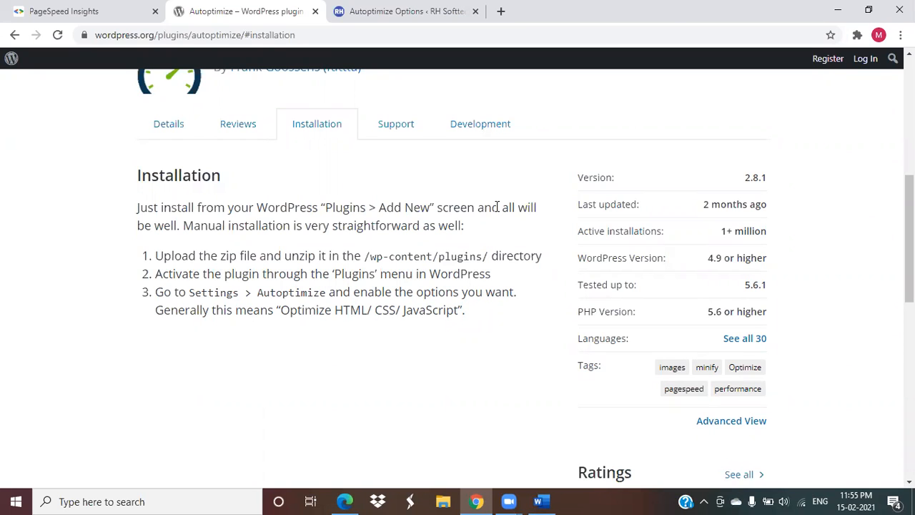
Enable Optimize JavaScript Code, Also aggregate inline JS, and Force JavaScript in <head>
left_click(406, 11)
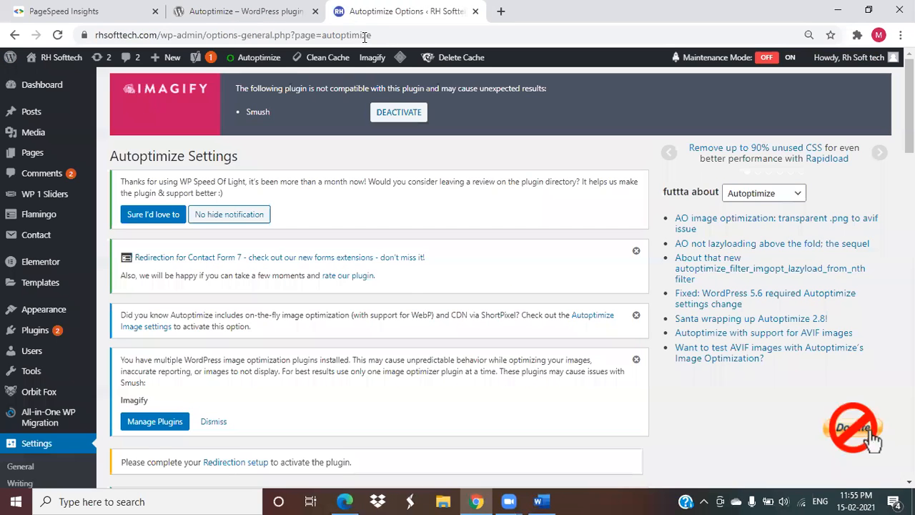
scroll("down", 3)
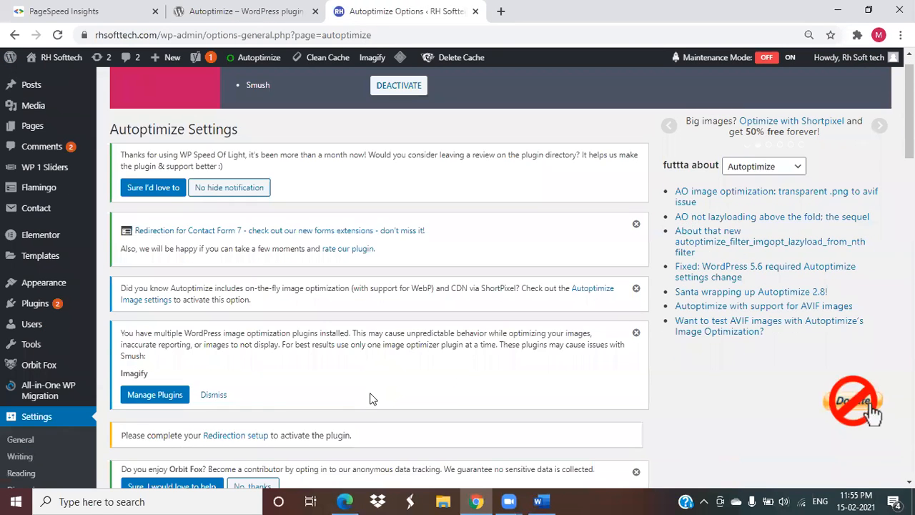
scroll("down", 3)
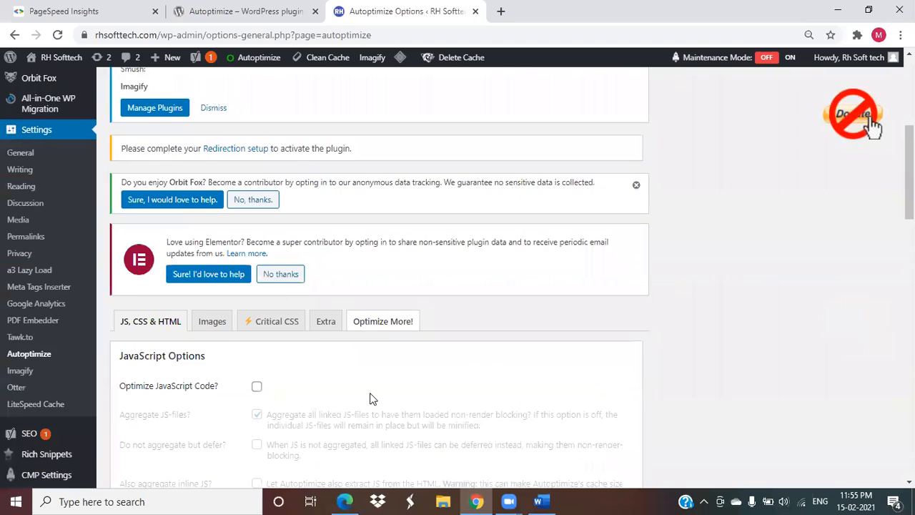
scroll("down", 3)
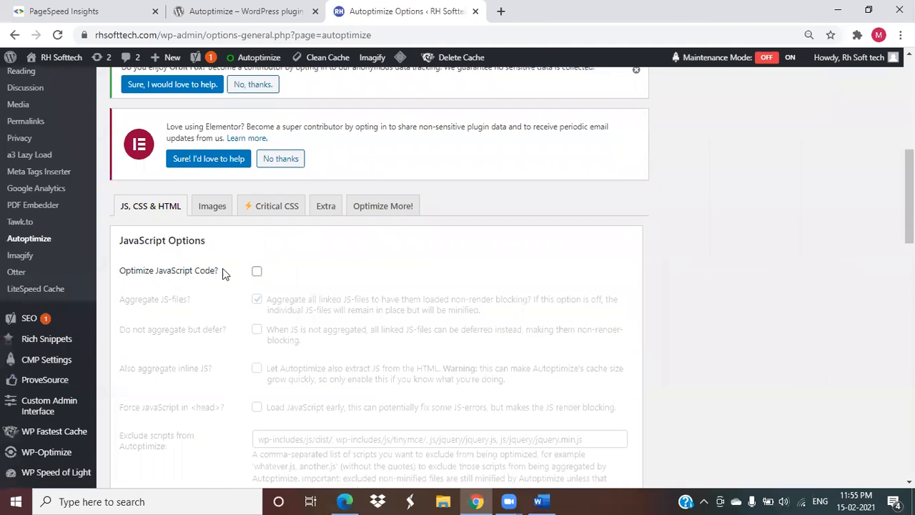
left_click(256, 270)
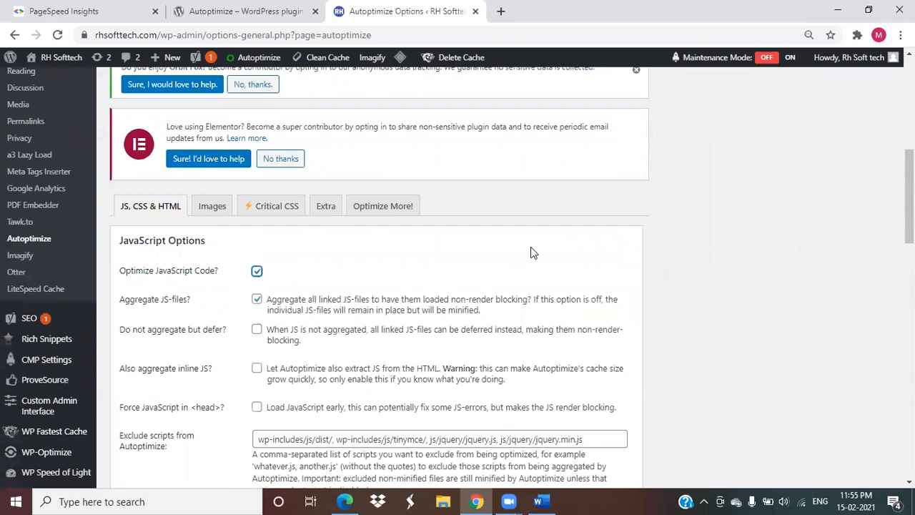
scroll("down", 3)
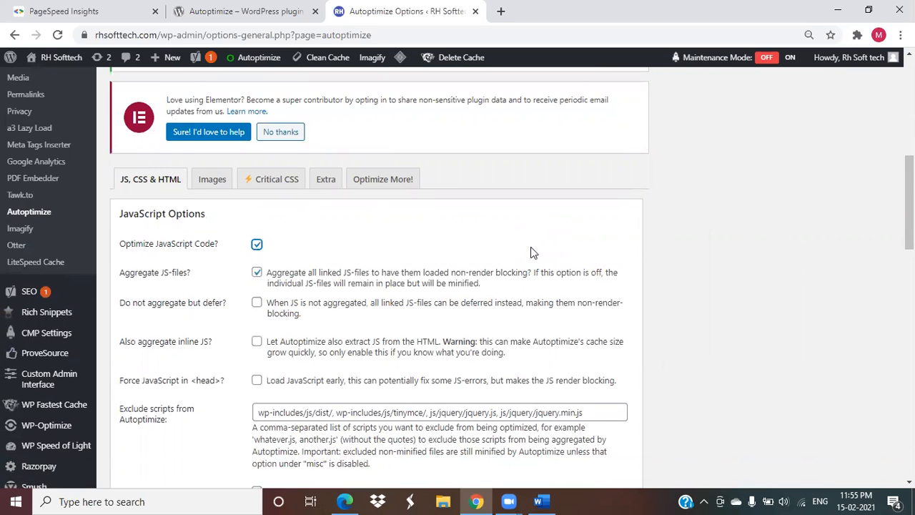
scroll("down", 3)
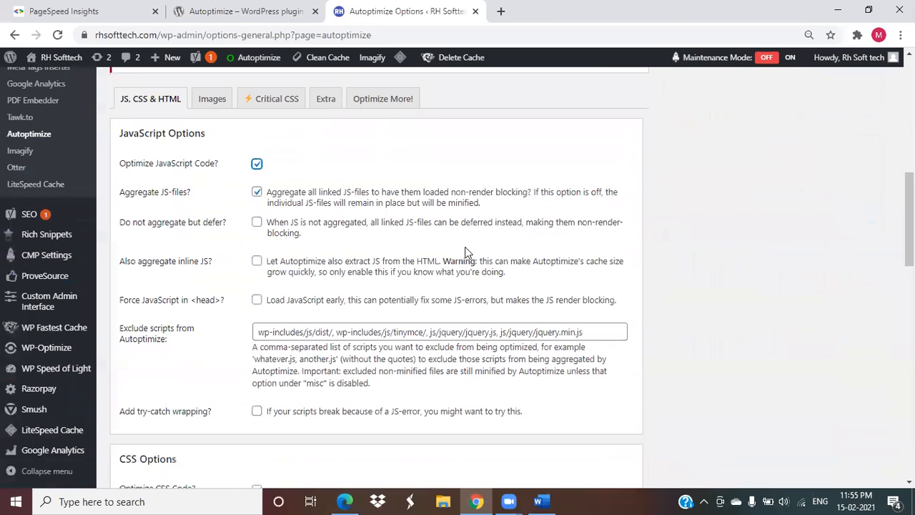
left_click(257, 260)
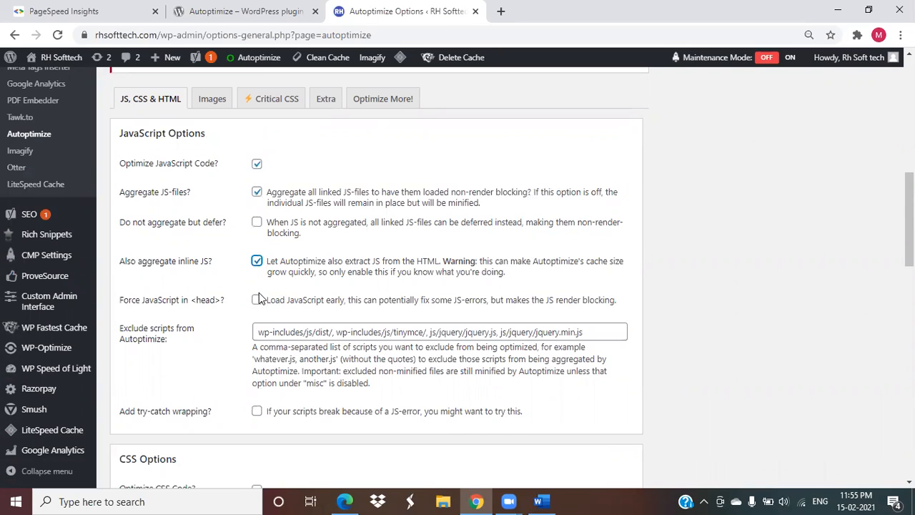
mouse_move(260, 304)
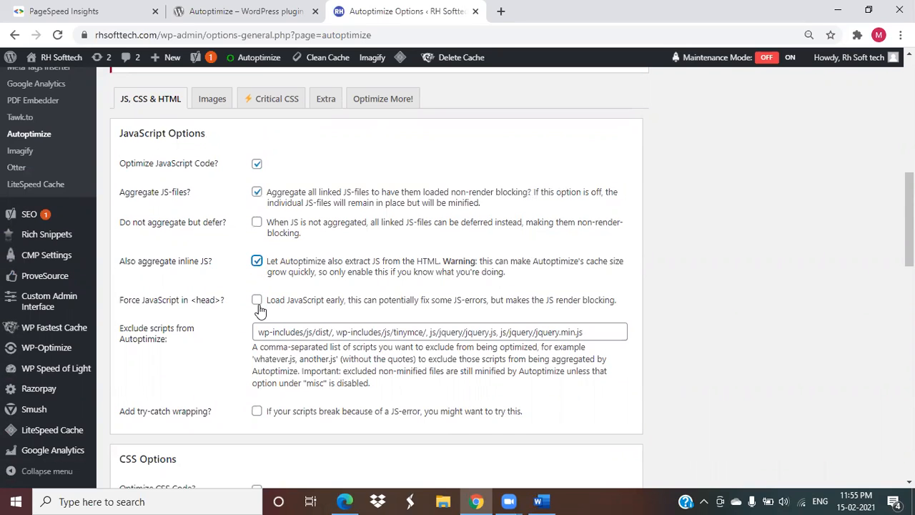
left_click(257, 299)
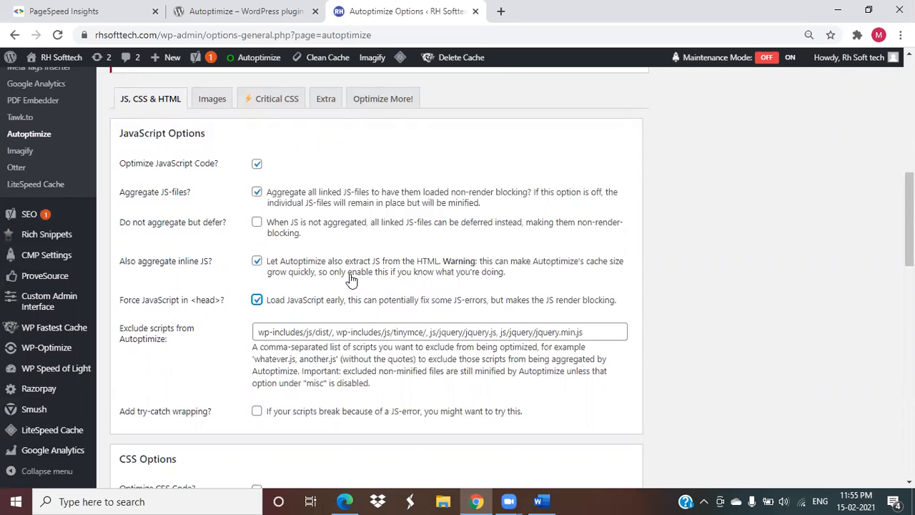
mouse_move(433, 311)
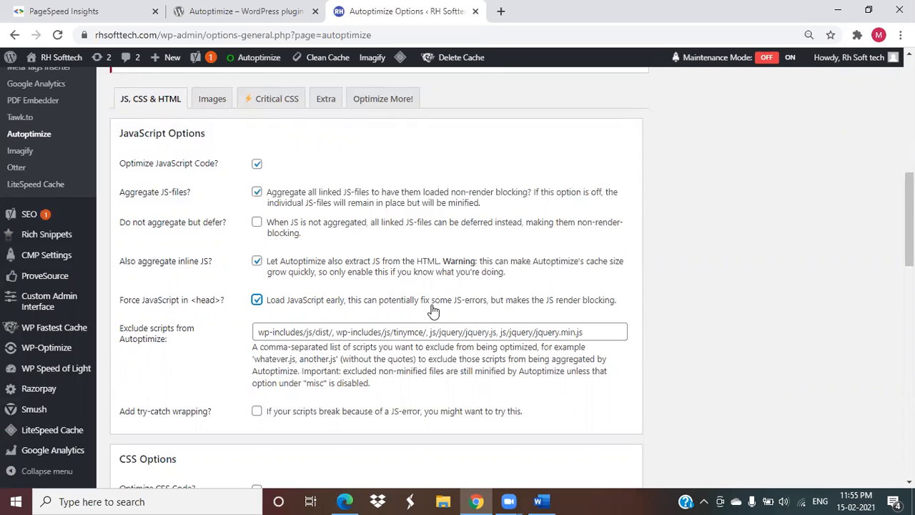
Enable Optimize CSS Code and untick Aggregate JS-files
left_click(256, 191)
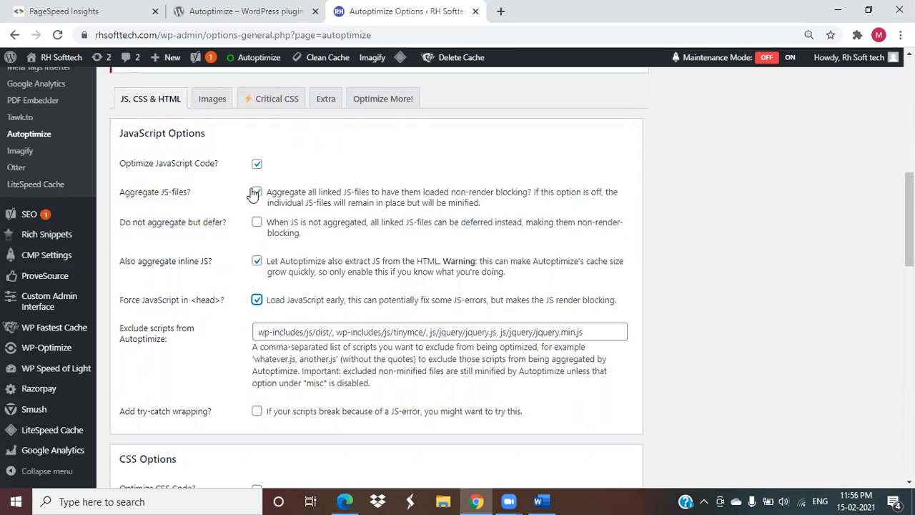
left_click(257, 191)
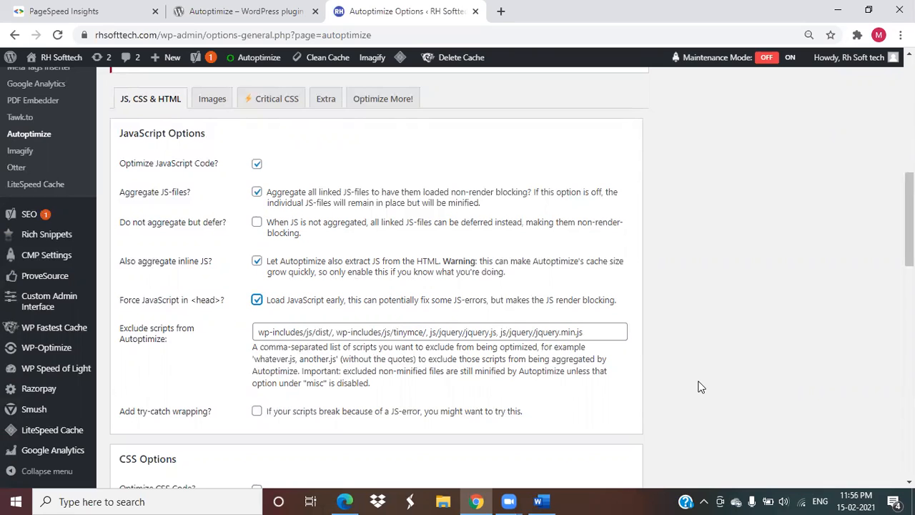
scroll("down", 3)
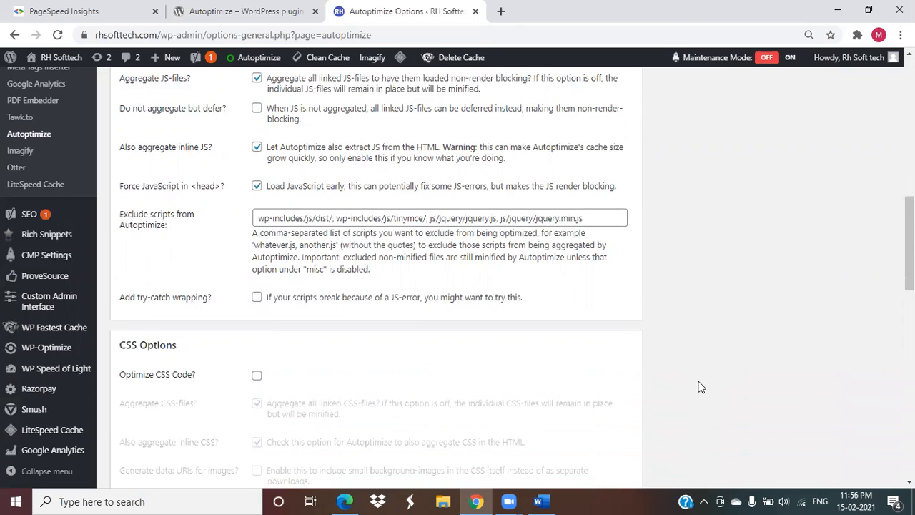
scroll("down", 3)
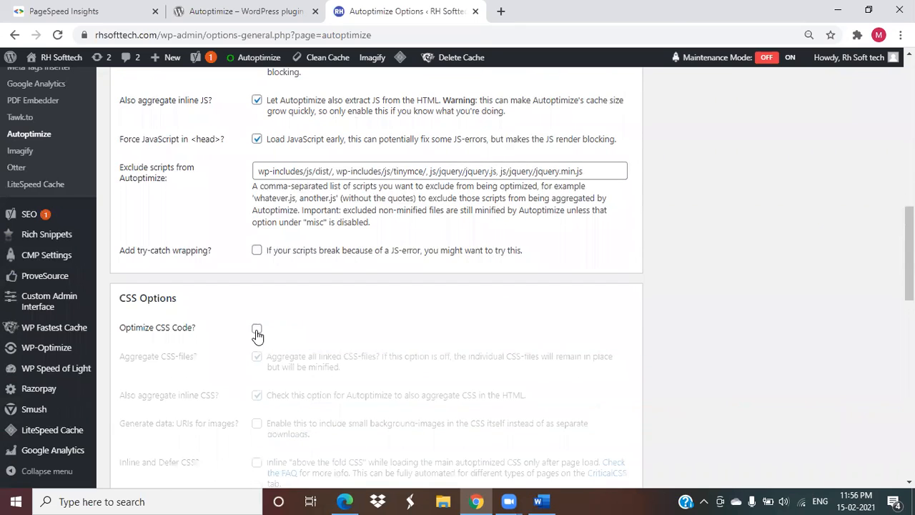
left_click(257, 327)
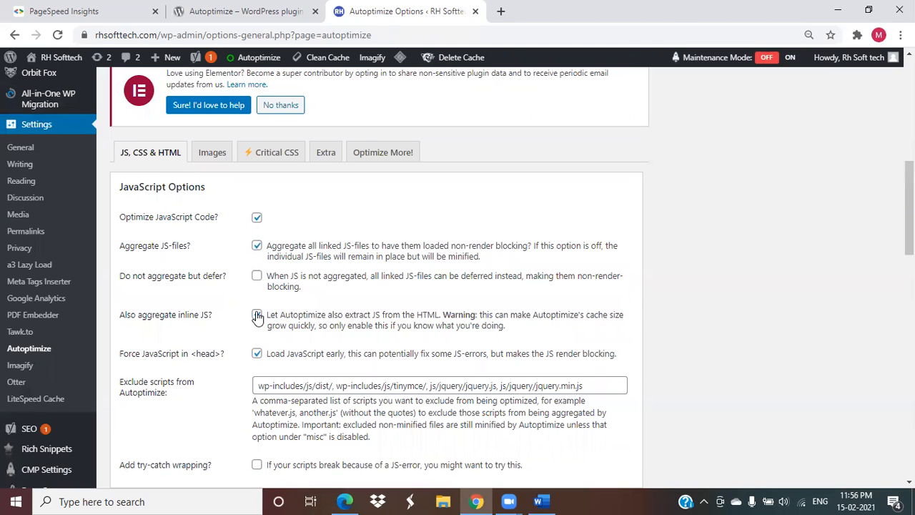
left_click(256, 246)
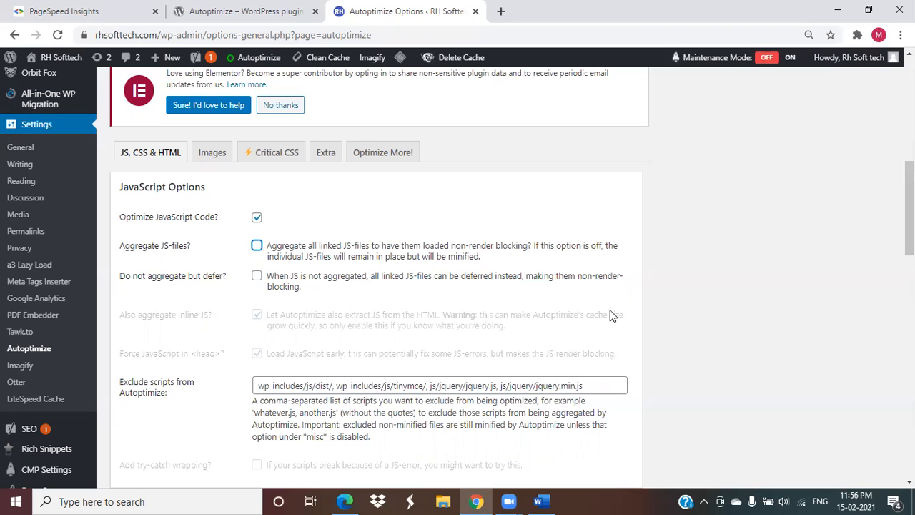
Scroll down the Autoptimize settings to the Misc Options section
scroll("down", 3)
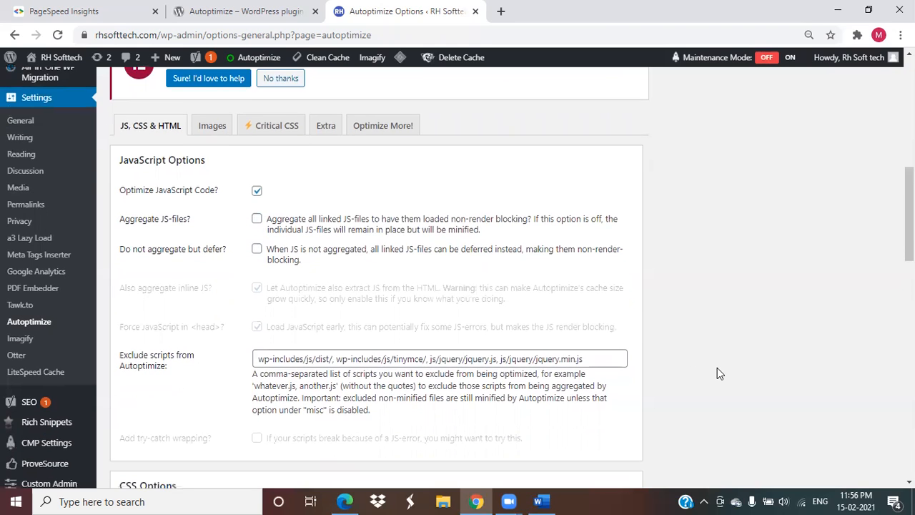
scroll("down", 3)
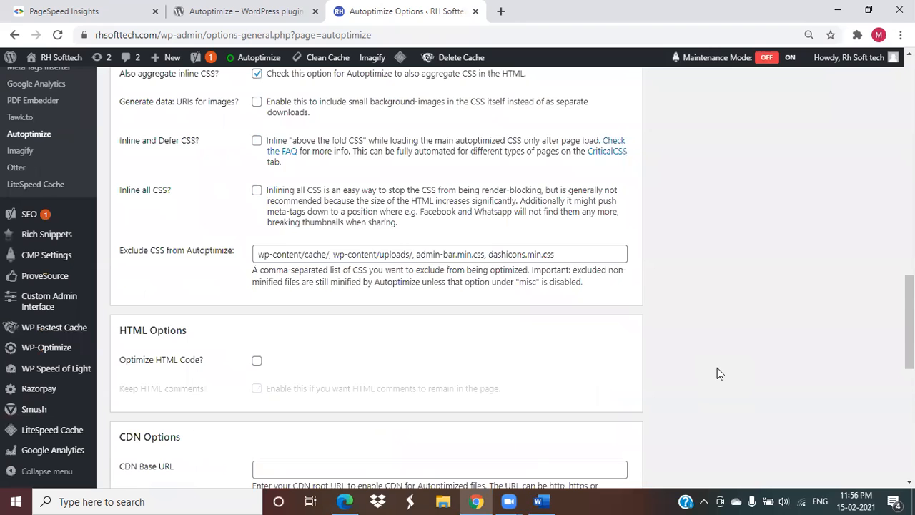
scroll("down", 3)
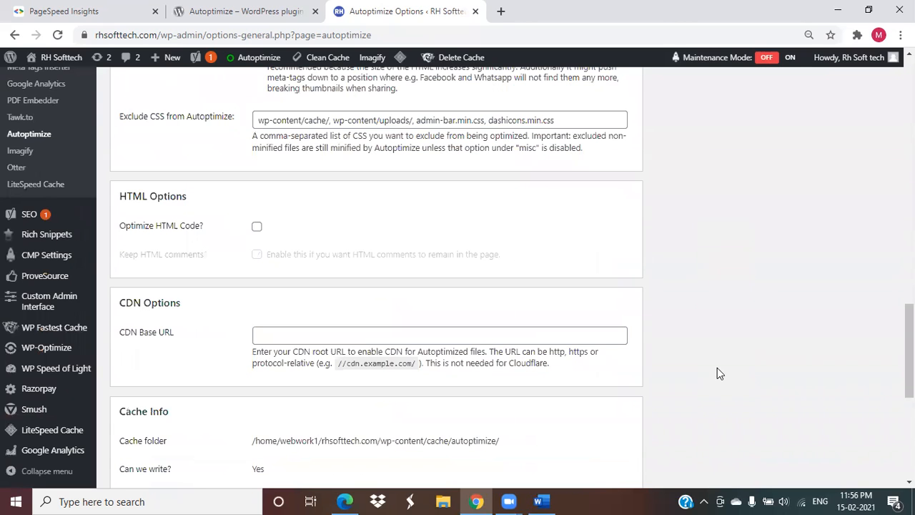
scroll("down", 3)
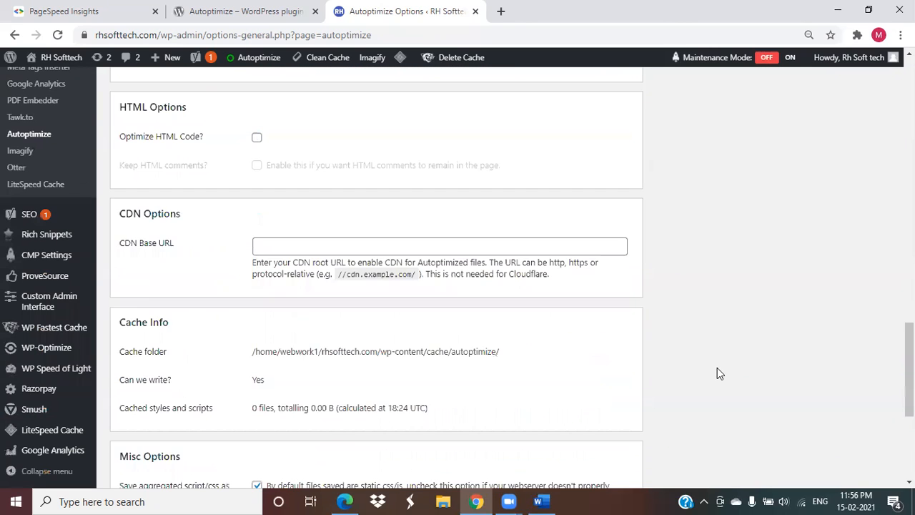
scroll("down", 3)
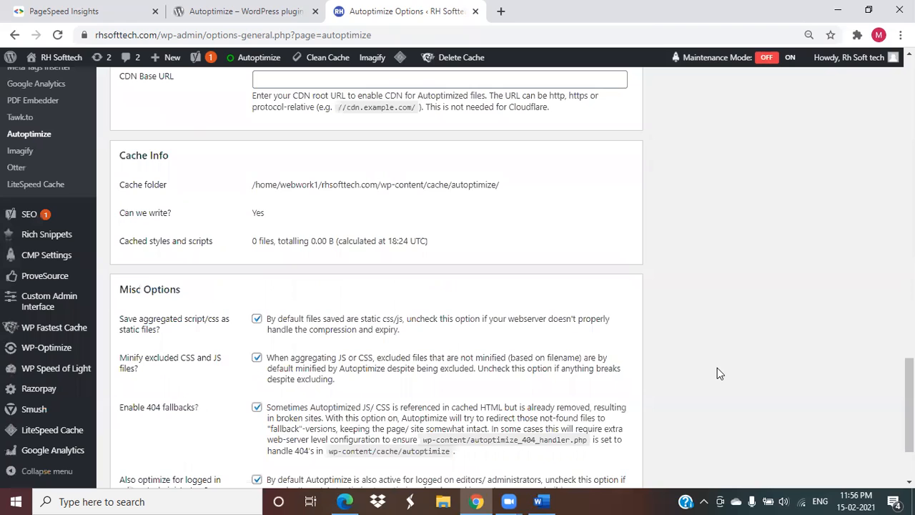
scroll("down", 3)
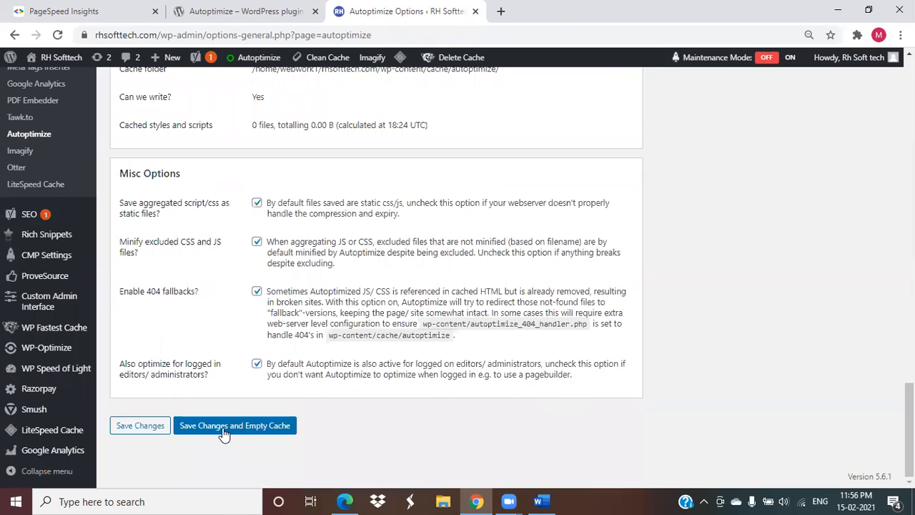
mouse_move(140, 425)
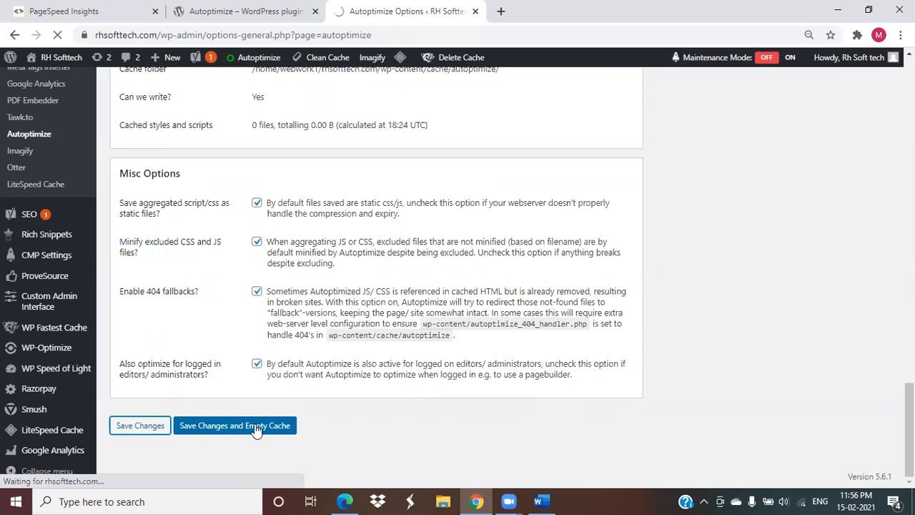
left_click(234, 426)
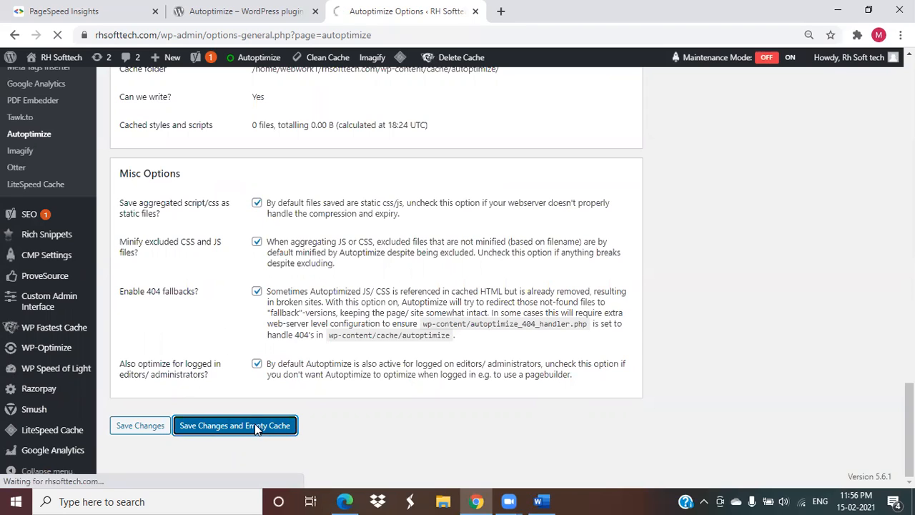
left_click(235, 426)
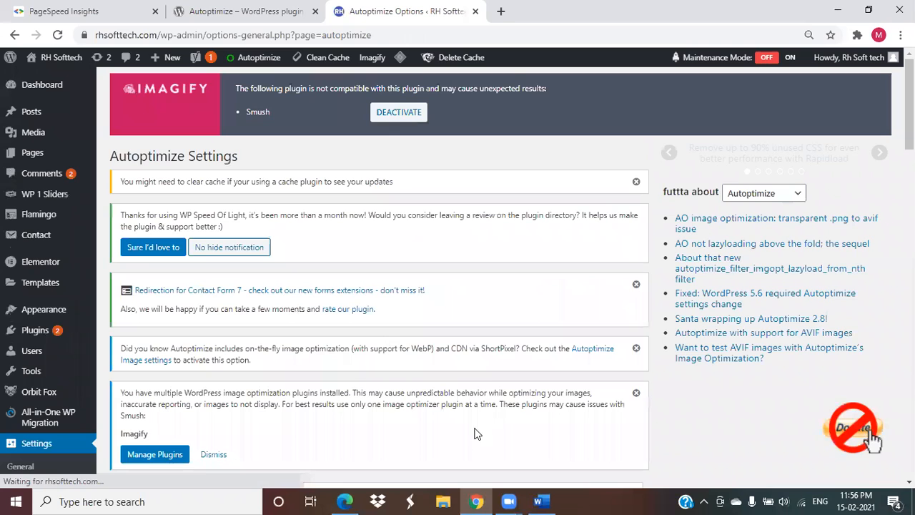
scroll("down", 3)
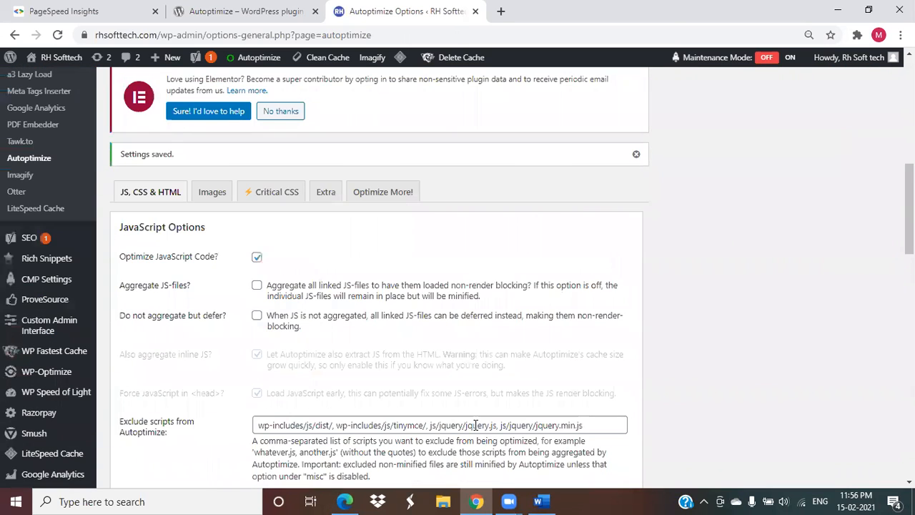
scroll("down", 3)
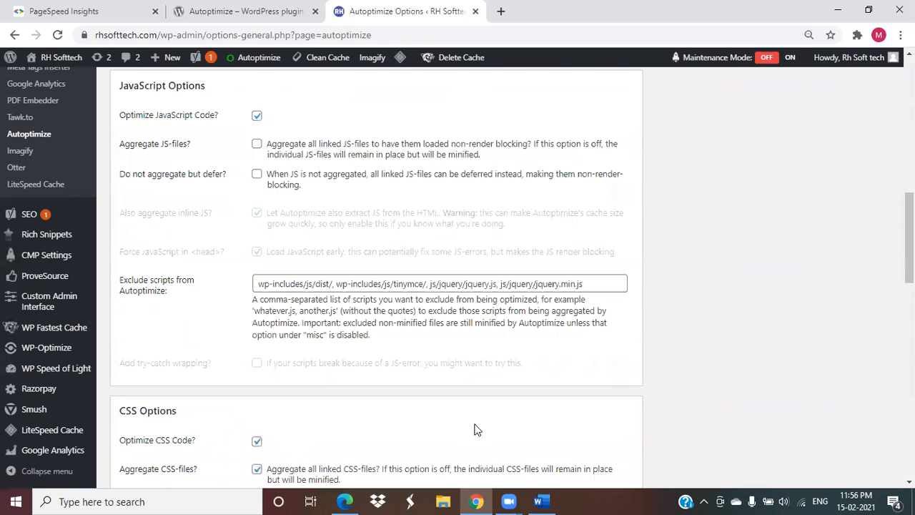
scroll("down", 3)
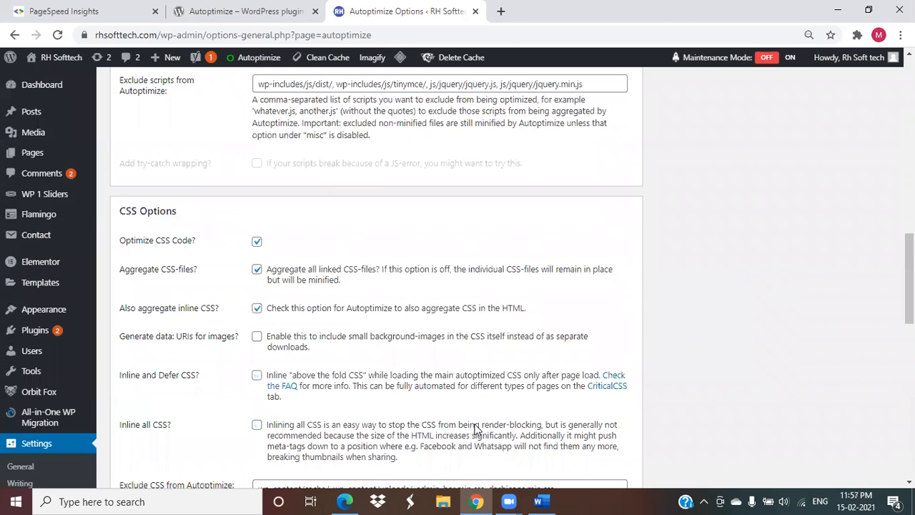
scroll("up", 3)
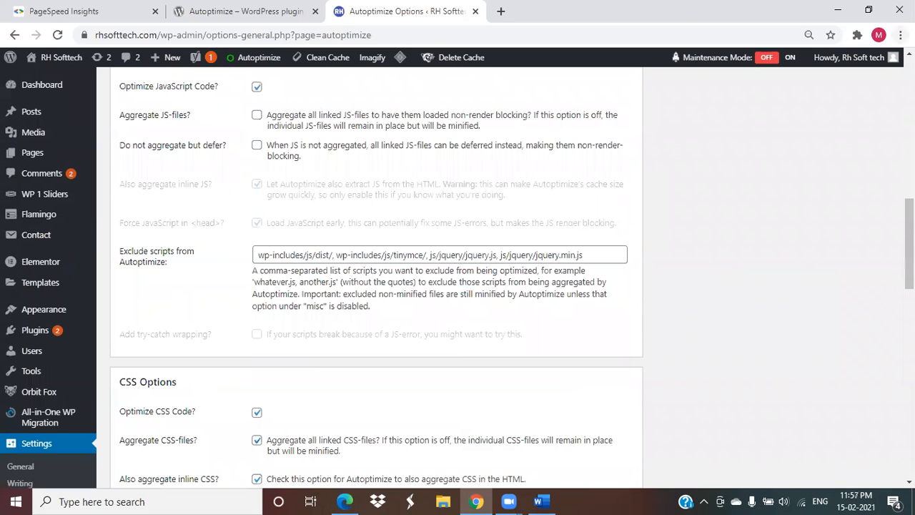
Open rhsofttech.com in a new incognito window
left_click(900, 34)
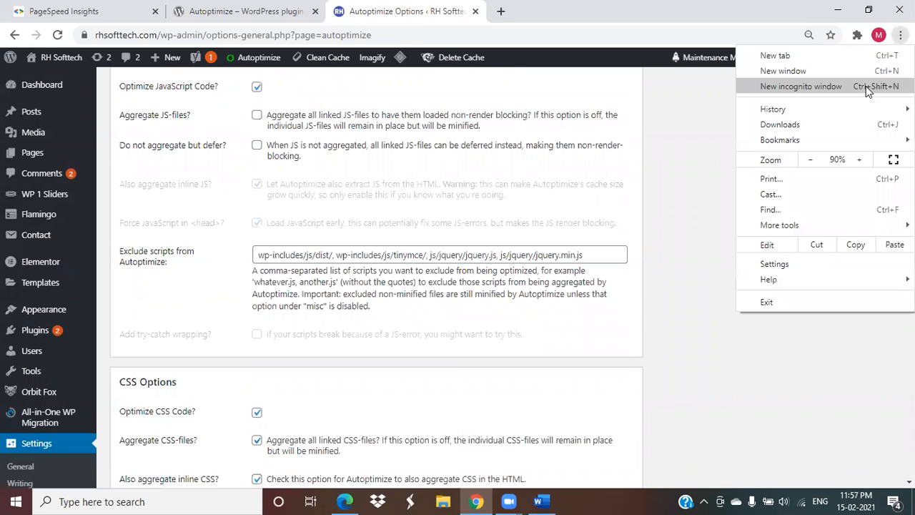
left_click(801, 85)
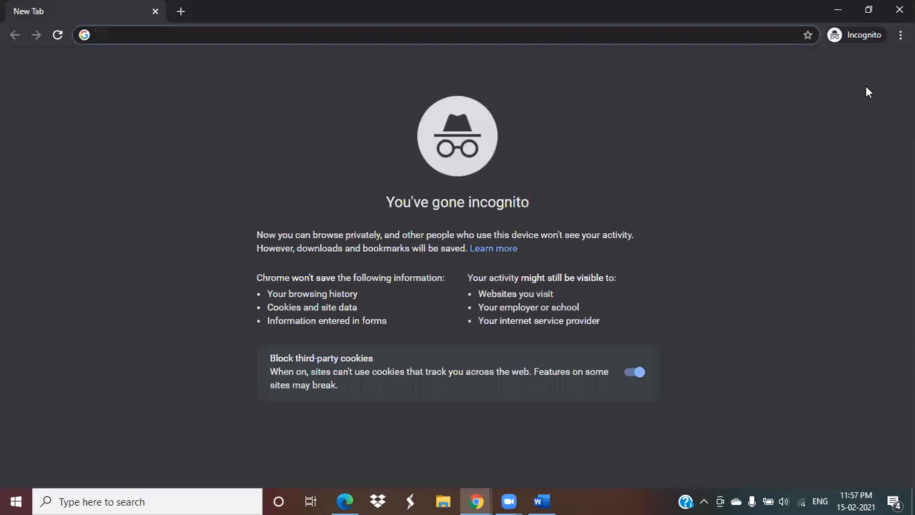
type("rhsofttech.com")
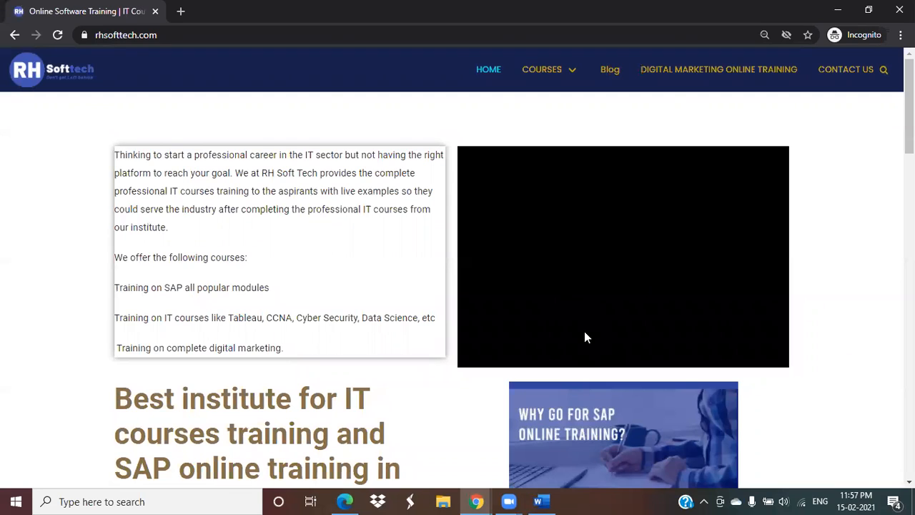
mouse_move(625, 267)
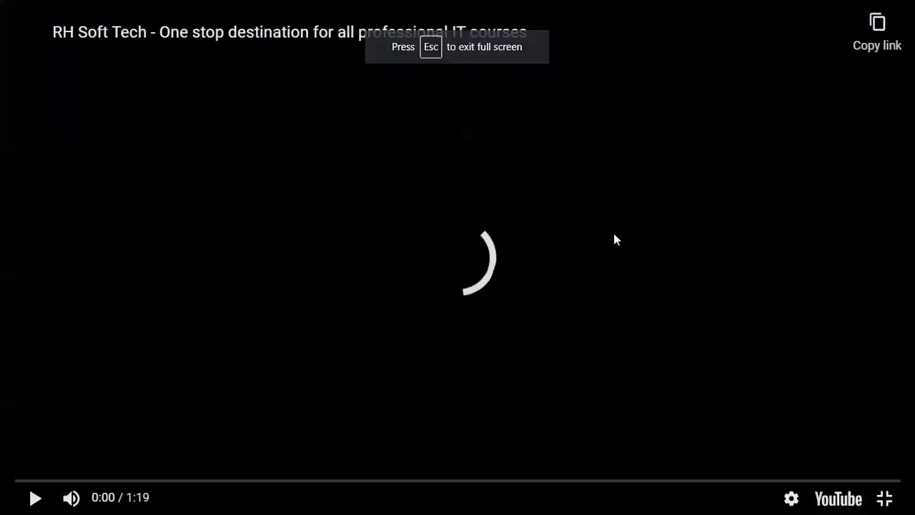
Exit full-screen video and scroll through the rhsofttech.com homepage
key("Escape")
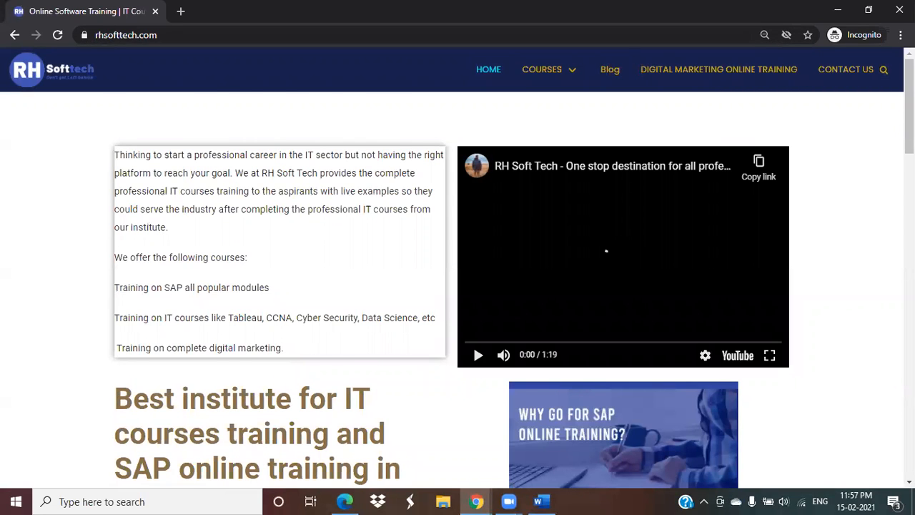
scroll("down", 3)
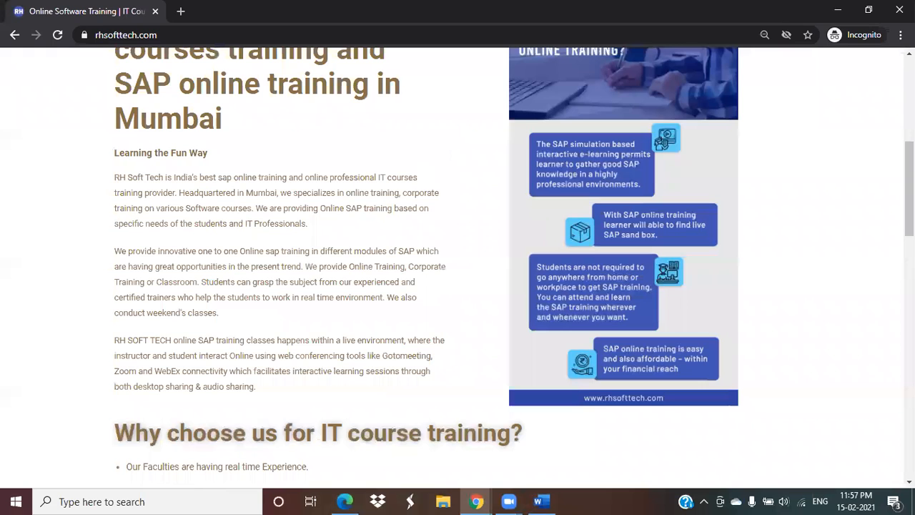
scroll("down", 3)
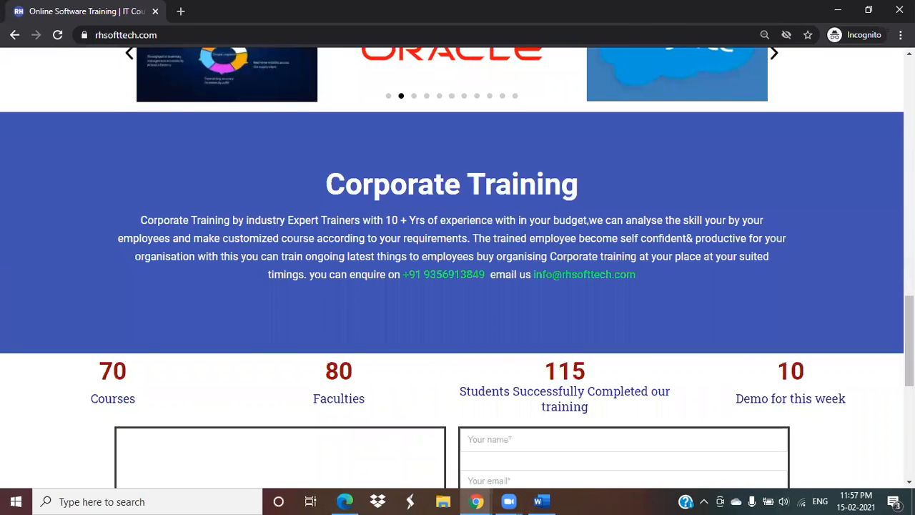
scroll("up", 3)
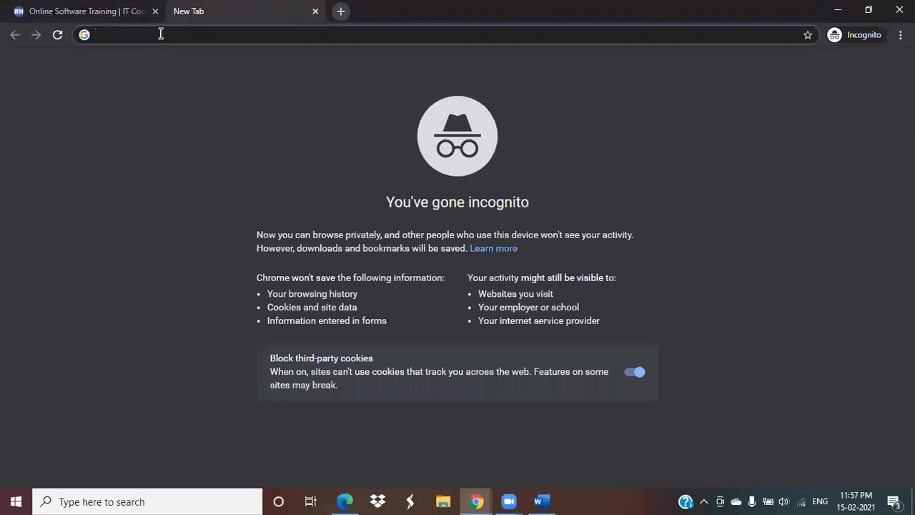
Search 'page load speed checker' and open the PageSpeed Insights result
type("page load speed checker")
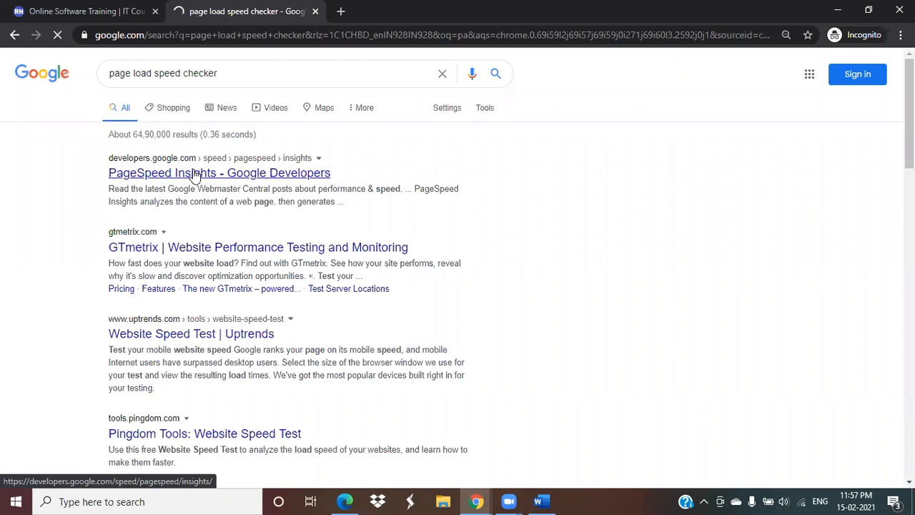
left_click(219, 172)
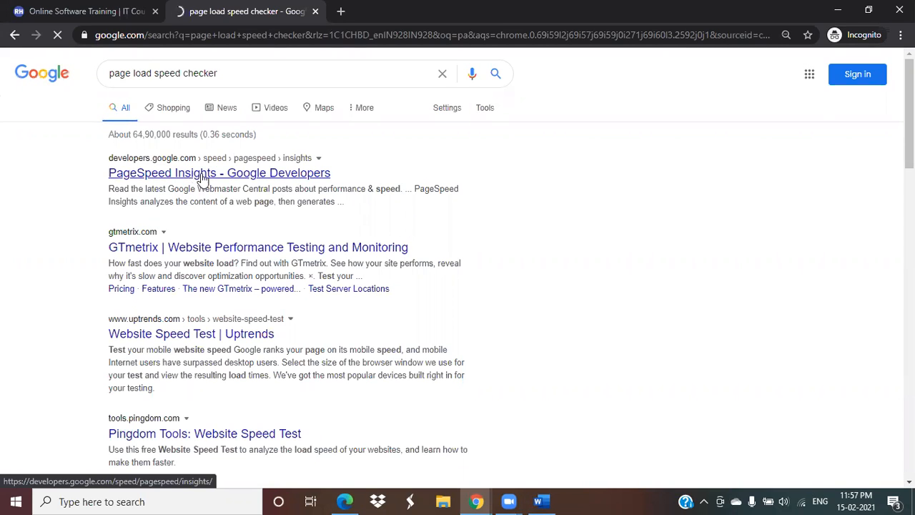
left_click(219, 172)
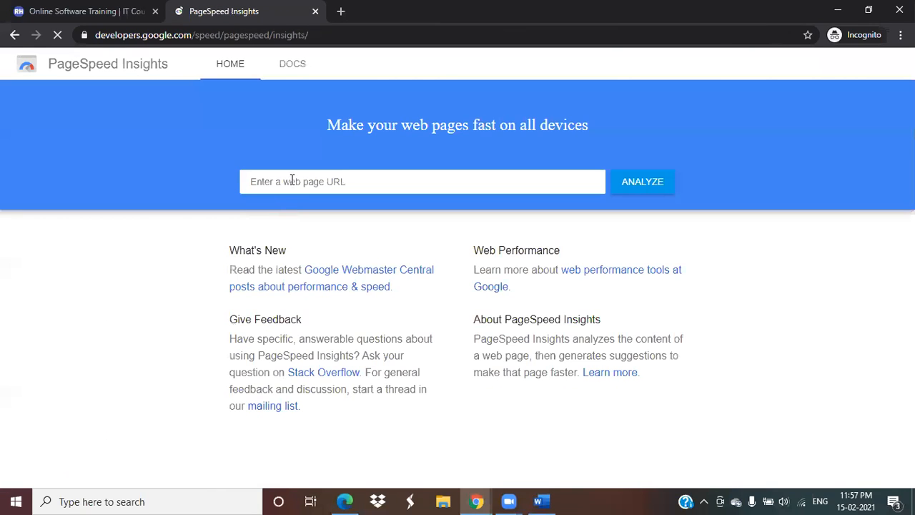
type("https://www.rhsofttech.com/")
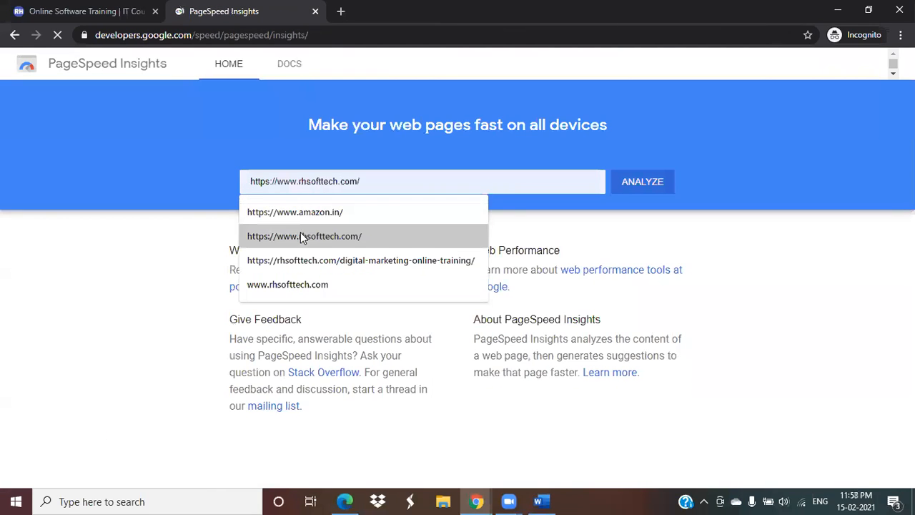
left_click(641, 181)
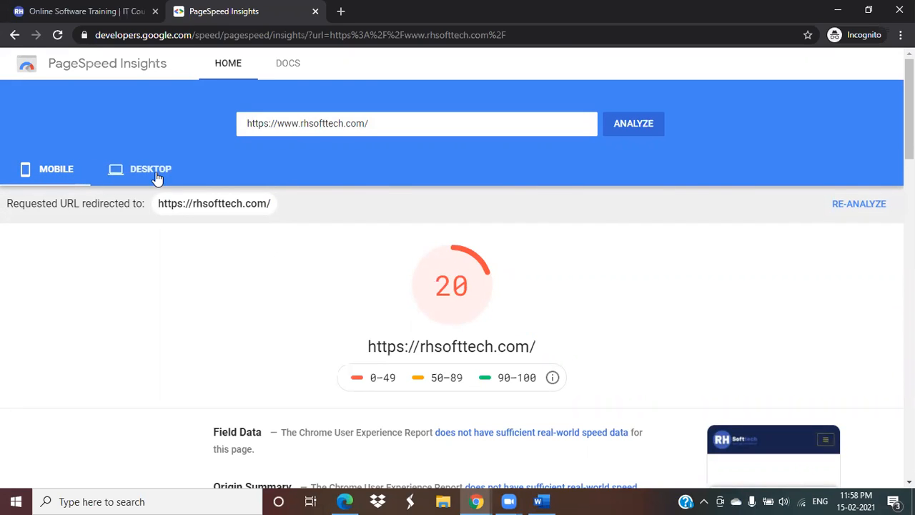
left_click(150, 168)
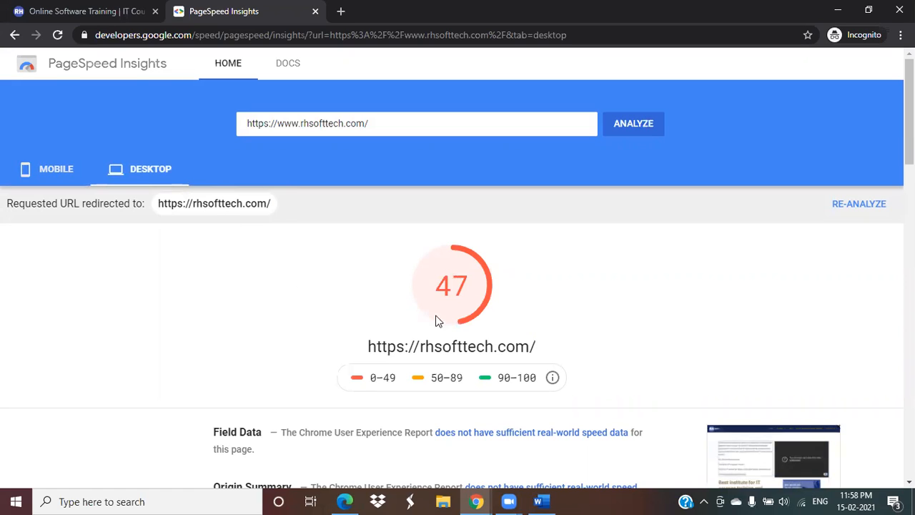
mouse_move(464, 321)
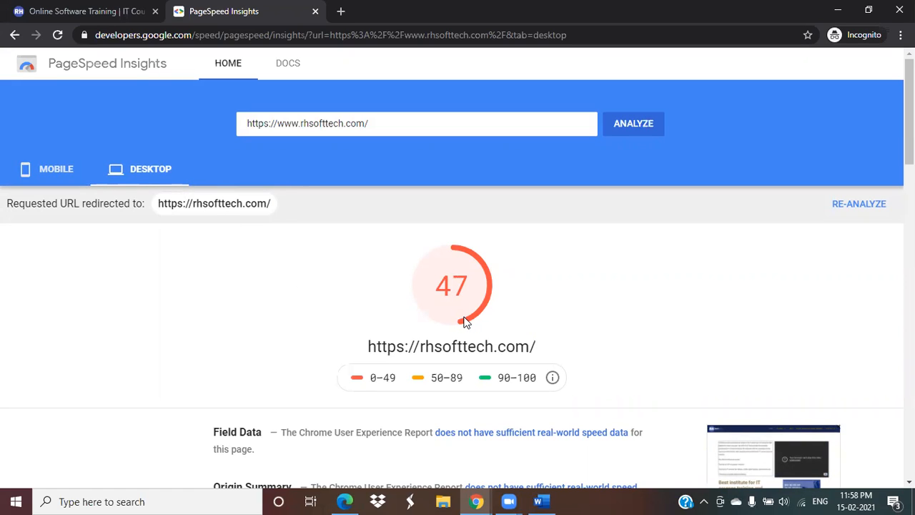
mouse_move(192, 270)
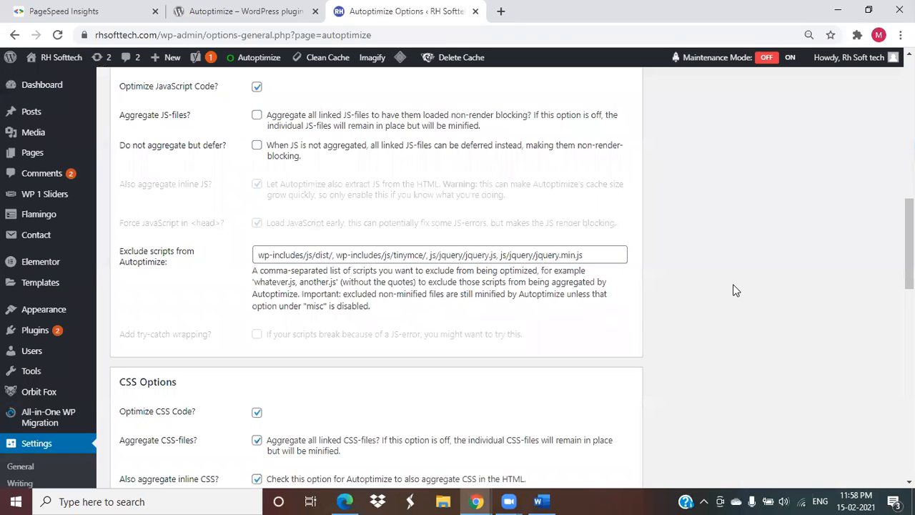
scroll("down", 3)
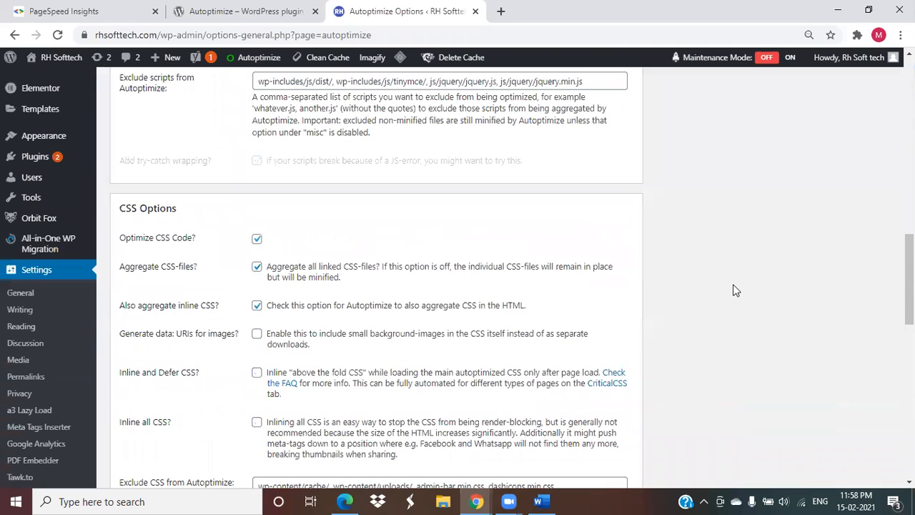
scroll("down", 3)
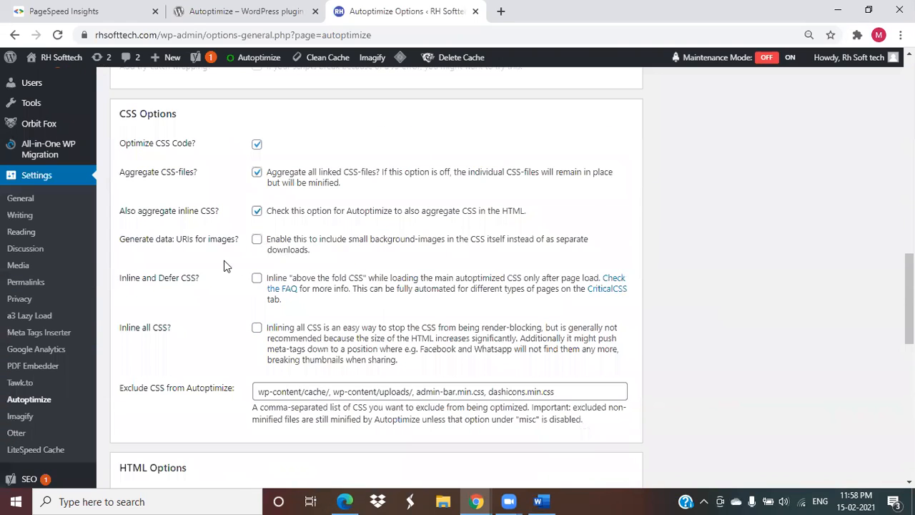
mouse_move(259, 261)
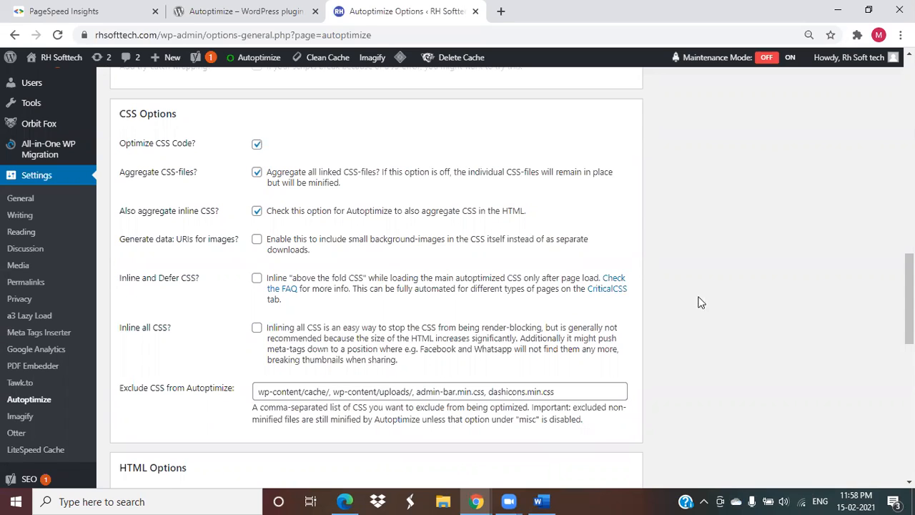
scroll("down", 3)
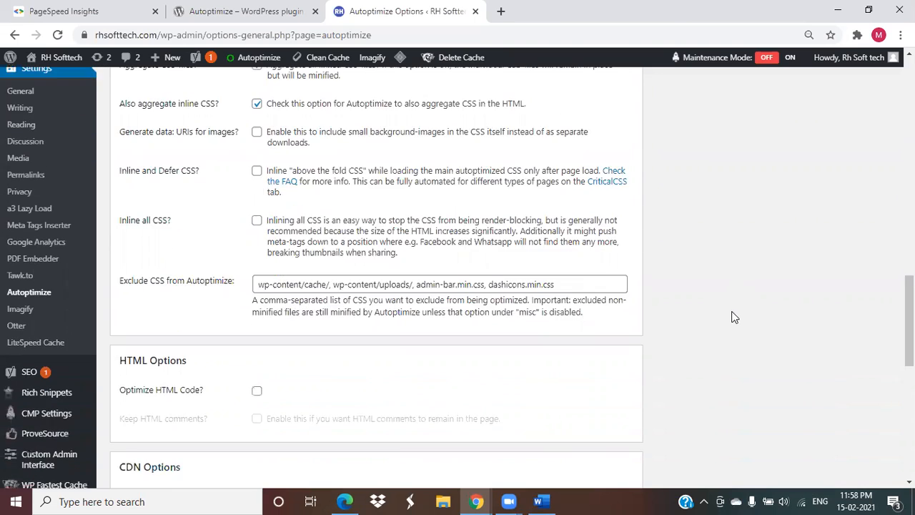
scroll("down", 3)
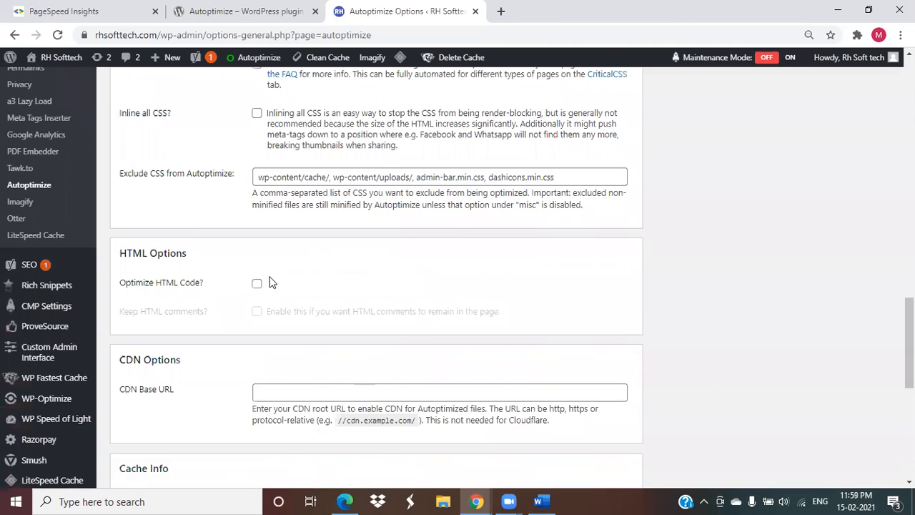
mouse_move(721, 356)
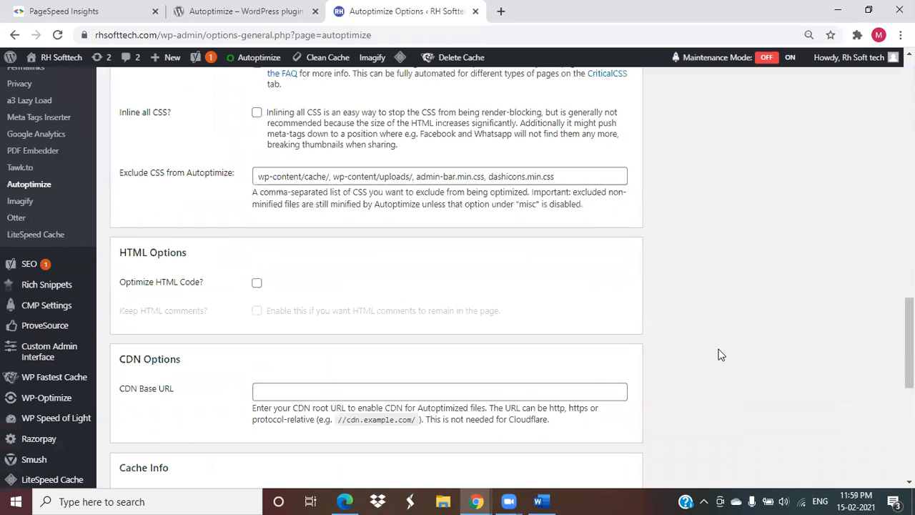
scroll("down", 3)
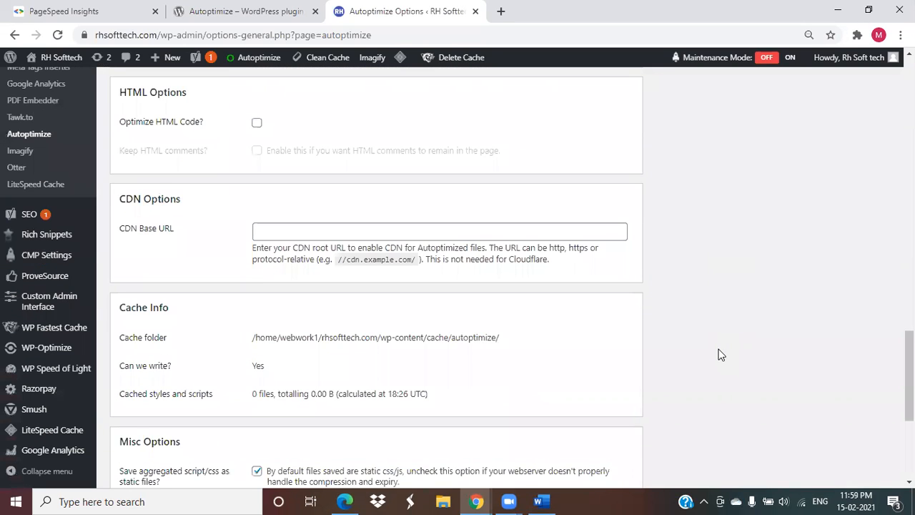
scroll("down", 3)
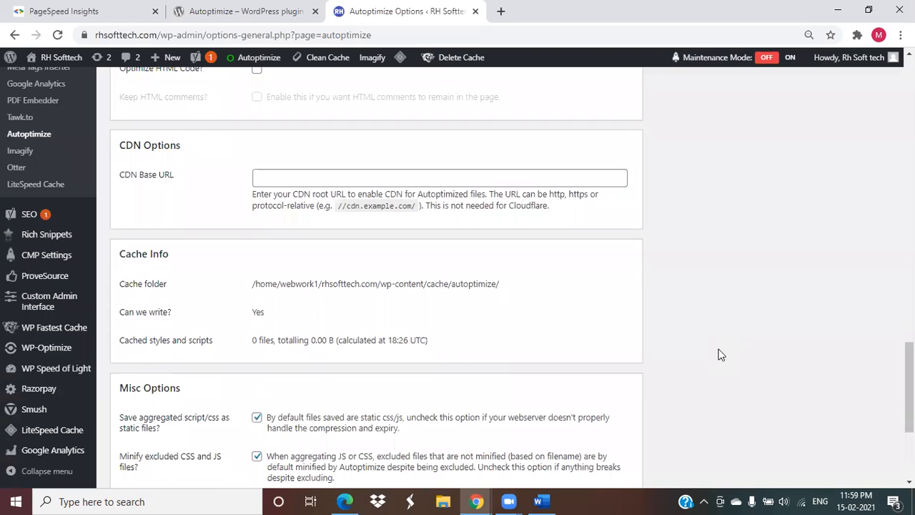